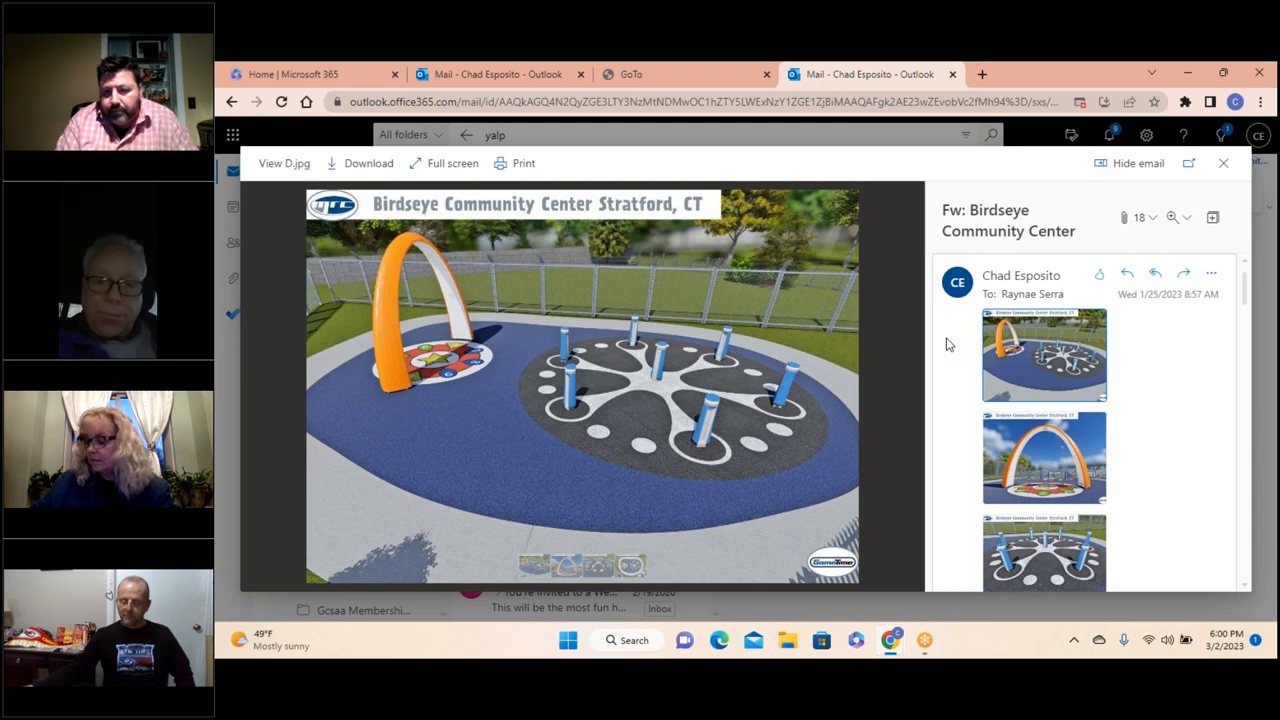
pyautogui.moveTo(1170, 638)
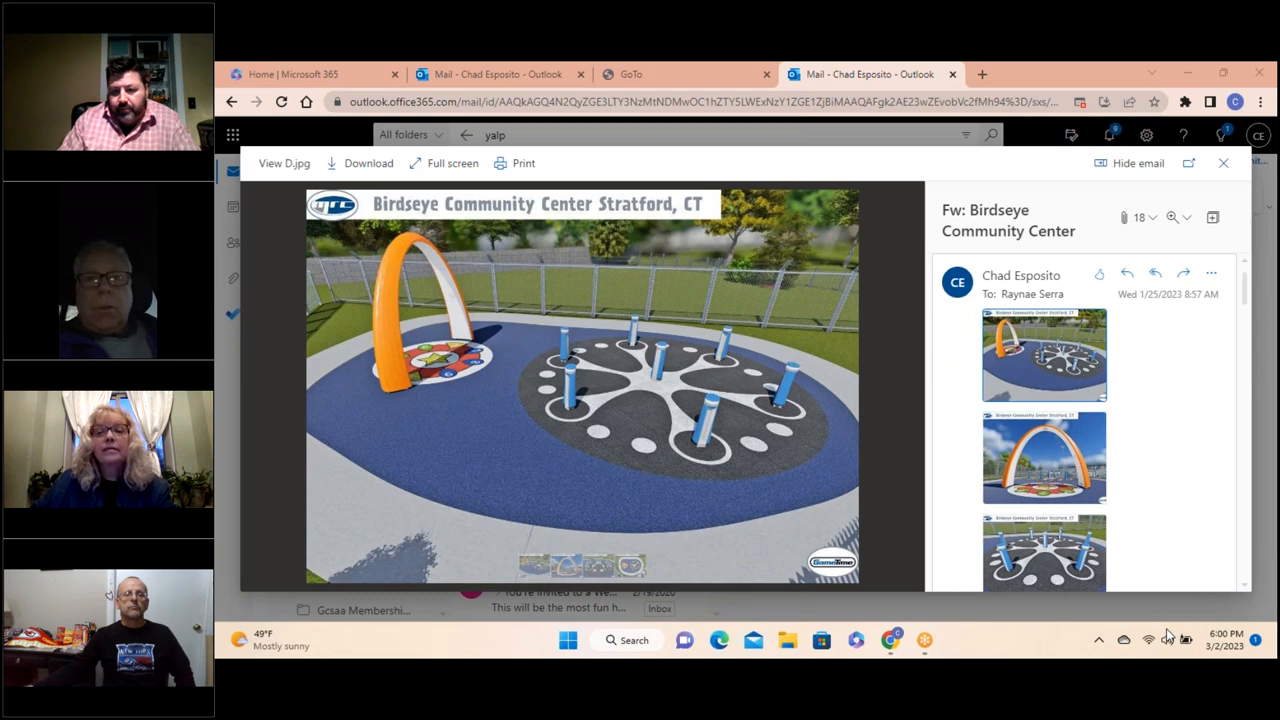
pyautogui.moveTo(1023, 267)
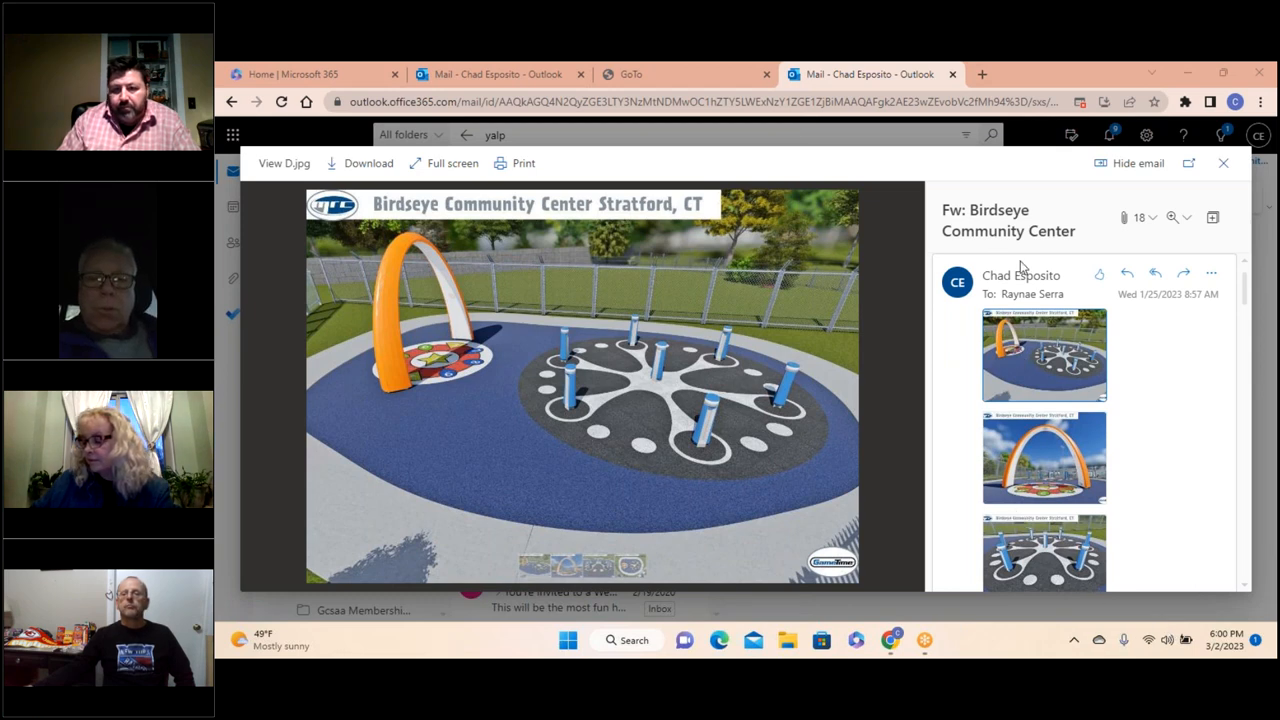
pyautogui.moveTo(955, 382)
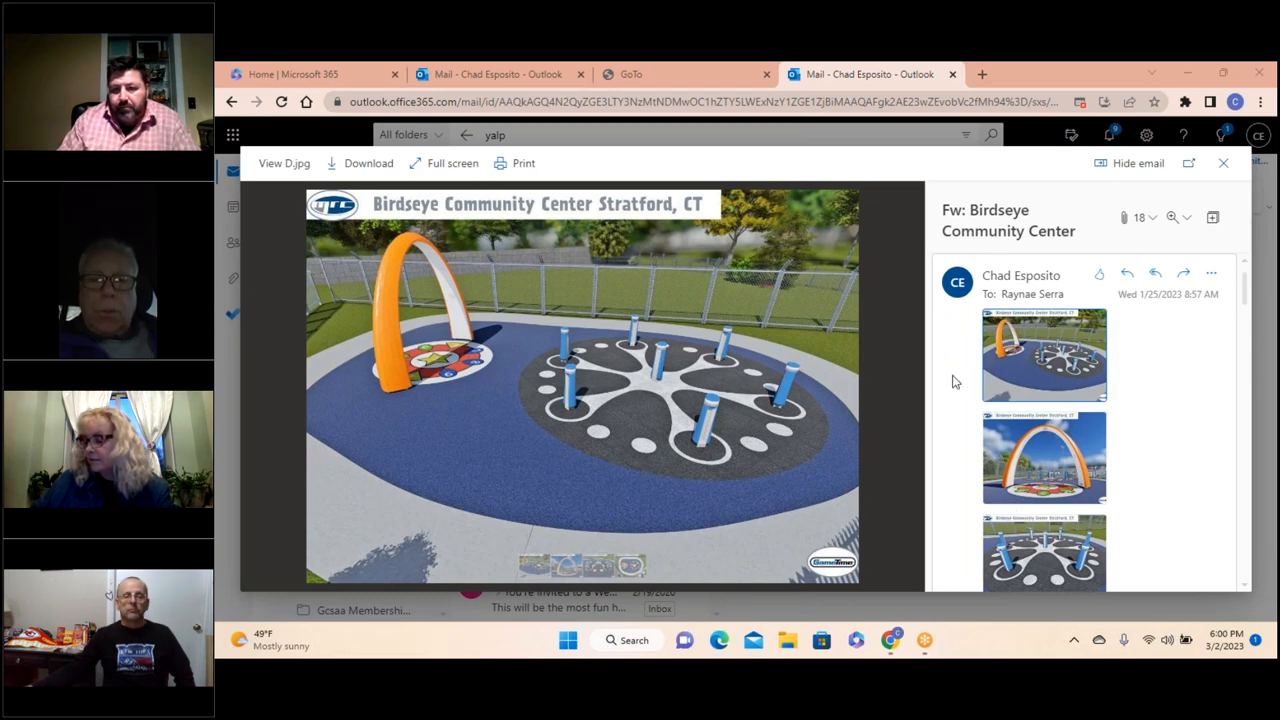
pyautogui.moveTo(940, 180)
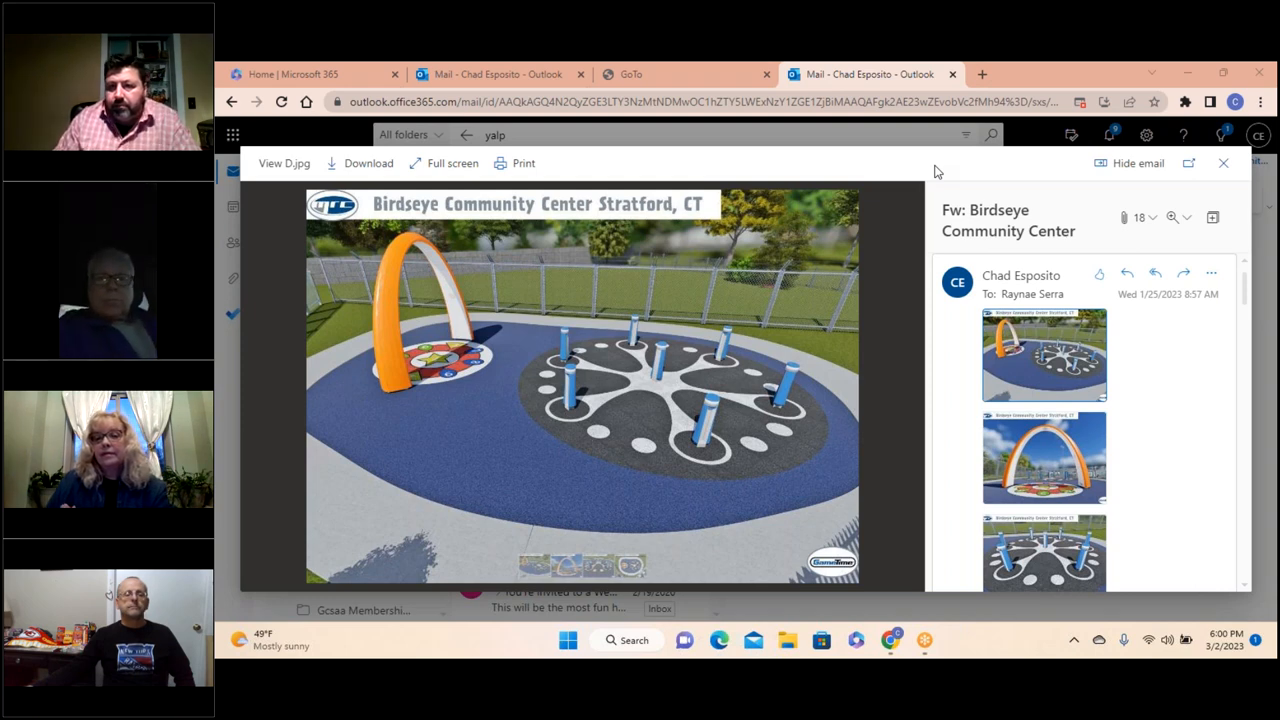
pyautogui.moveTo(573, 153)
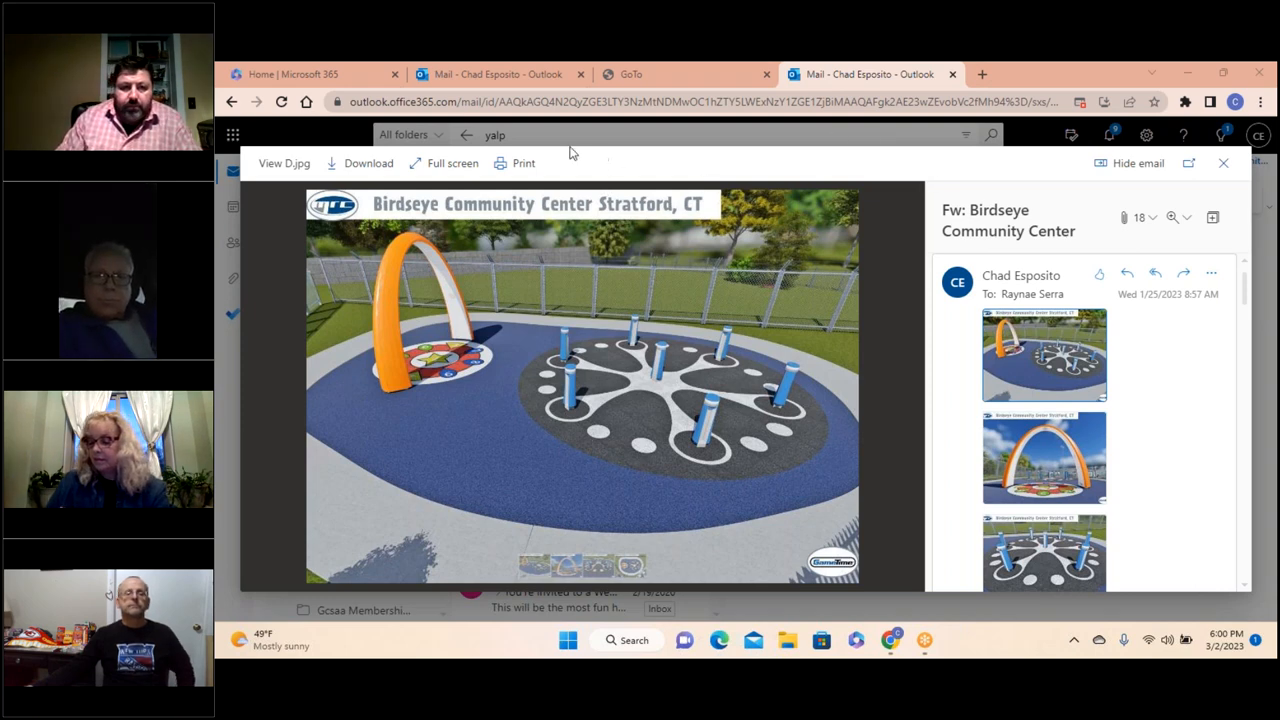
pyautogui.moveTo(331, 138)
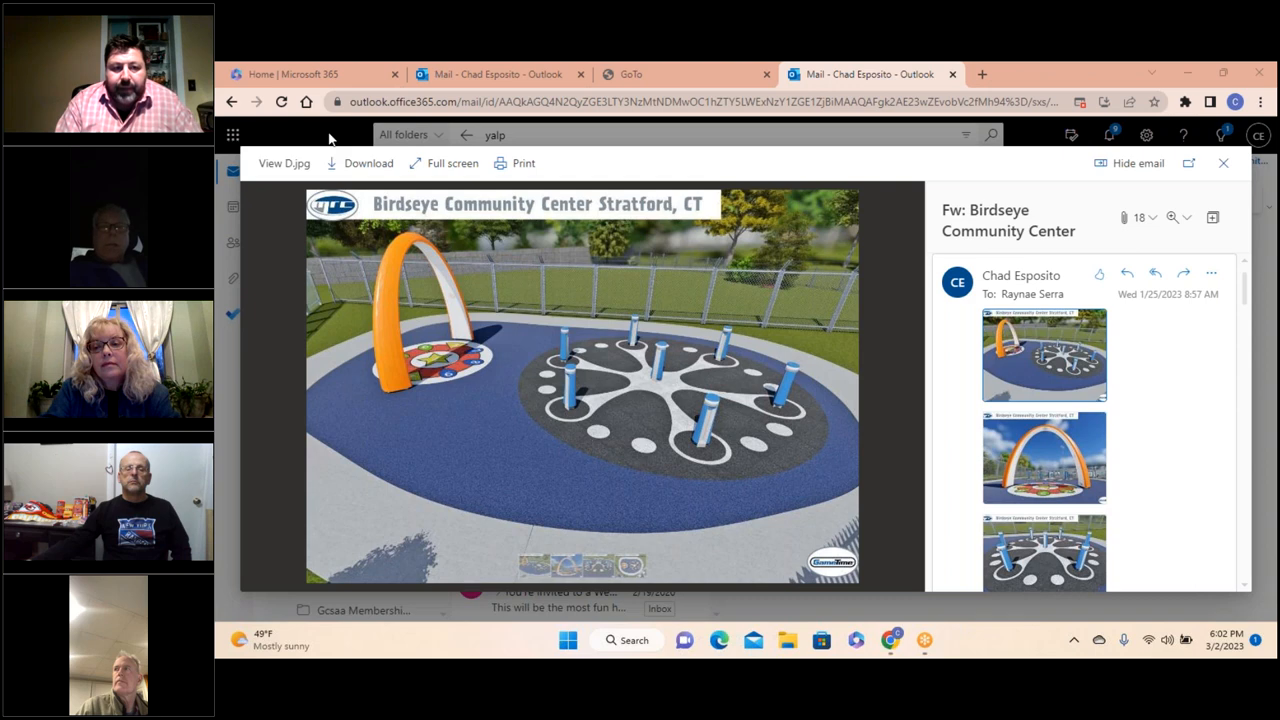
pyautogui.moveTo(550, 388)
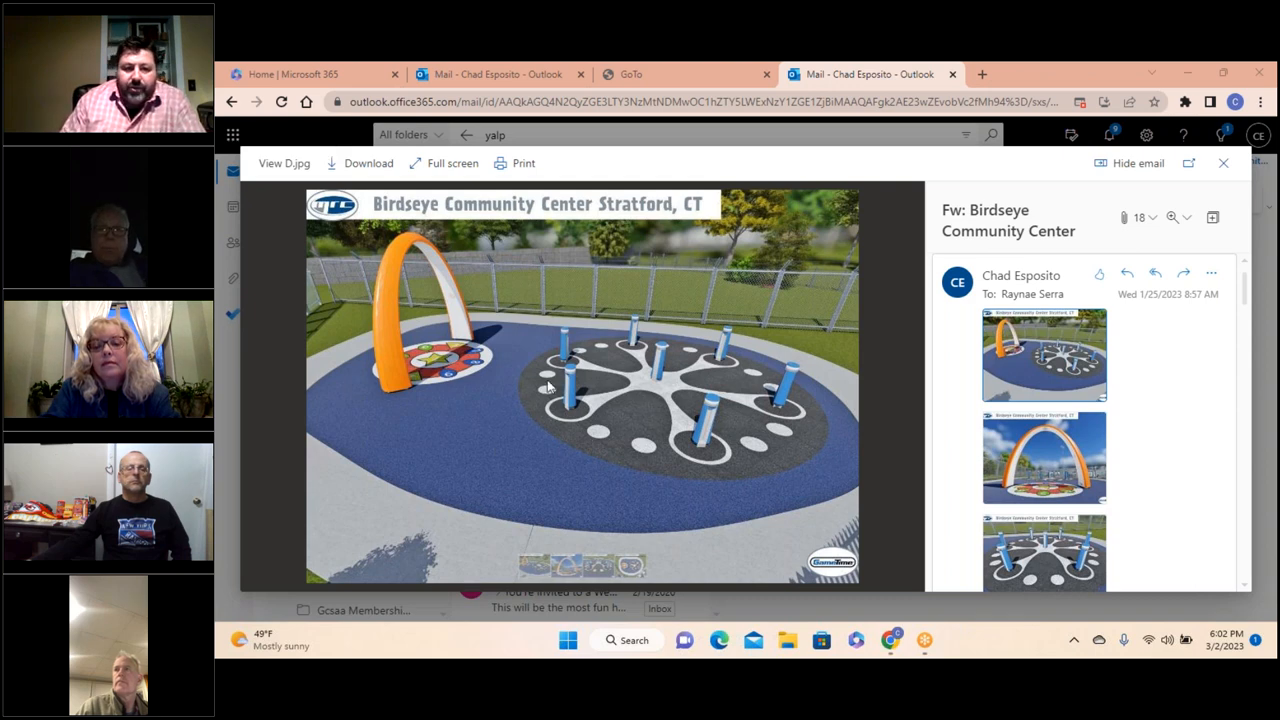
pyautogui.moveTo(570, 408)
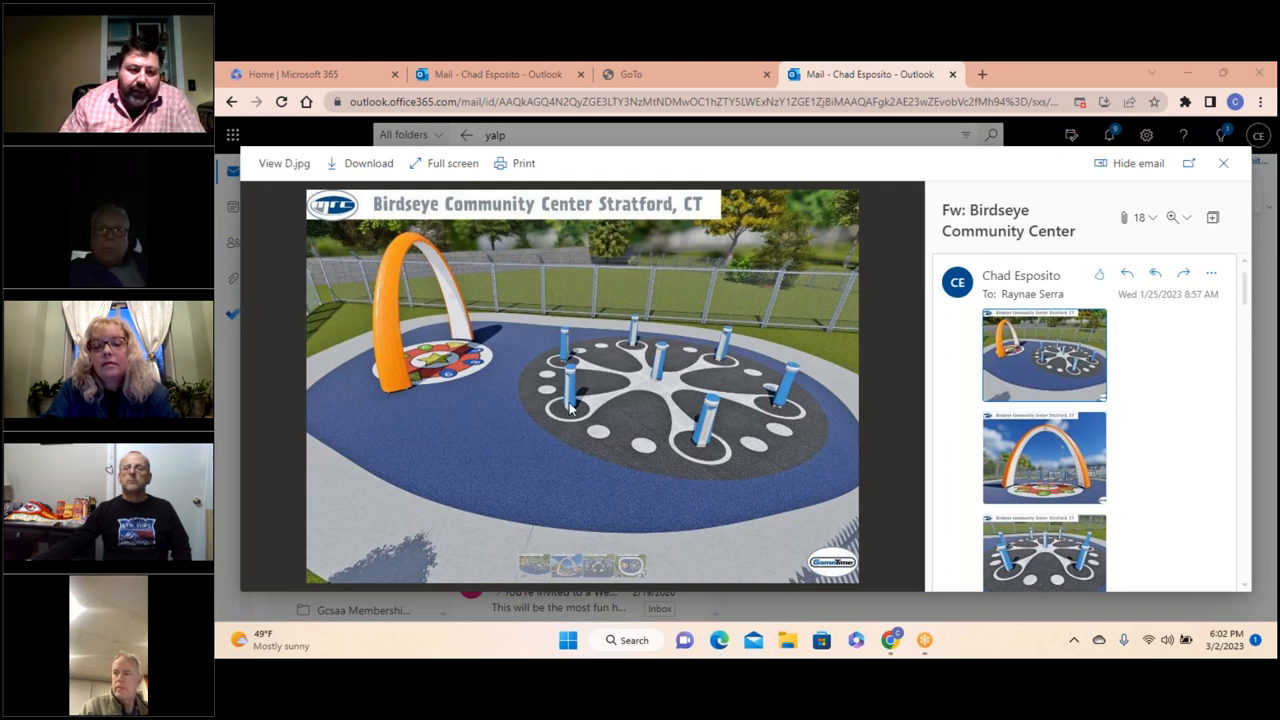
pyautogui.moveTo(560, 335)
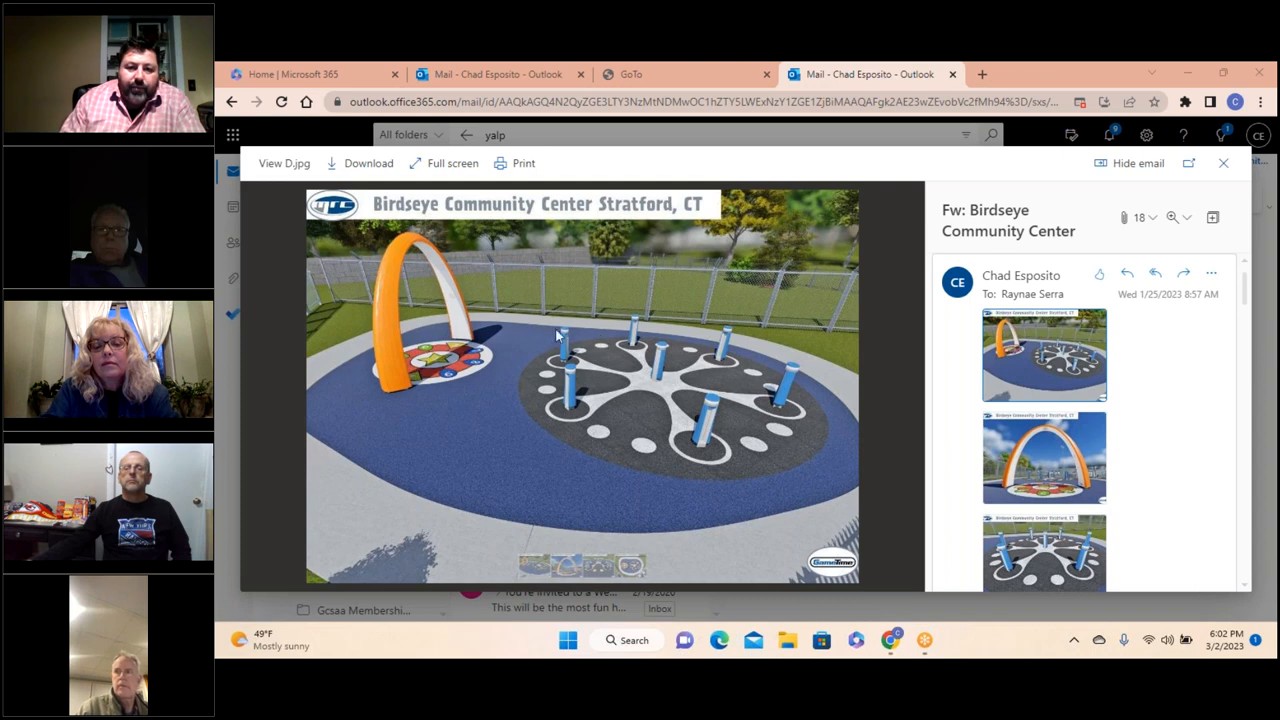
pyautogui.moveTo(630, 310)
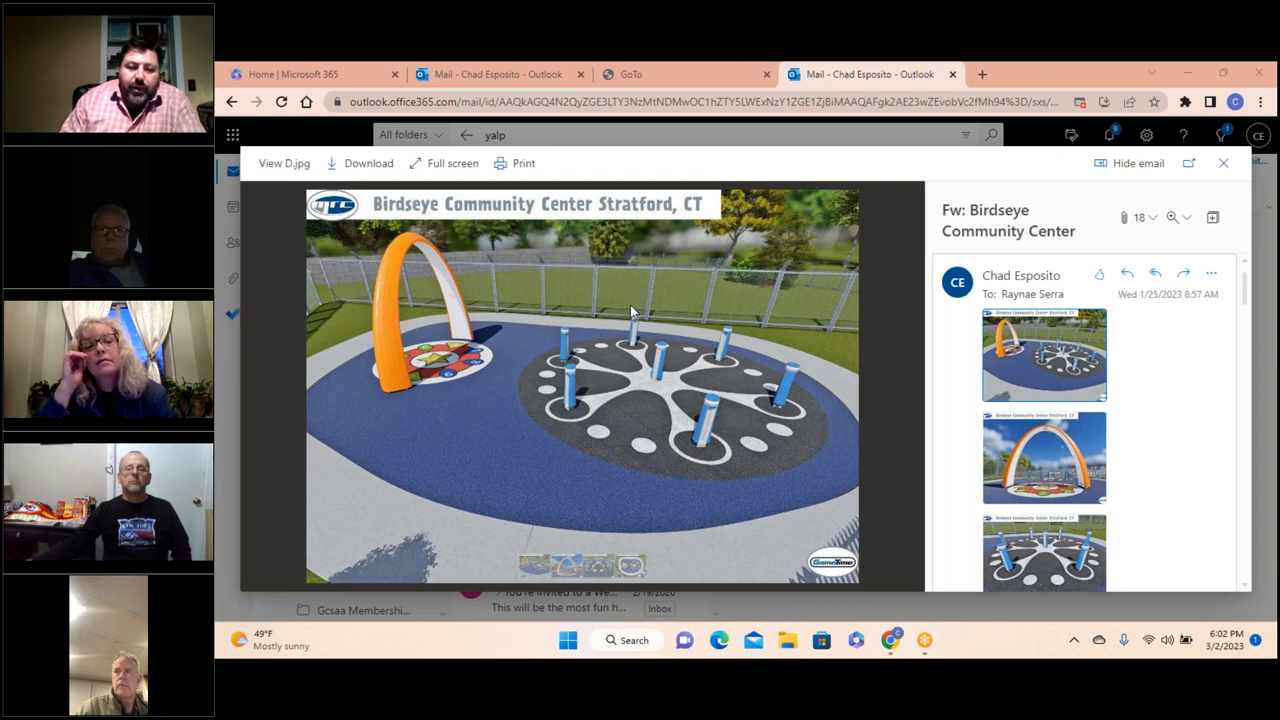
pyautogui.moveTo(380, 392)
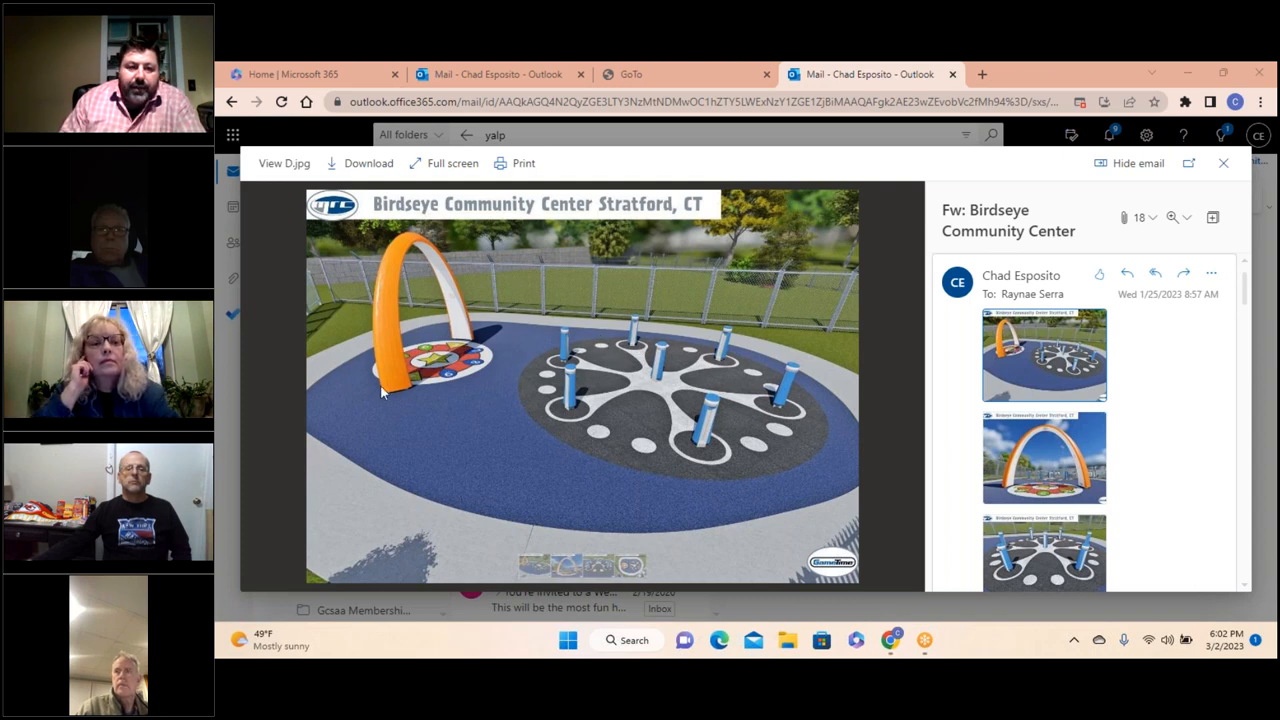
pyautogui.moveTo(418, 300)
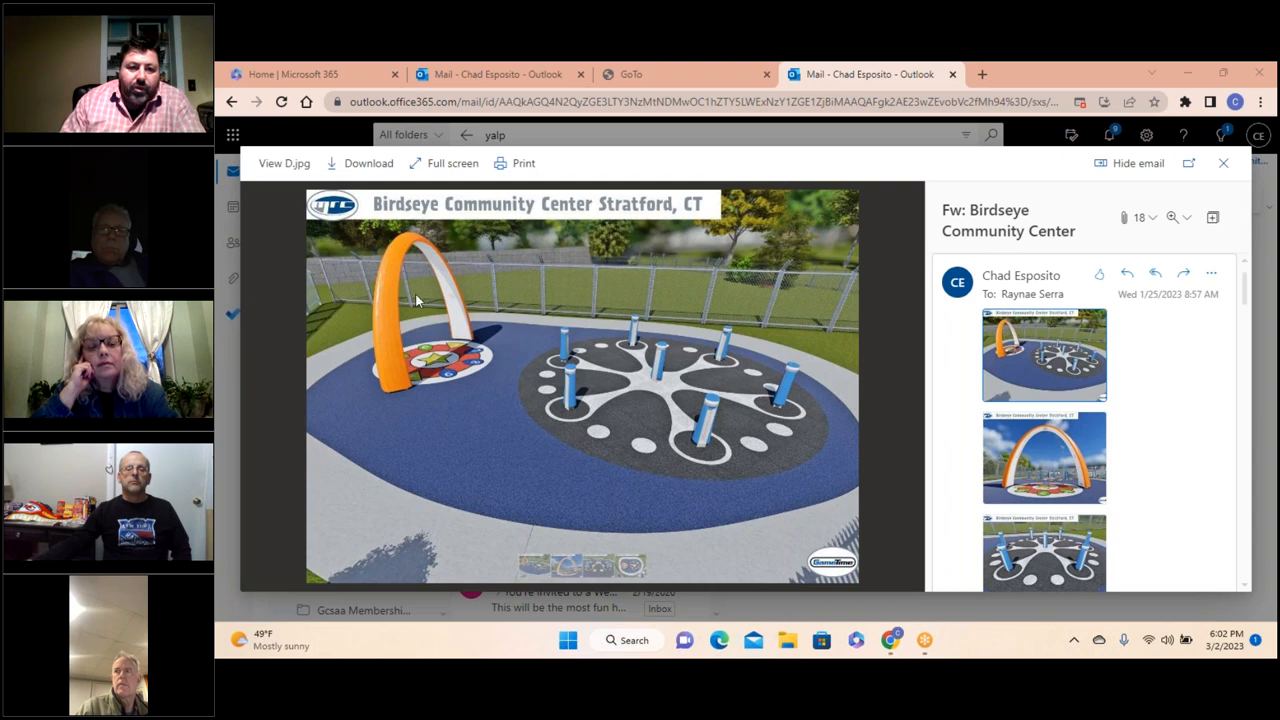
pyautogui.moveTo(660, 418)
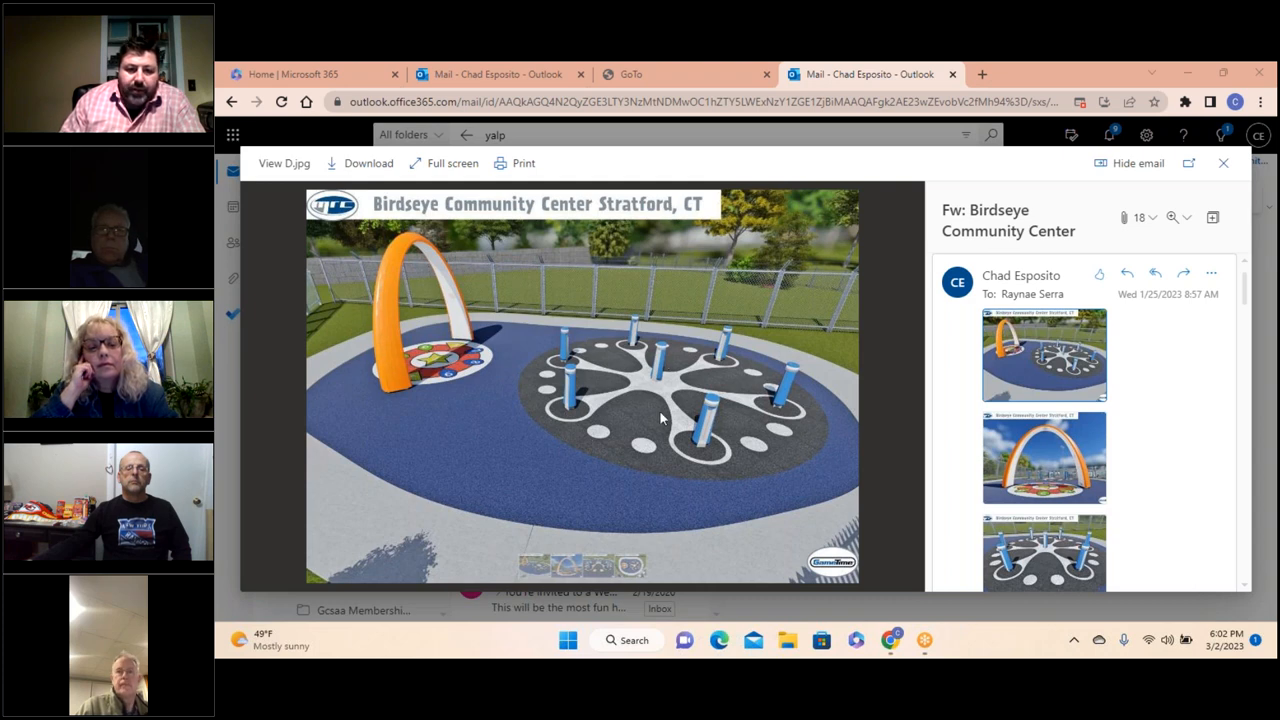
pyautogui.moveTo(715, 400)
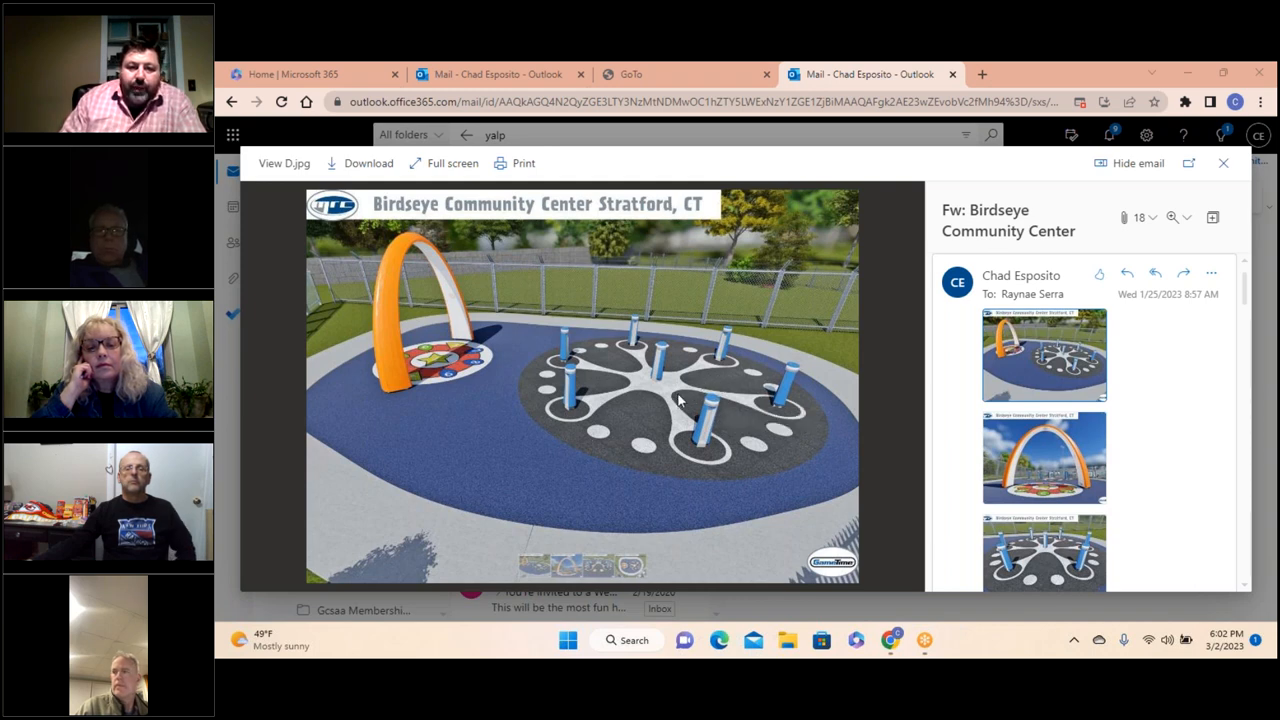
pyautogui.moveTo(588, 425)
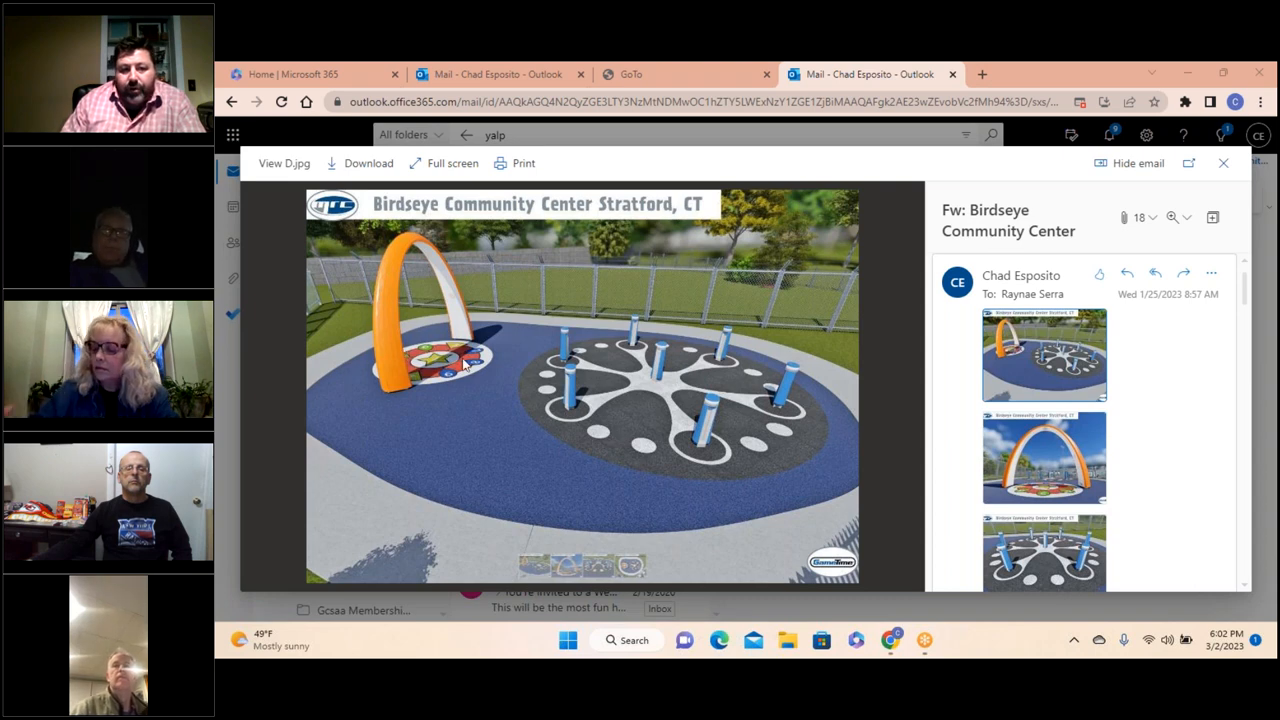
pyautogui.moveTo(676, 422)
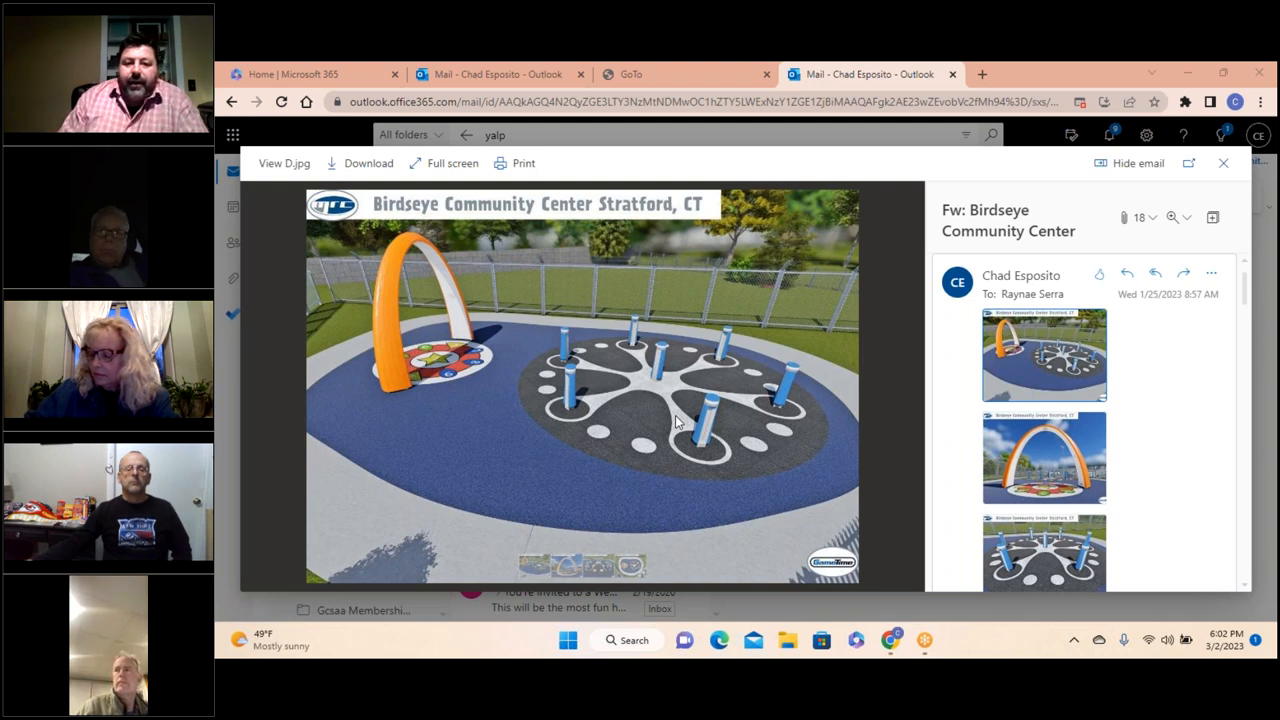
pyautogui.moveTo(905, 390)
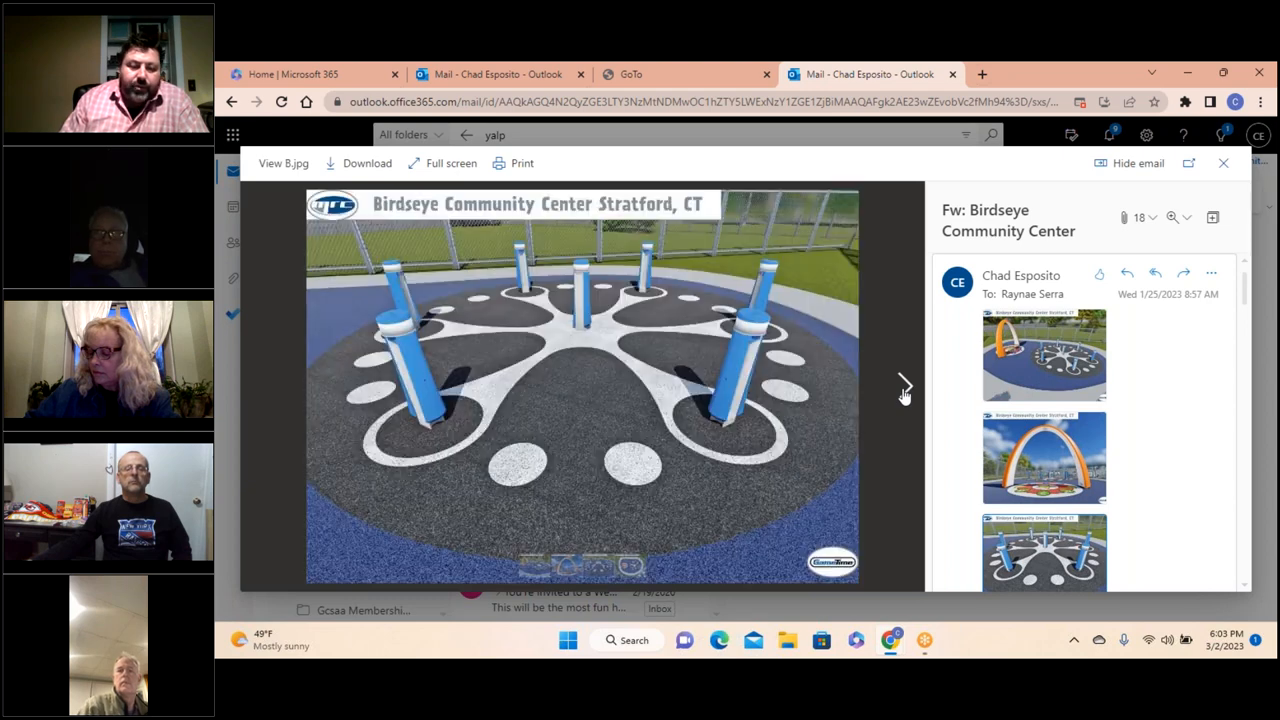
pyautogui.click(905, 387)
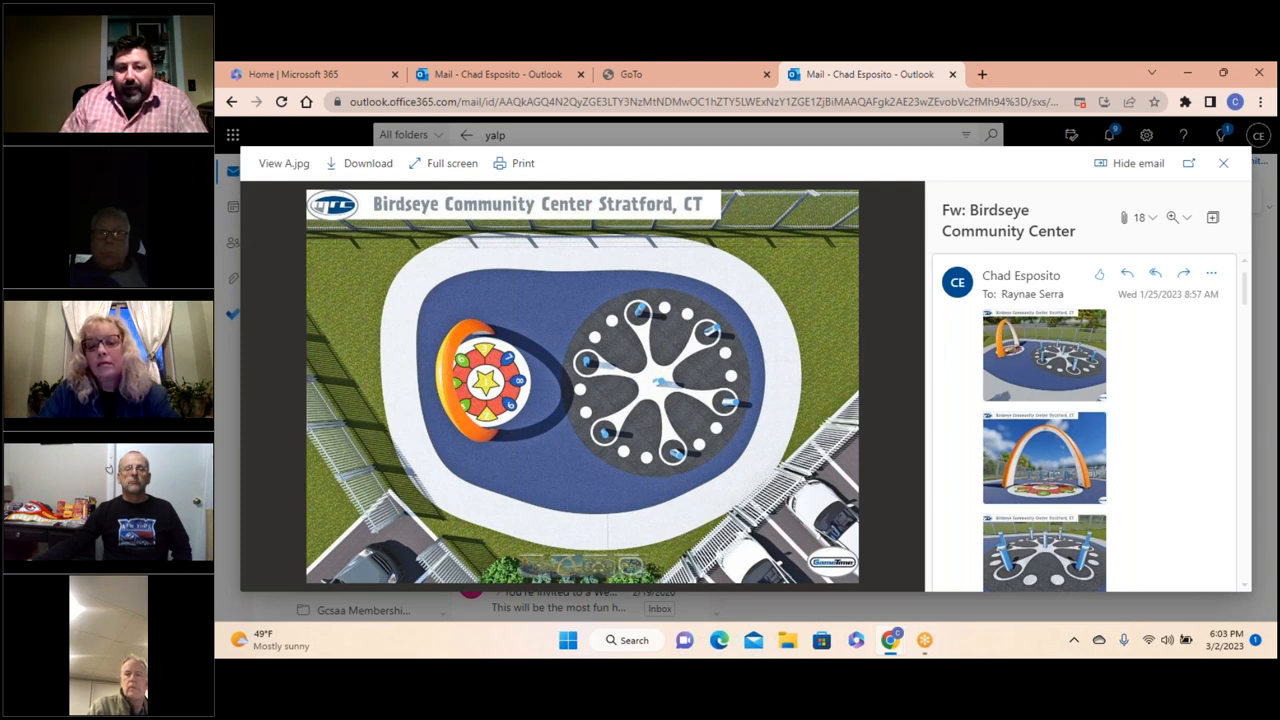
pyautogui.moveTo(903, 387)
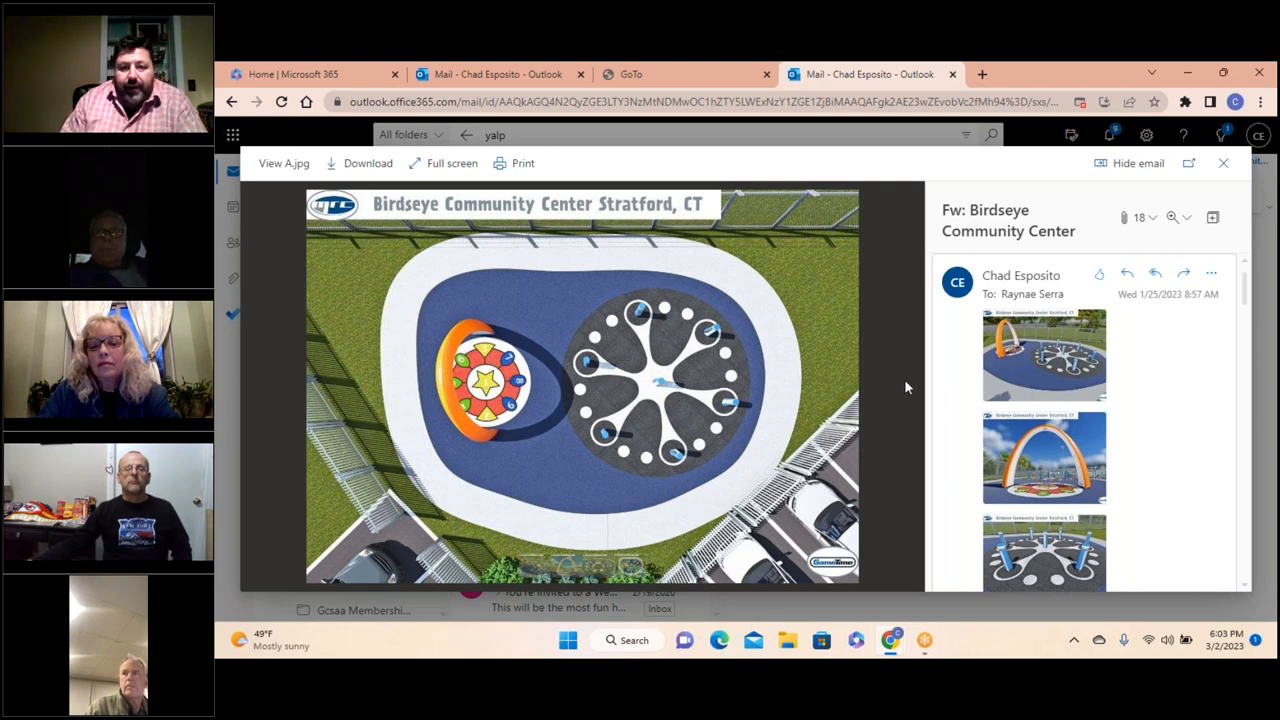
pyautogui.moveTo(730, 373)
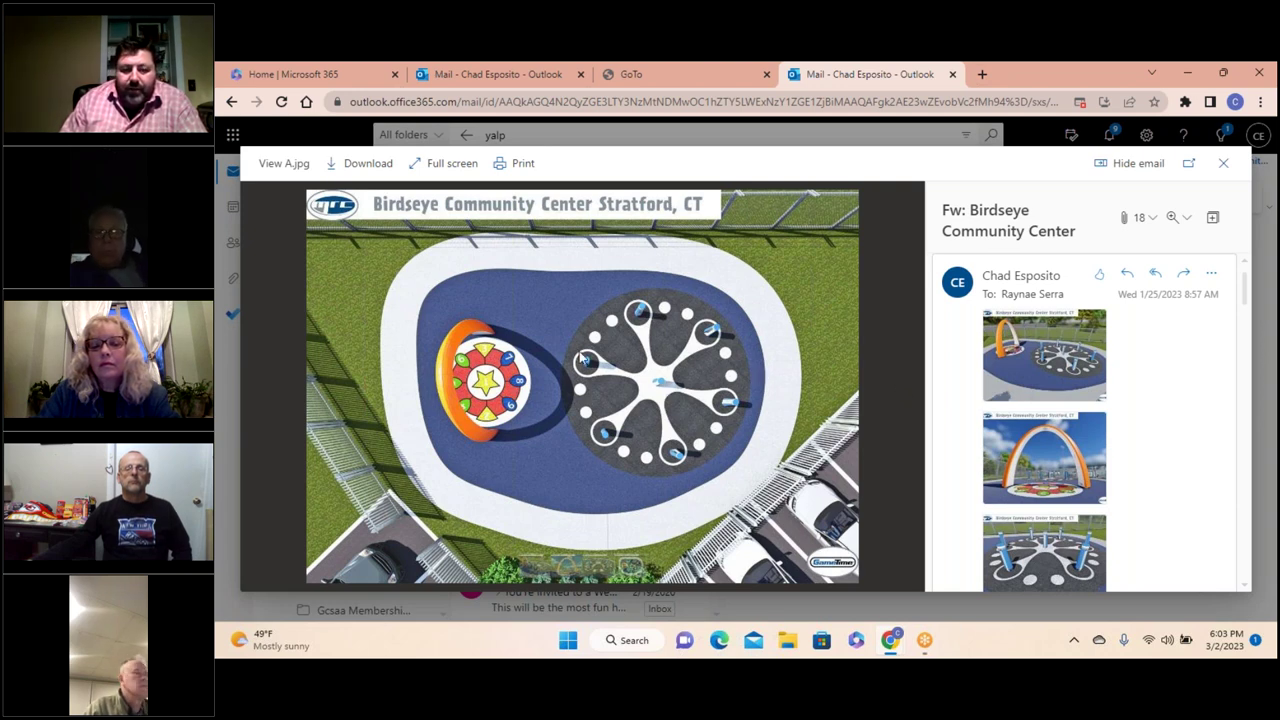
pyautogui.moveTo(590, 408)
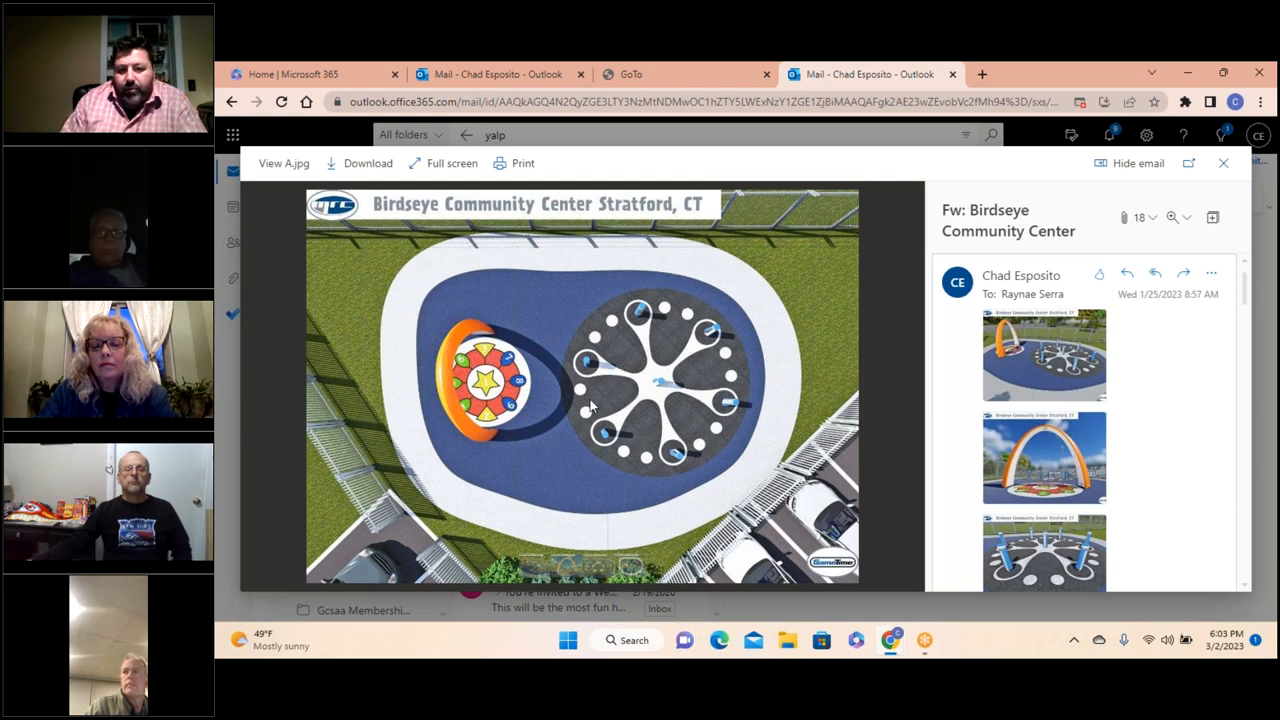
pyautogui.moveTo(628, 348)
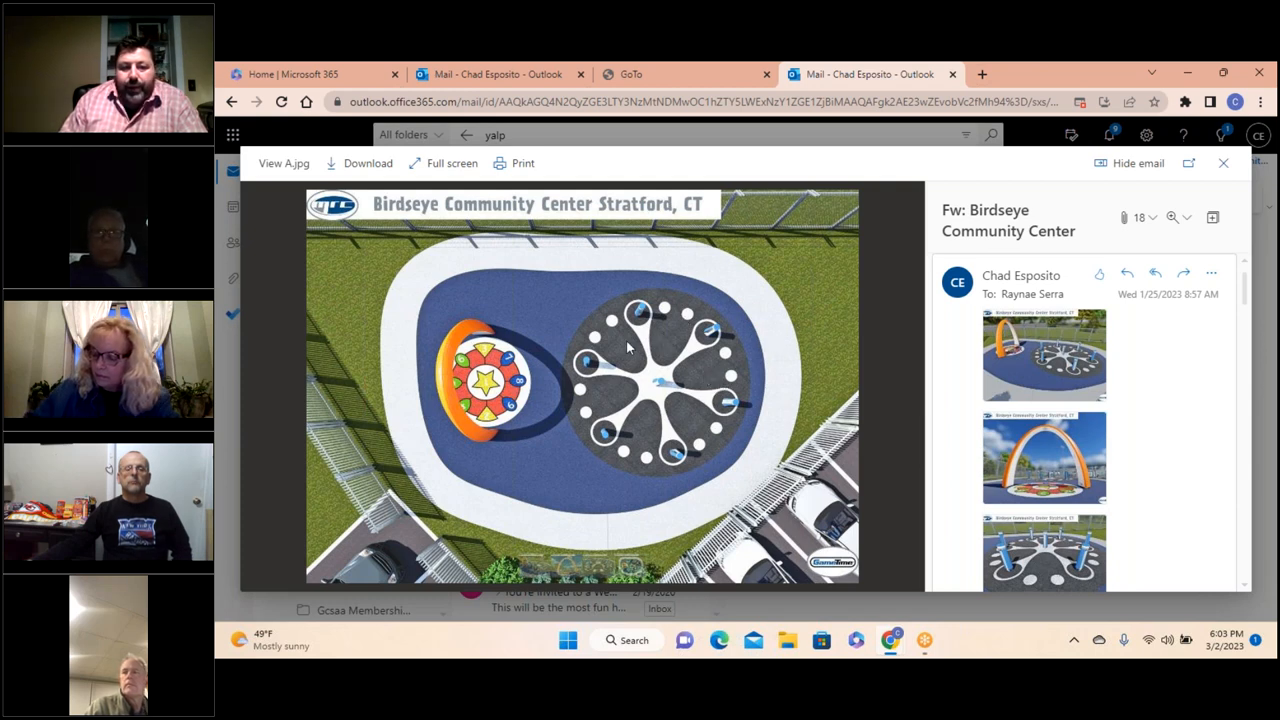
pyautogui.moveTo(645, 332)
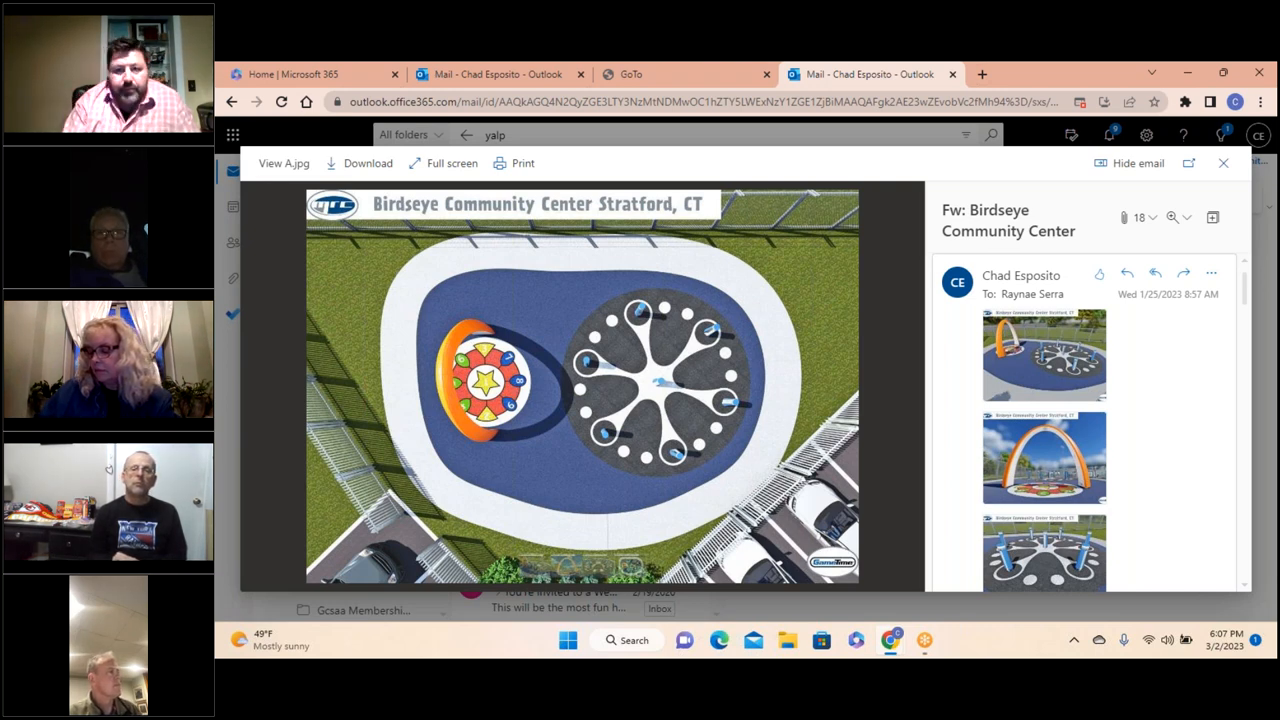
pyautogui.moveTo(258, 388)
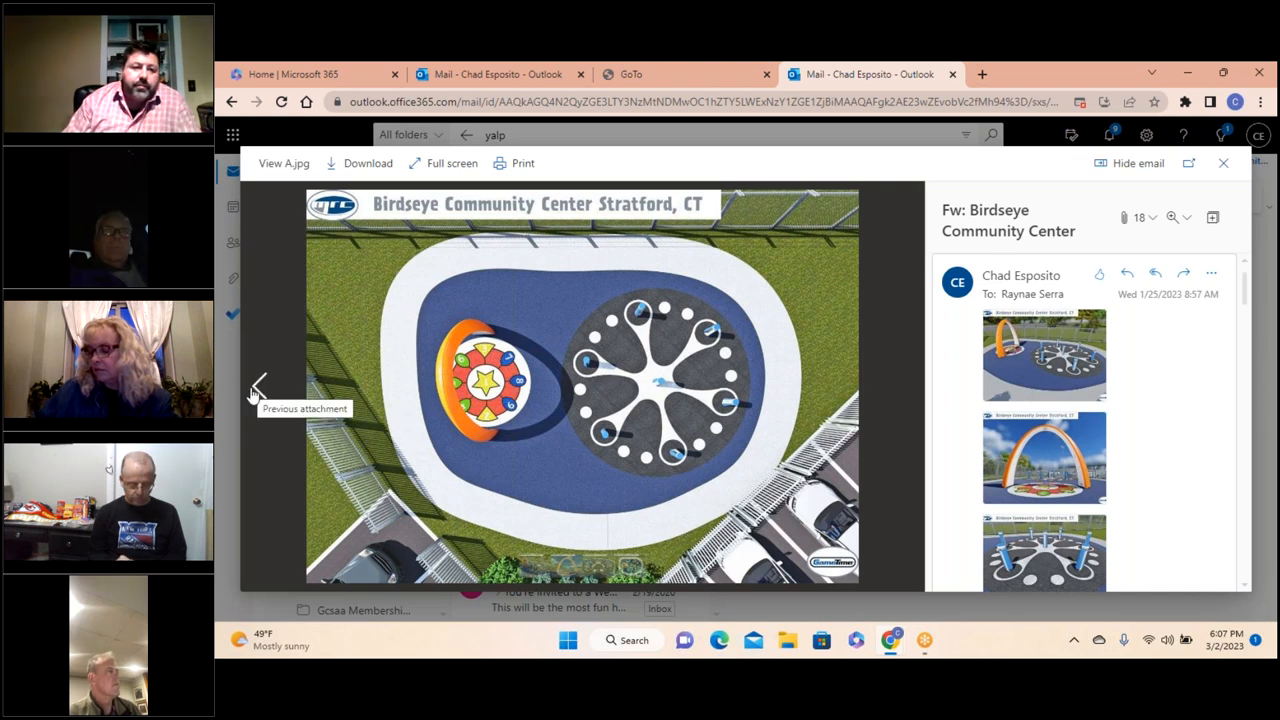
# Go back to D.jpg, the angled splash-pad rendering with the orange arch.
pyautogui.click(257, 388)
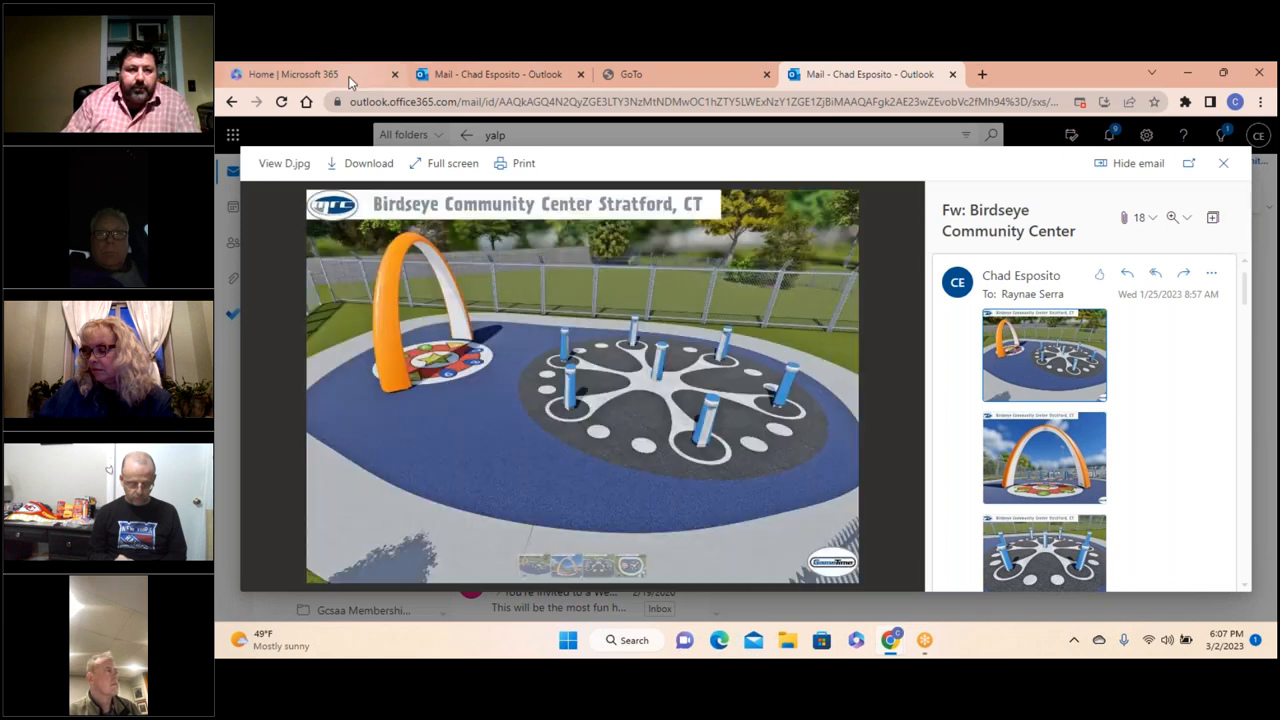
pyautogui.moveTo(325, 125)
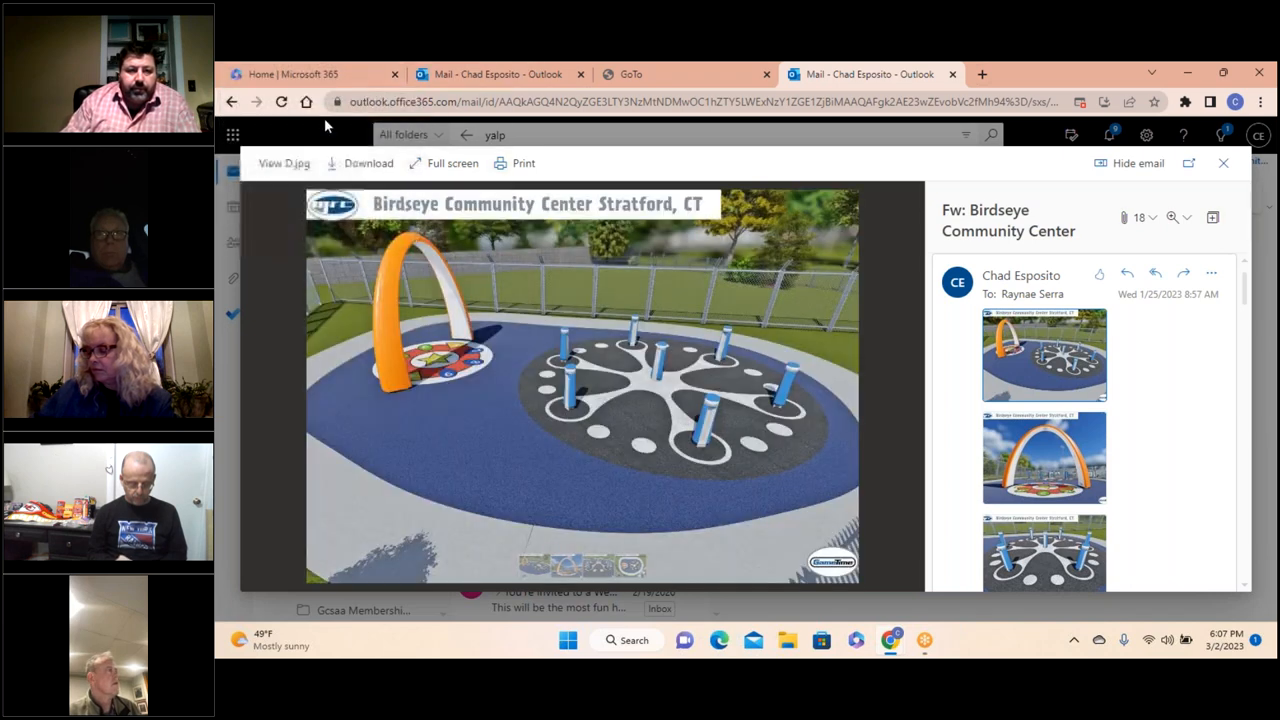
pyautogui.moveTo(275, 349)
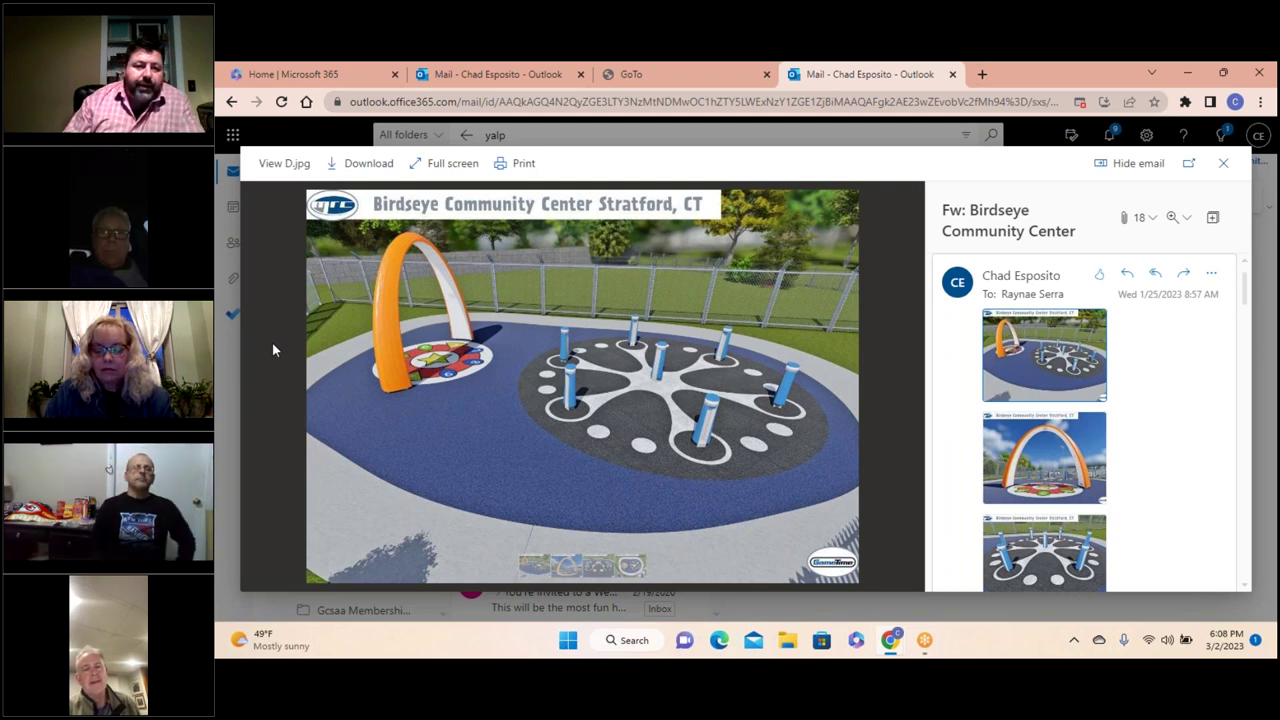
pyautogui.moveTo(257, 268)
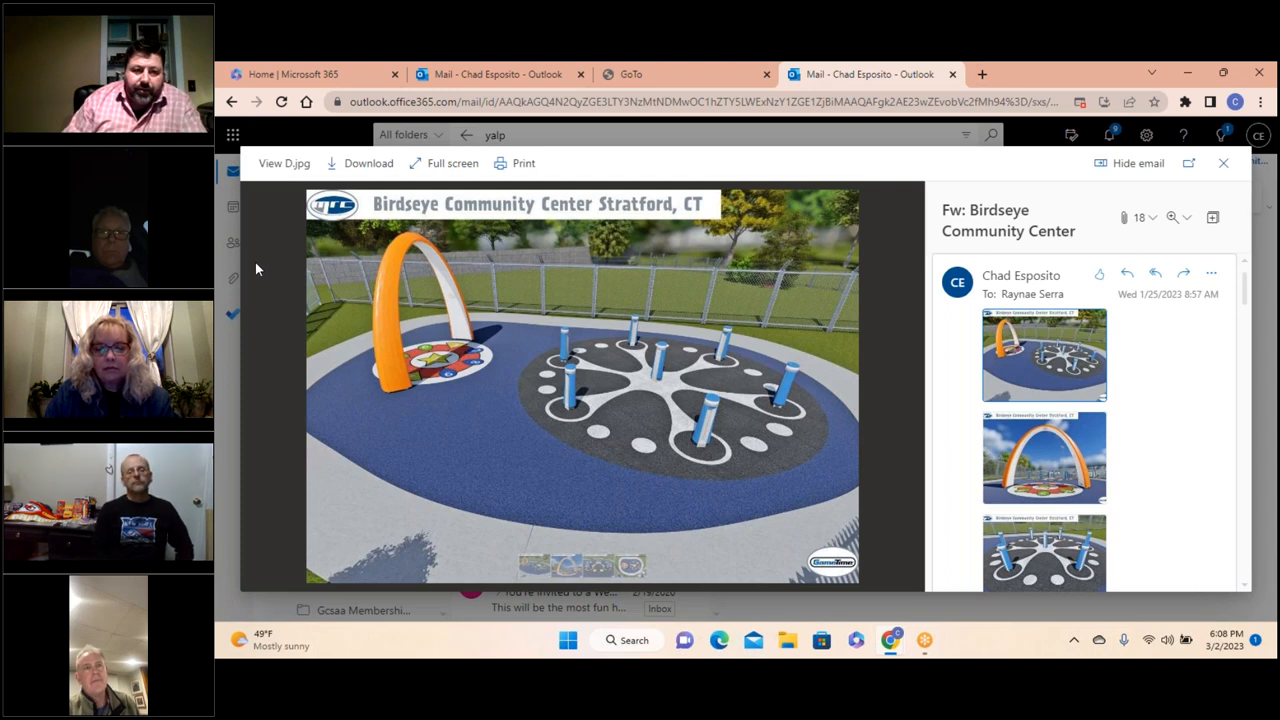
pyautogui.moveTo(250, 282)
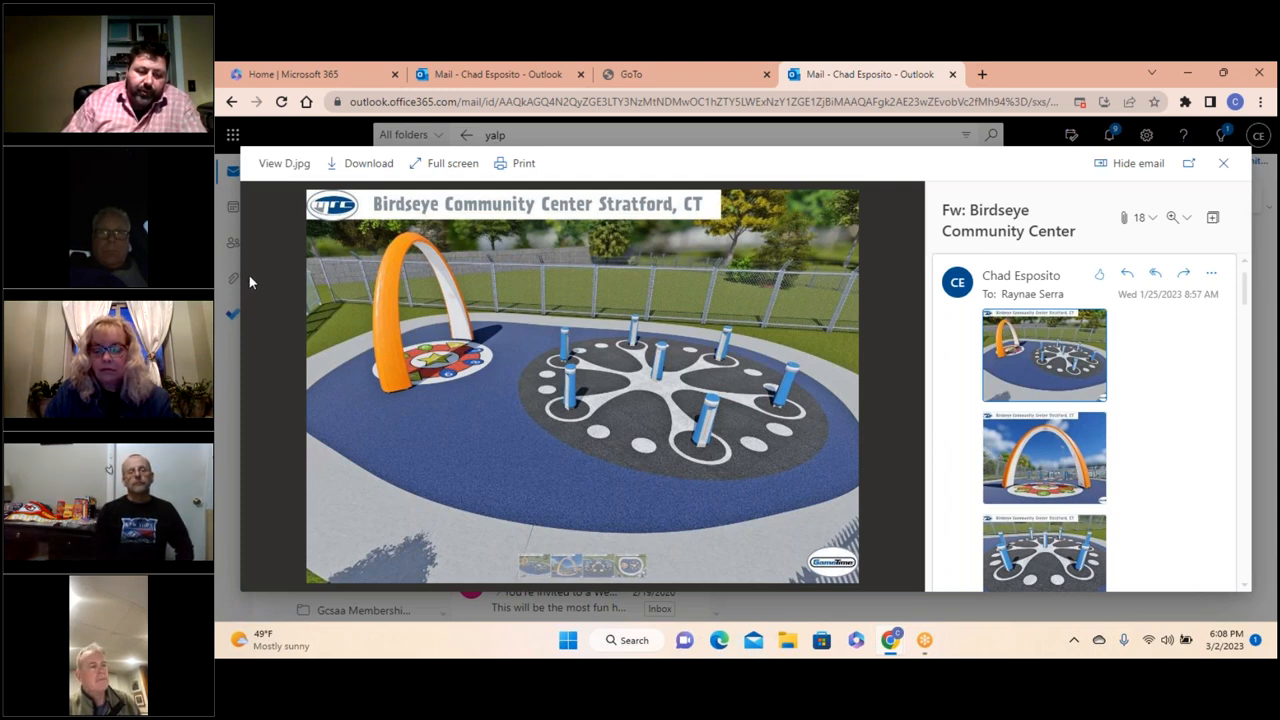
pyautogui.moveTo(296, 257)
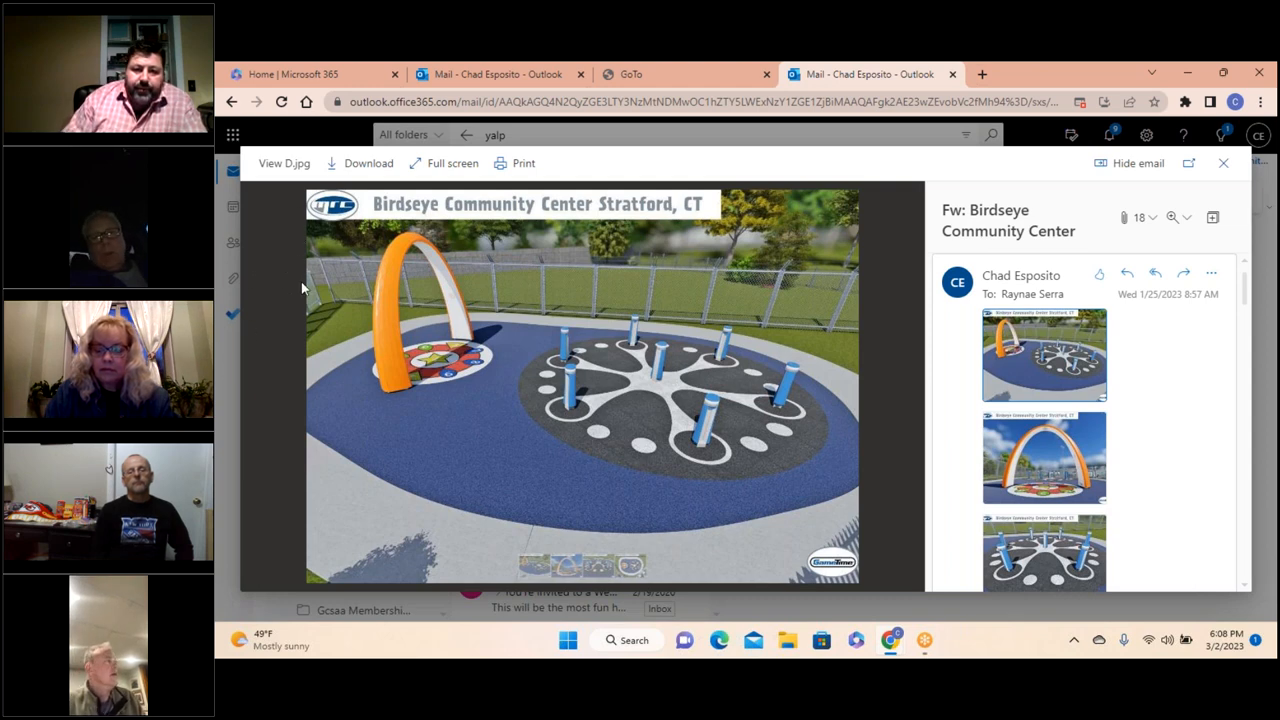
pyautogui.moveTo(281, 321)
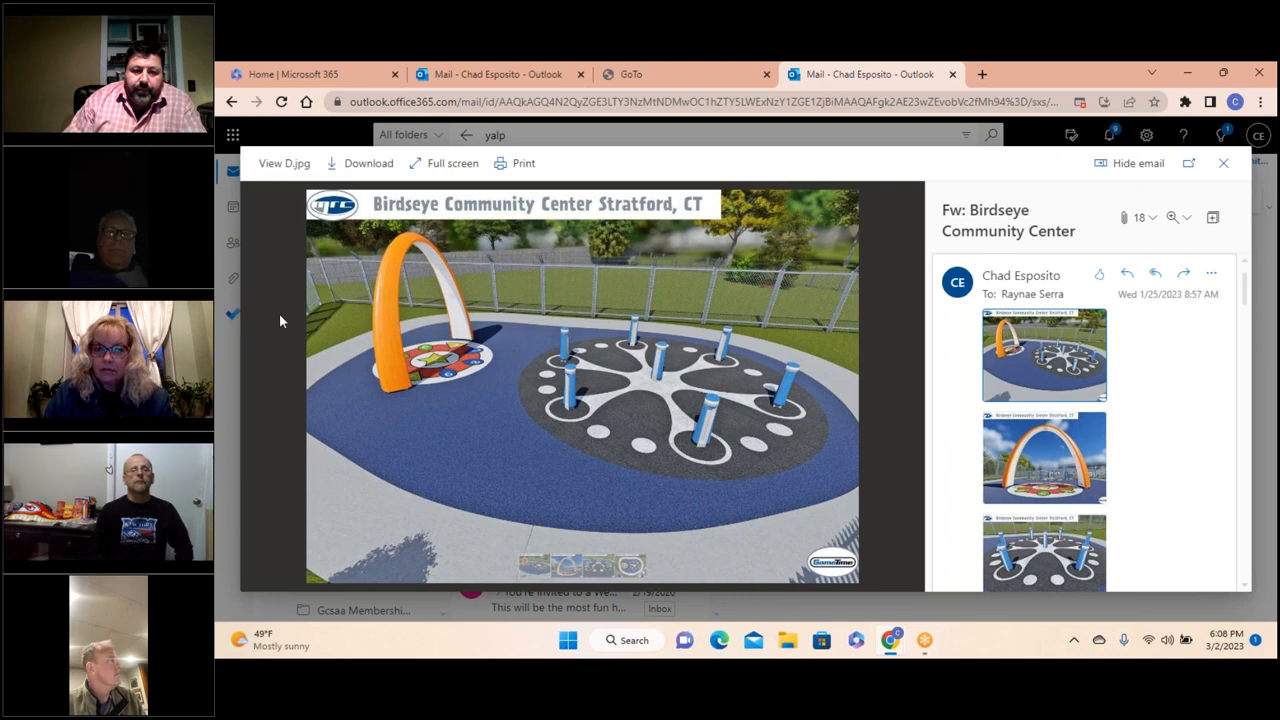
pyautogui.moveTo(500, 393)
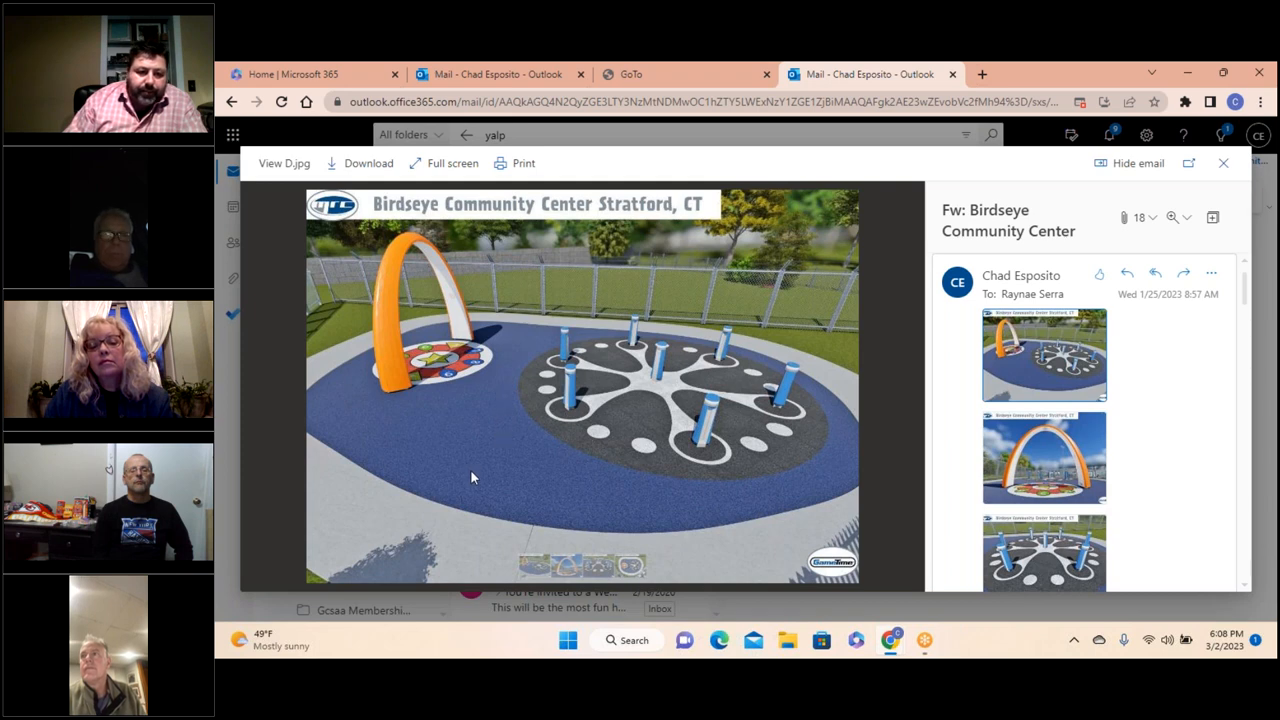
pyautogui.moveTo(590, 411)
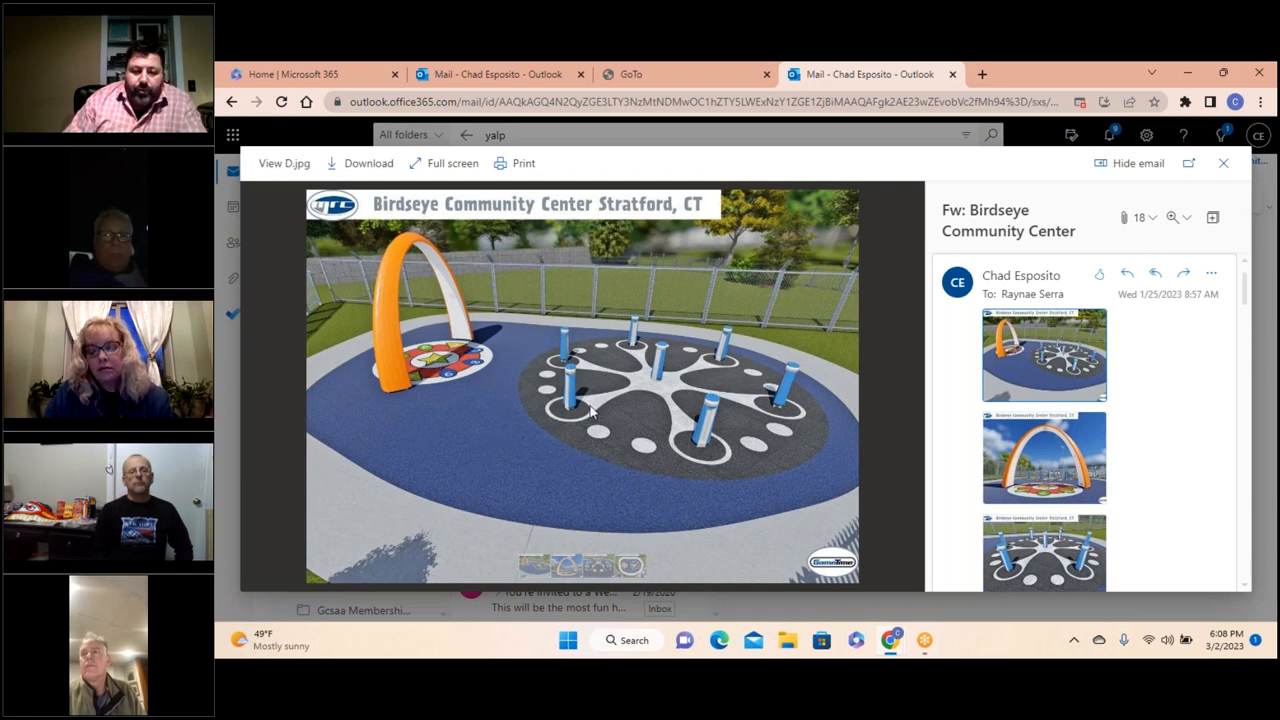
pyautogui.moveTo(460, 405)
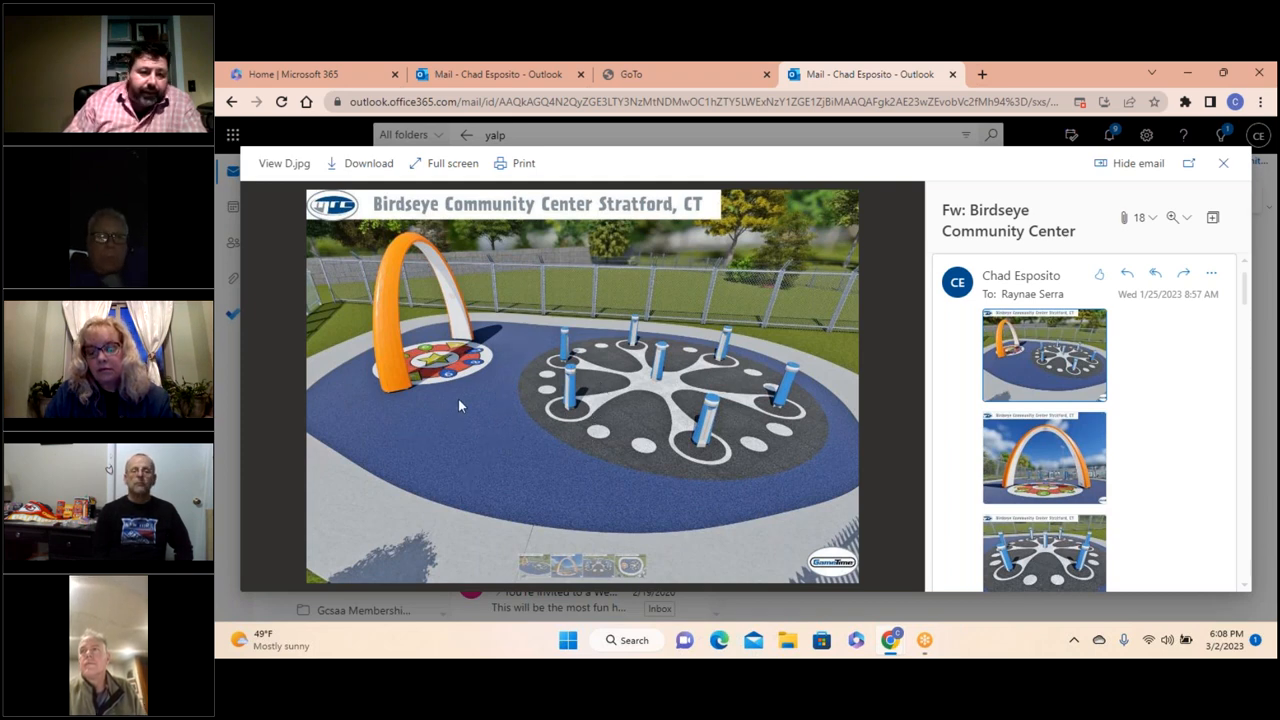
pyautogui.moveTo(478, 391)
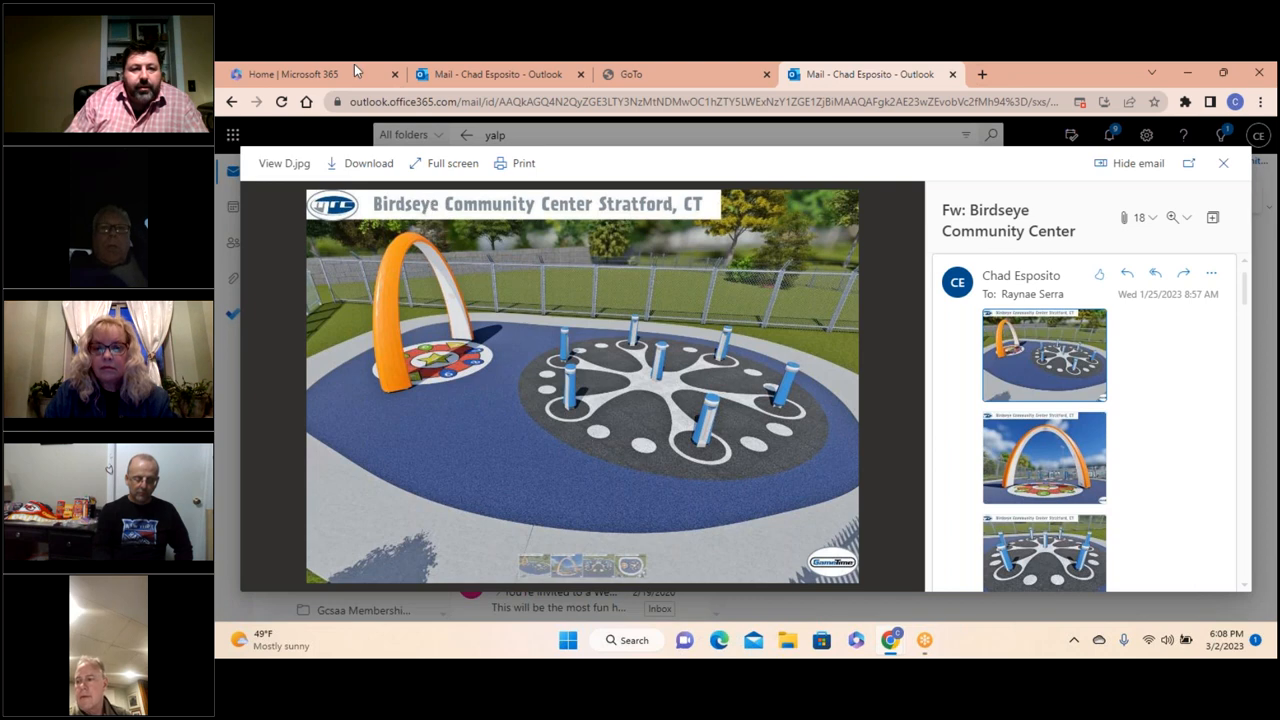
pyautogui.moveTo(540, 260)
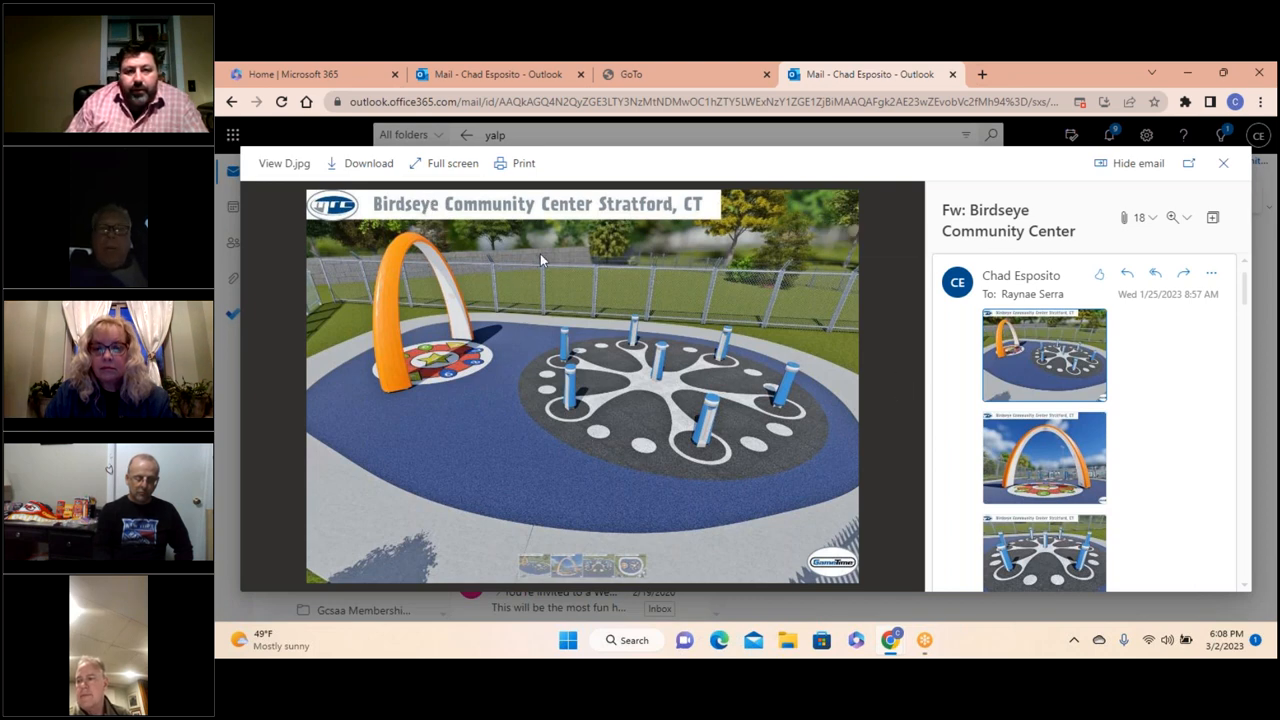
pyautogui.moveTo(390, 395)
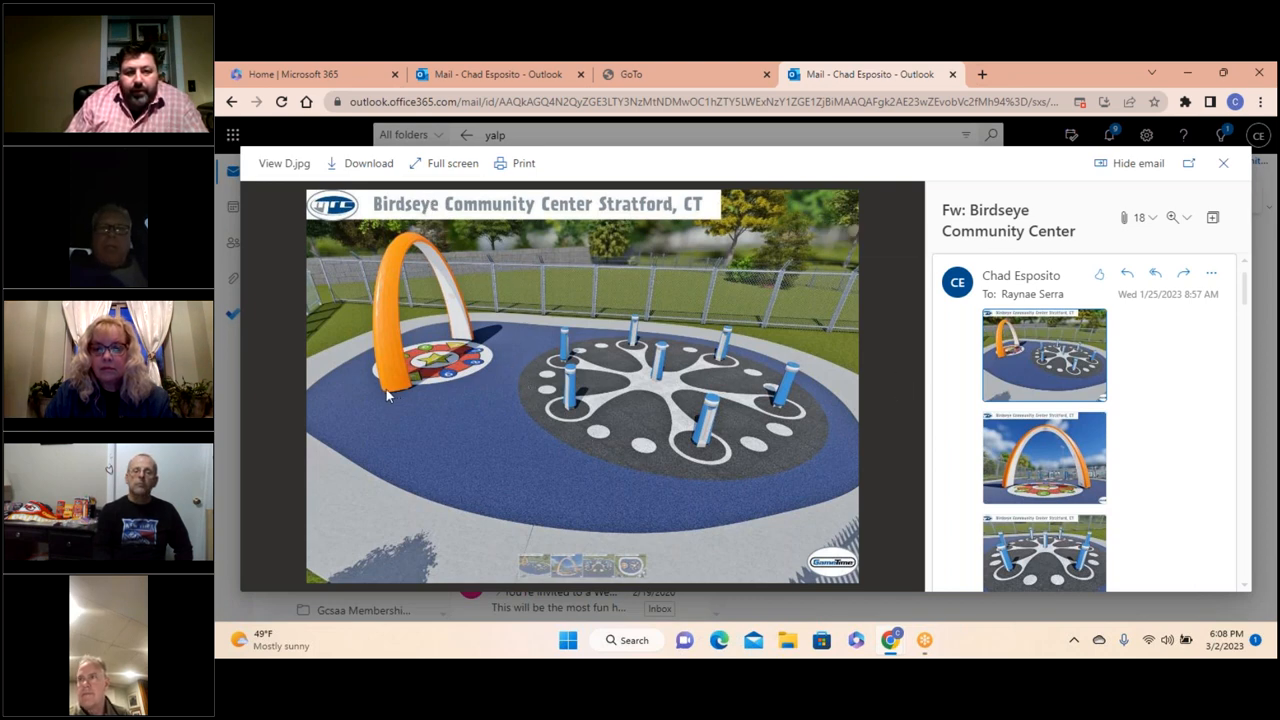
pyautogui.moveTo(370, 420)
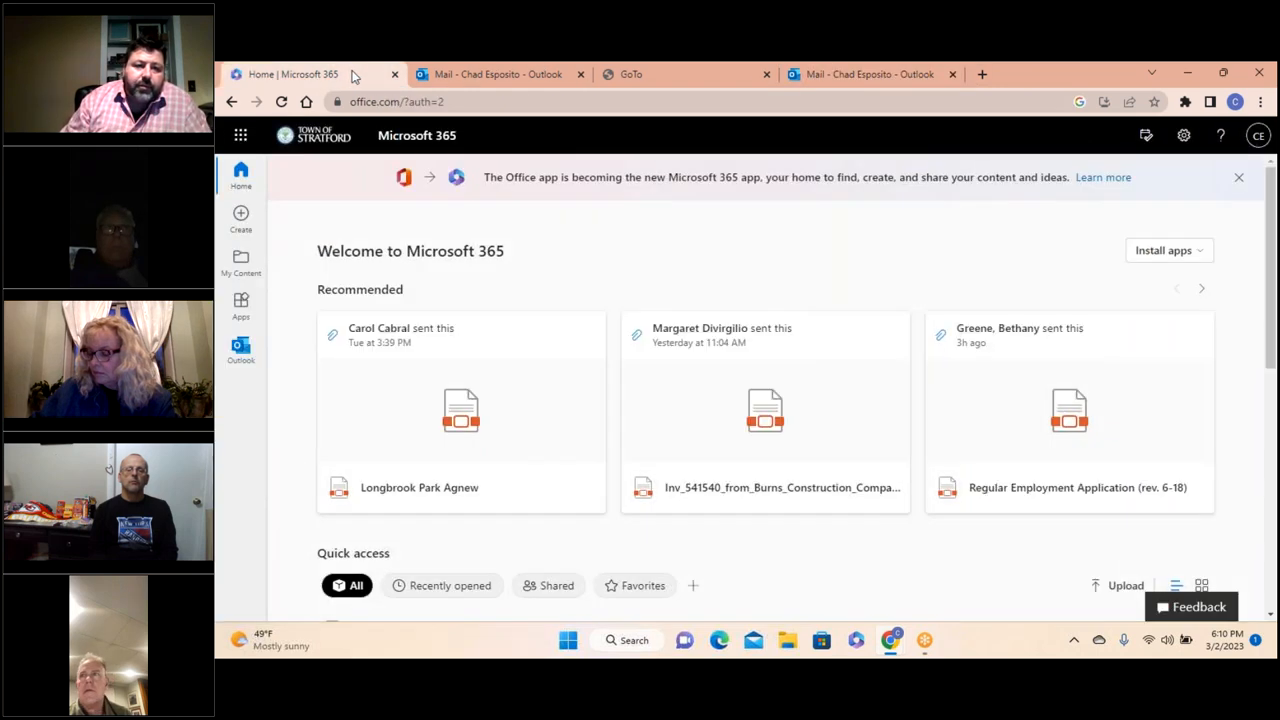
pyautogui.click(400, 101)
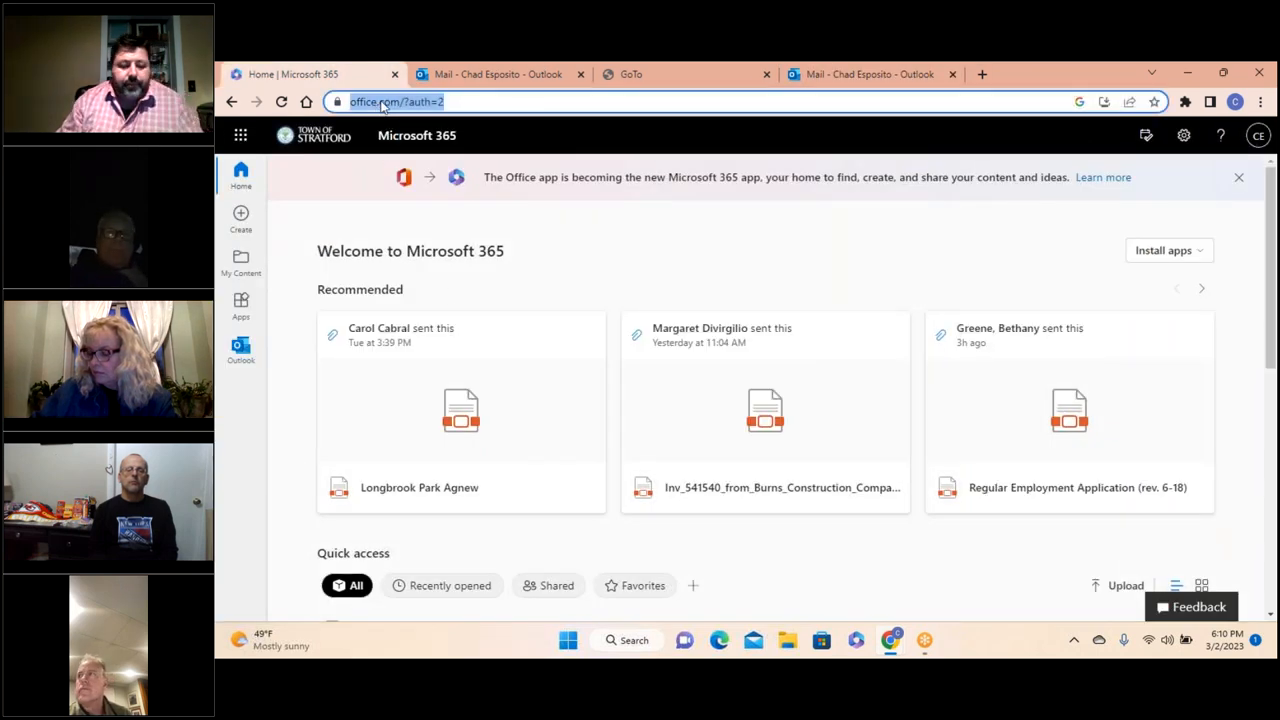
pyautogui.write('www.amazon.com')
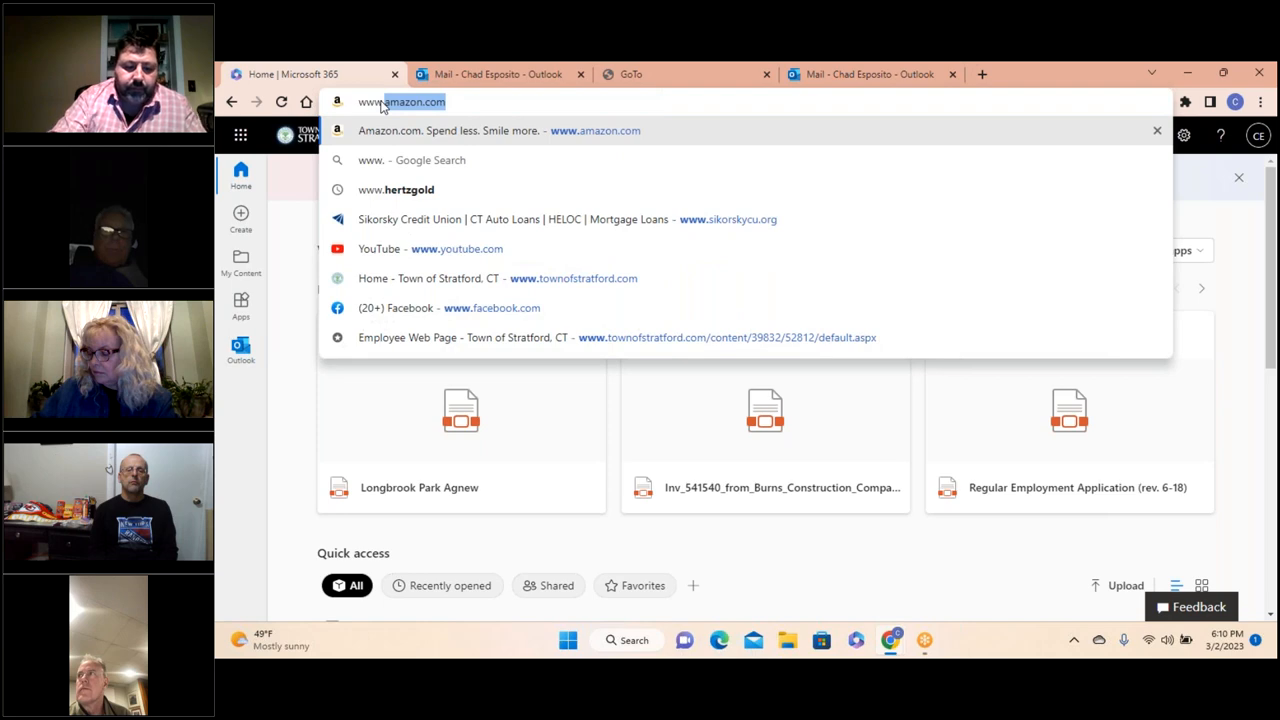
pyautogui.write('www.youtube.com')
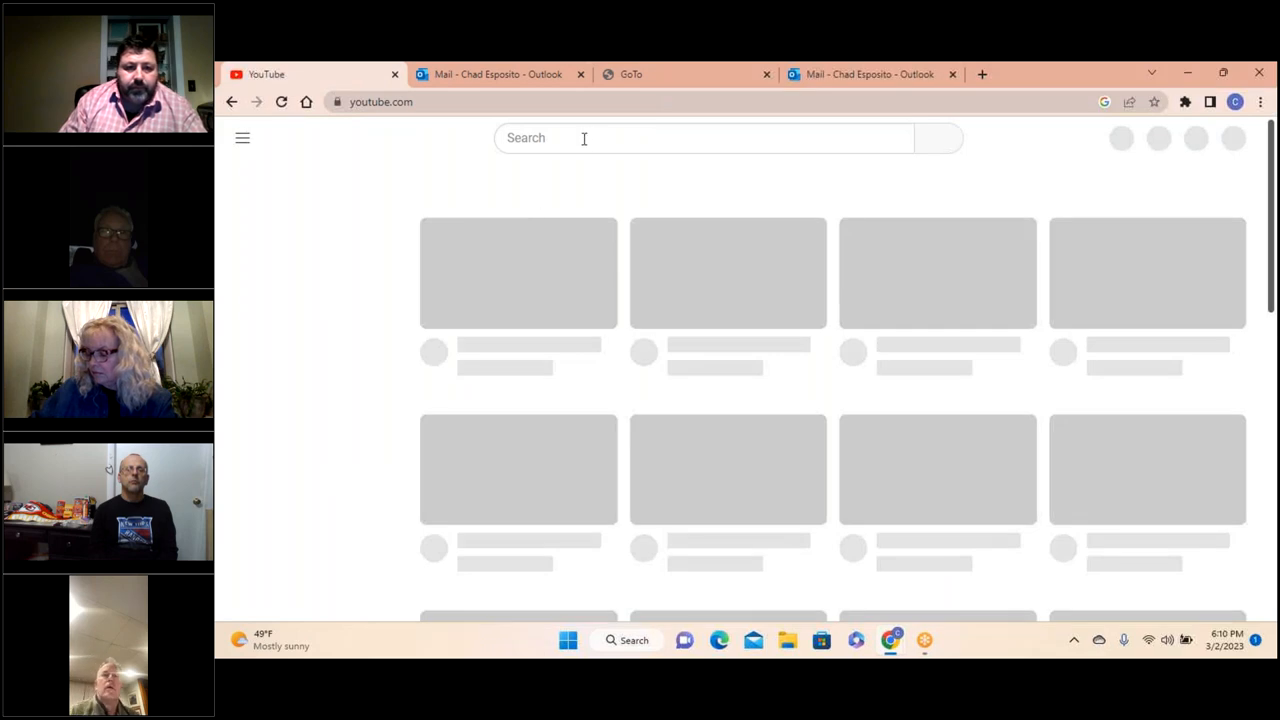
# Search YouTube for 'yalp sona', dismissing the notification permission prompt.
pyautogui.write('yal')
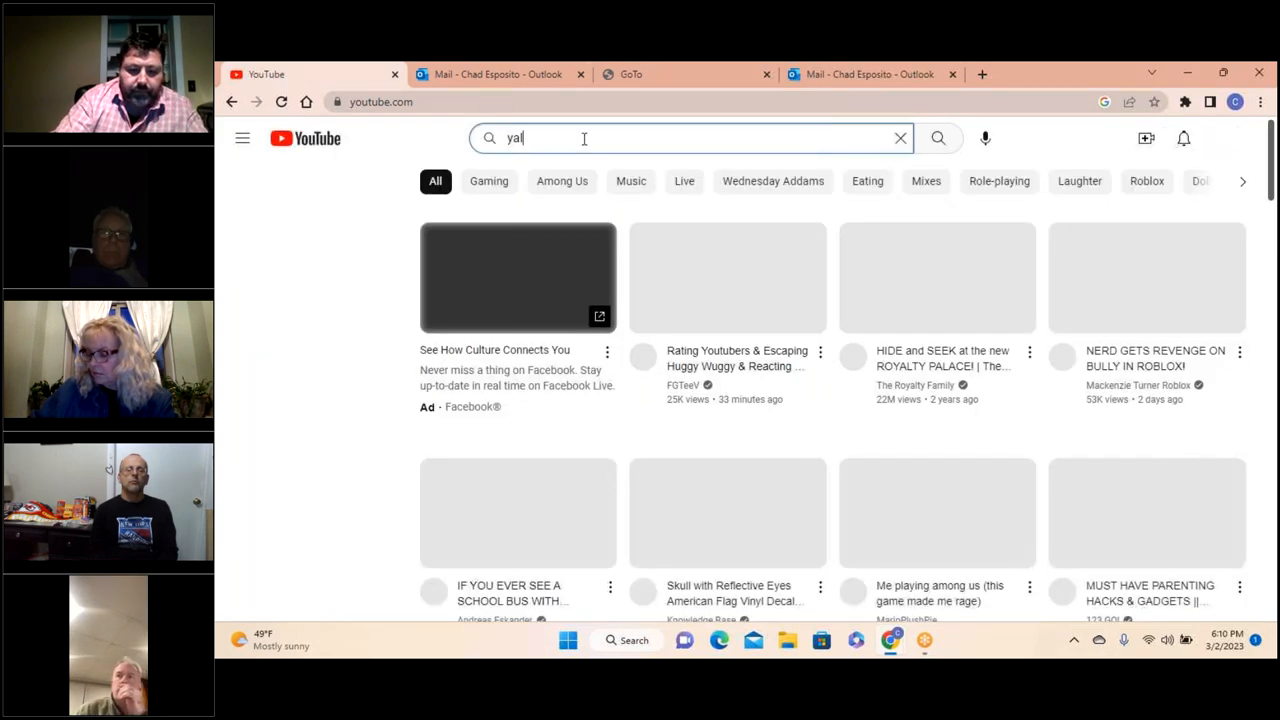
pyautogui.write('p sona')
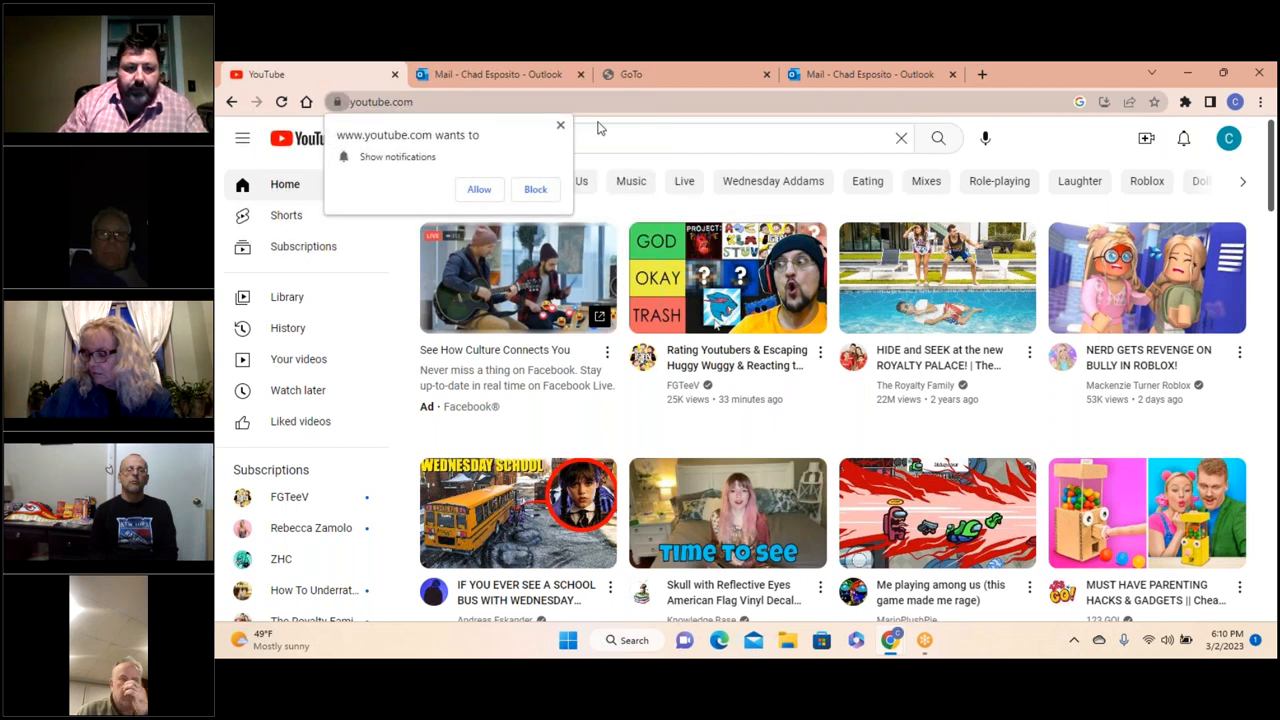
pyautogui.click(697, 138)
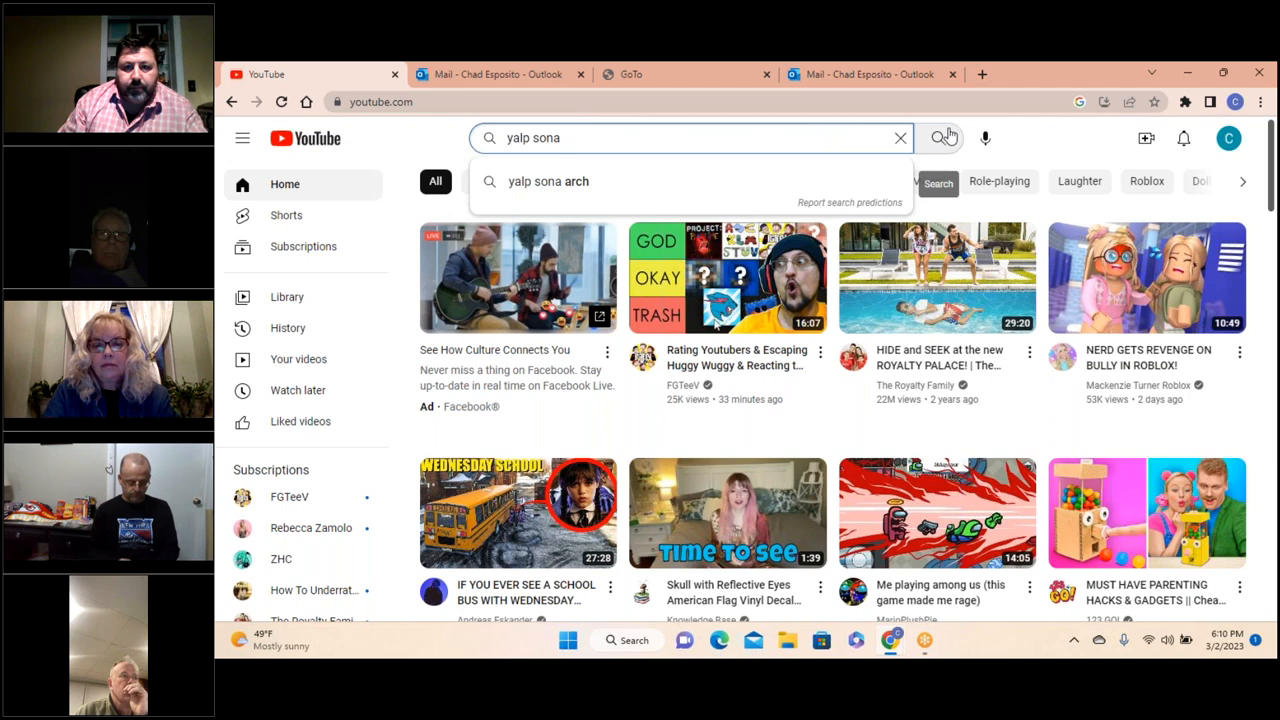
pyautogui.click(938, 138)
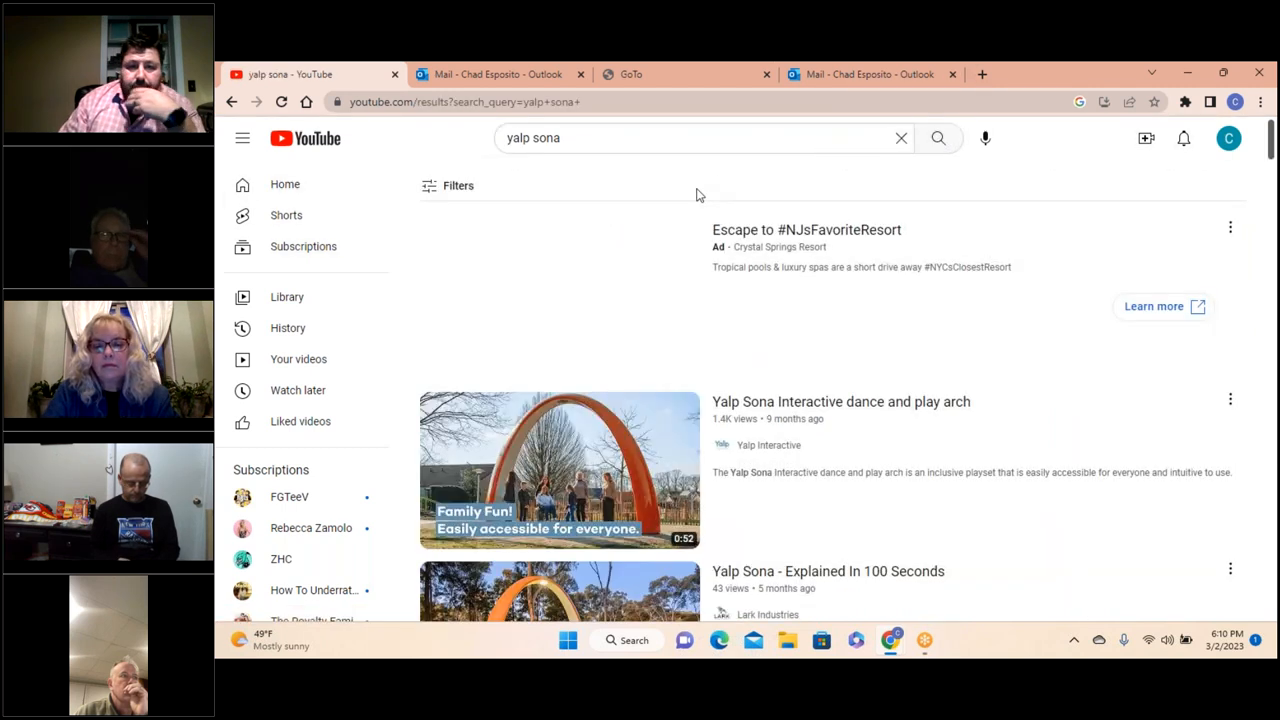
pyautogui.moveTo(573, 470)
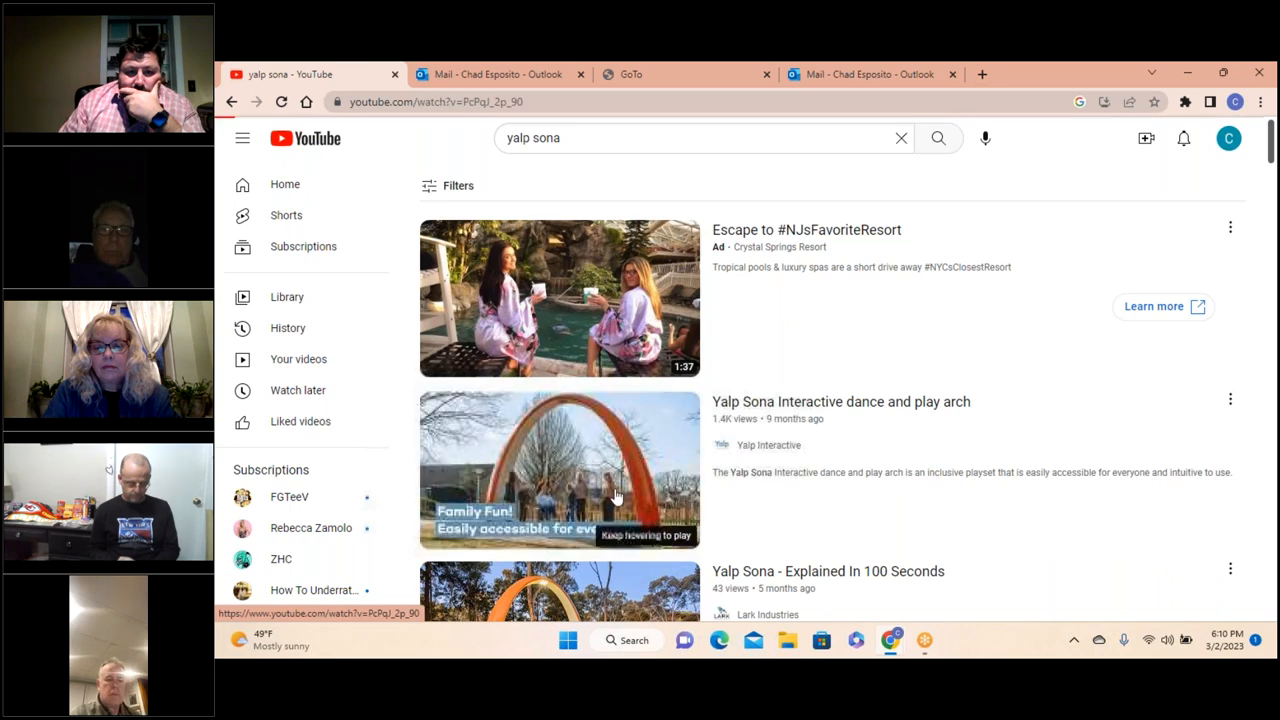
# Watch the Yalp Sona Interactive dance and play arch video full screen until it ends.
pyautogui.click(559, 469)
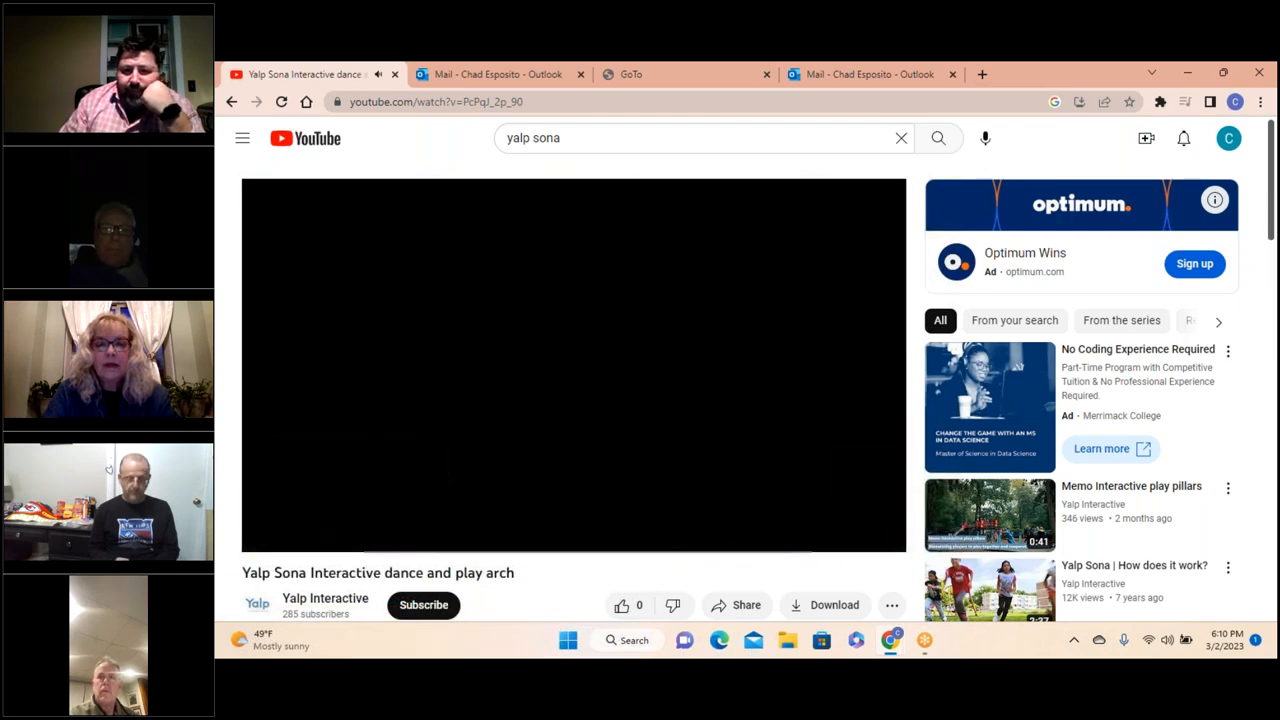
pyautogui.click(573, 364)
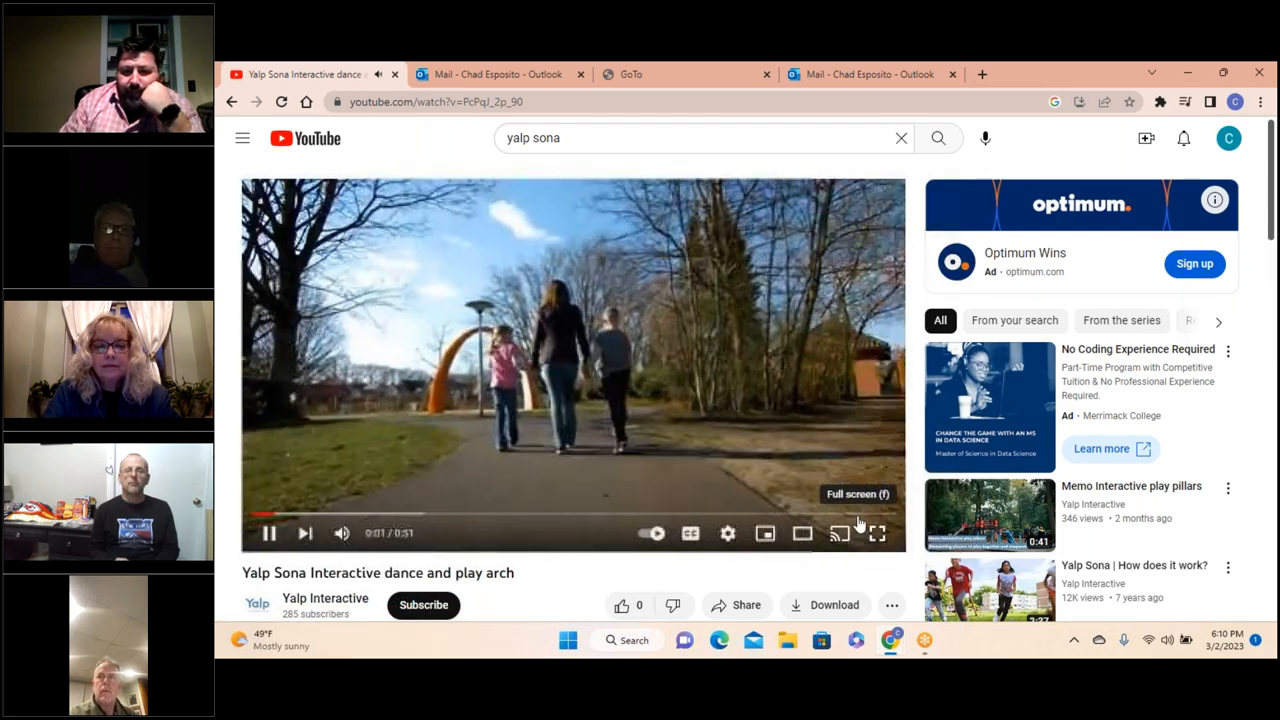
pyautogui.click(877, 533)
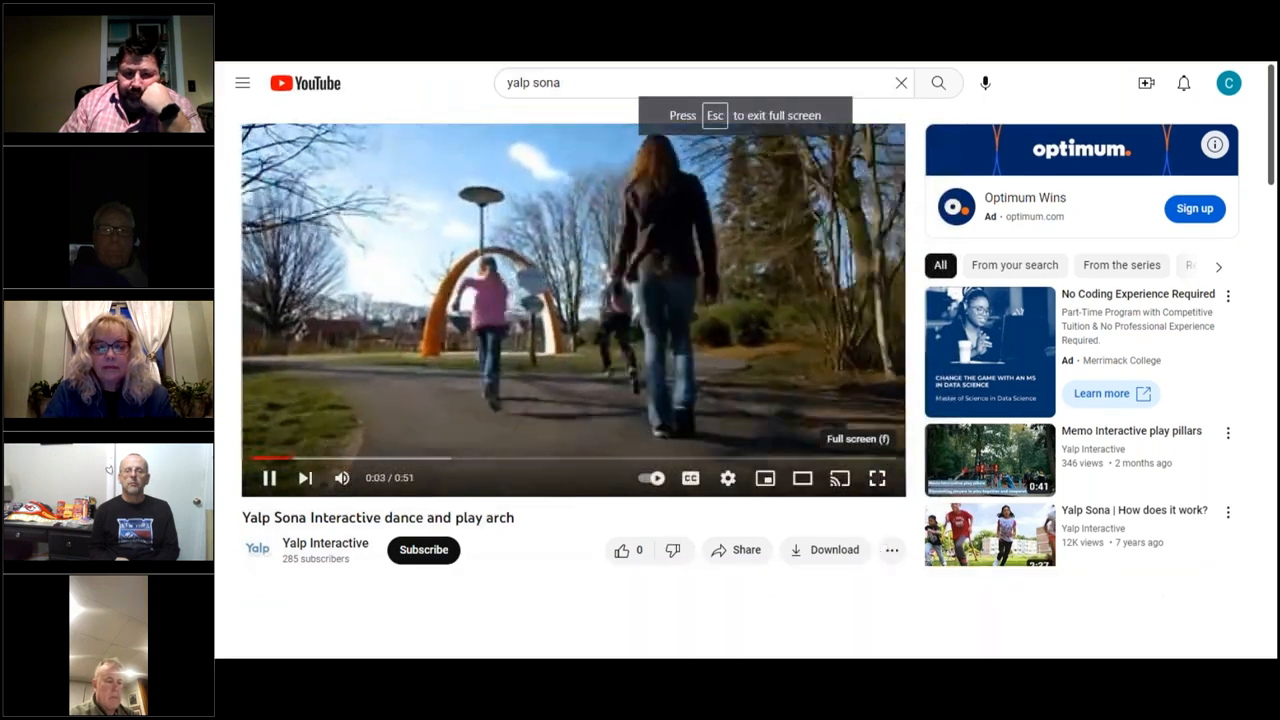
pyautogui.click(877, 477)
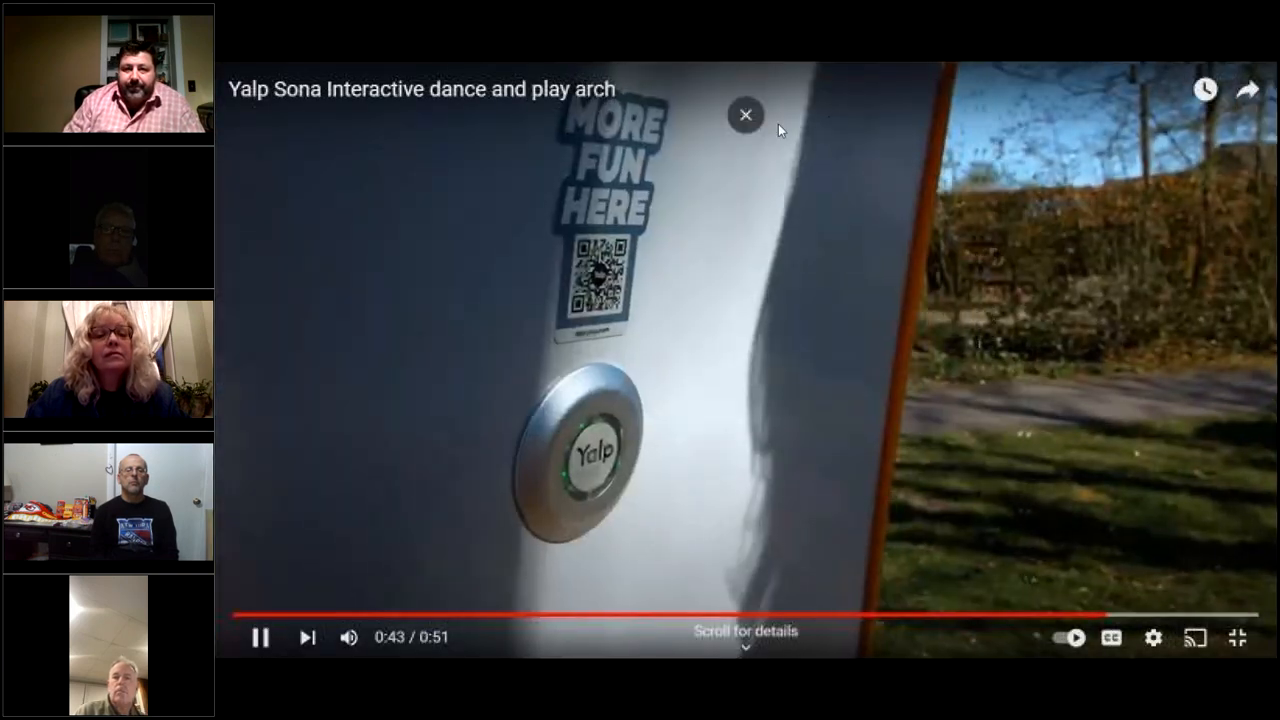
pyautogui.click(745, 115)
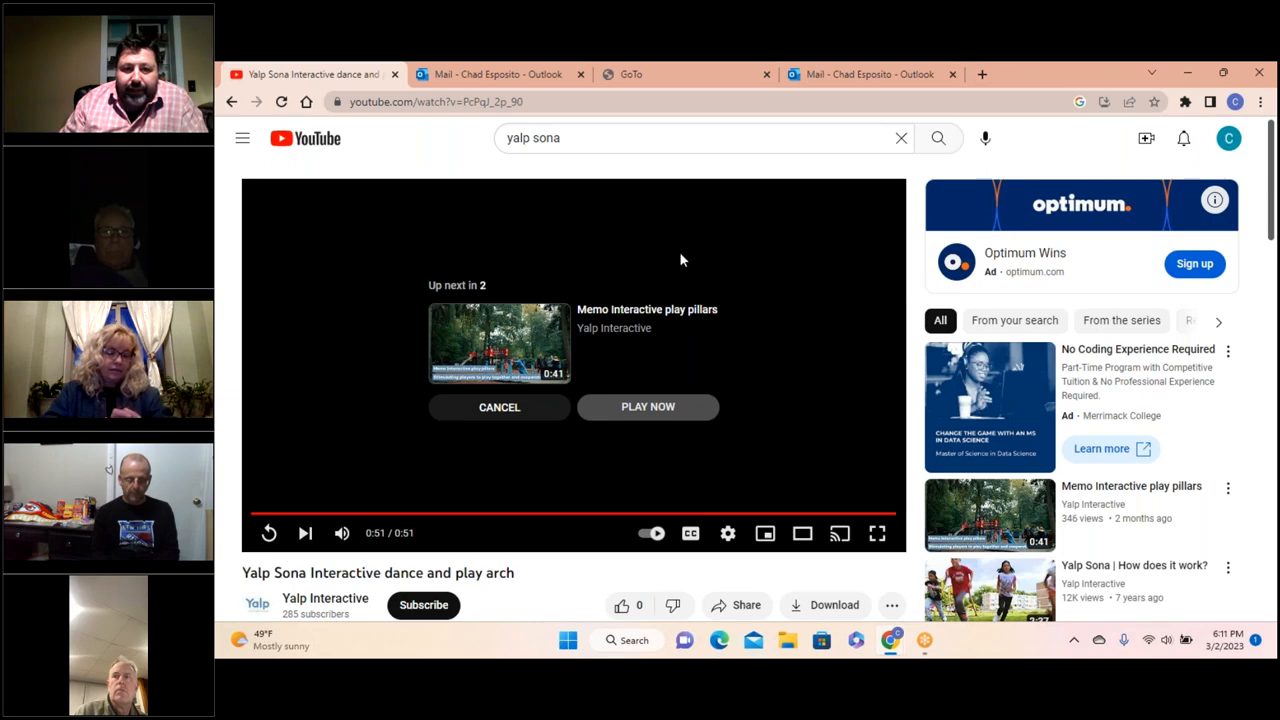
# Play the Memo Interactive play pillars video, then close the YouTube page.
pyautogui.click(648, 406)
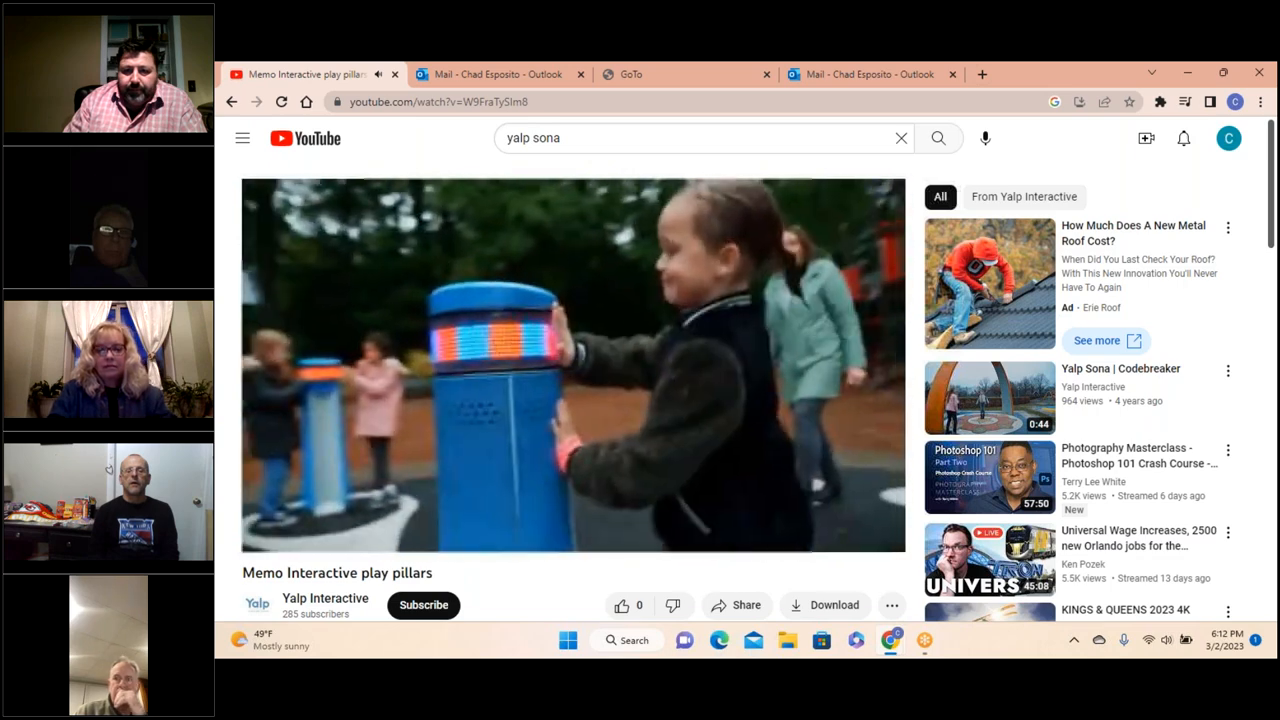
pyautogui.click(573, 365)
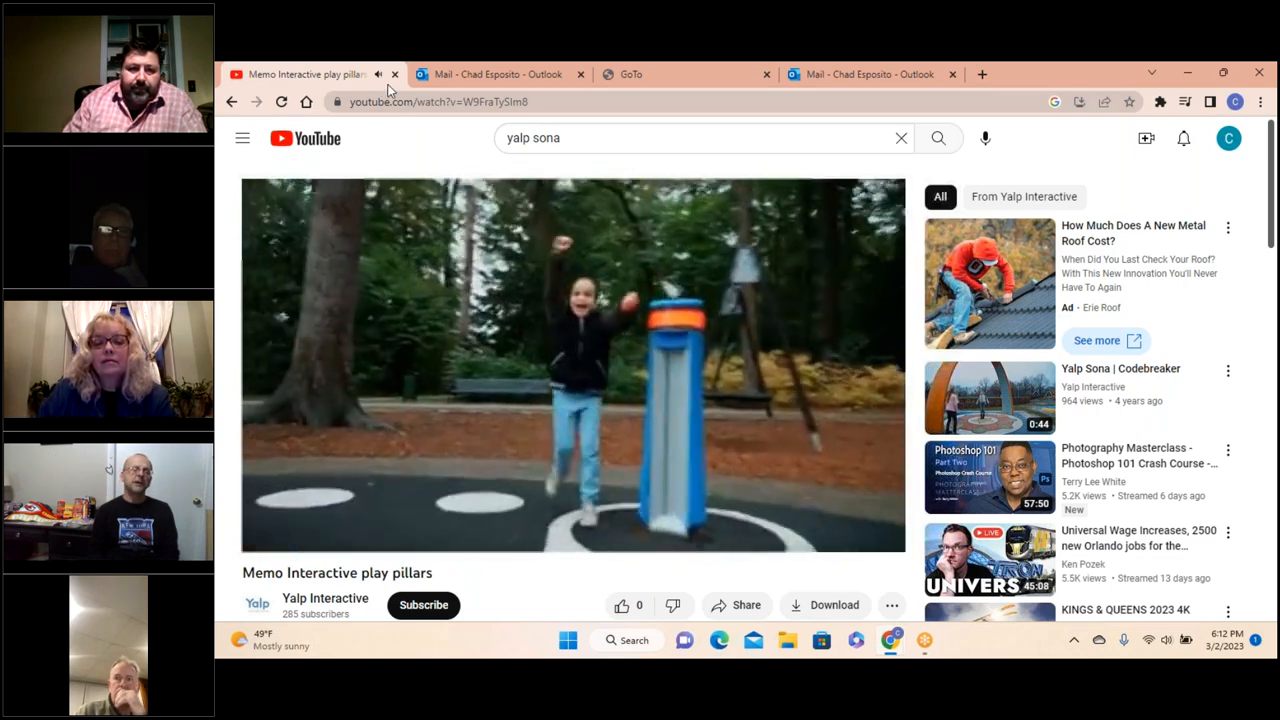
pyautogui.moveTo(397, 78)
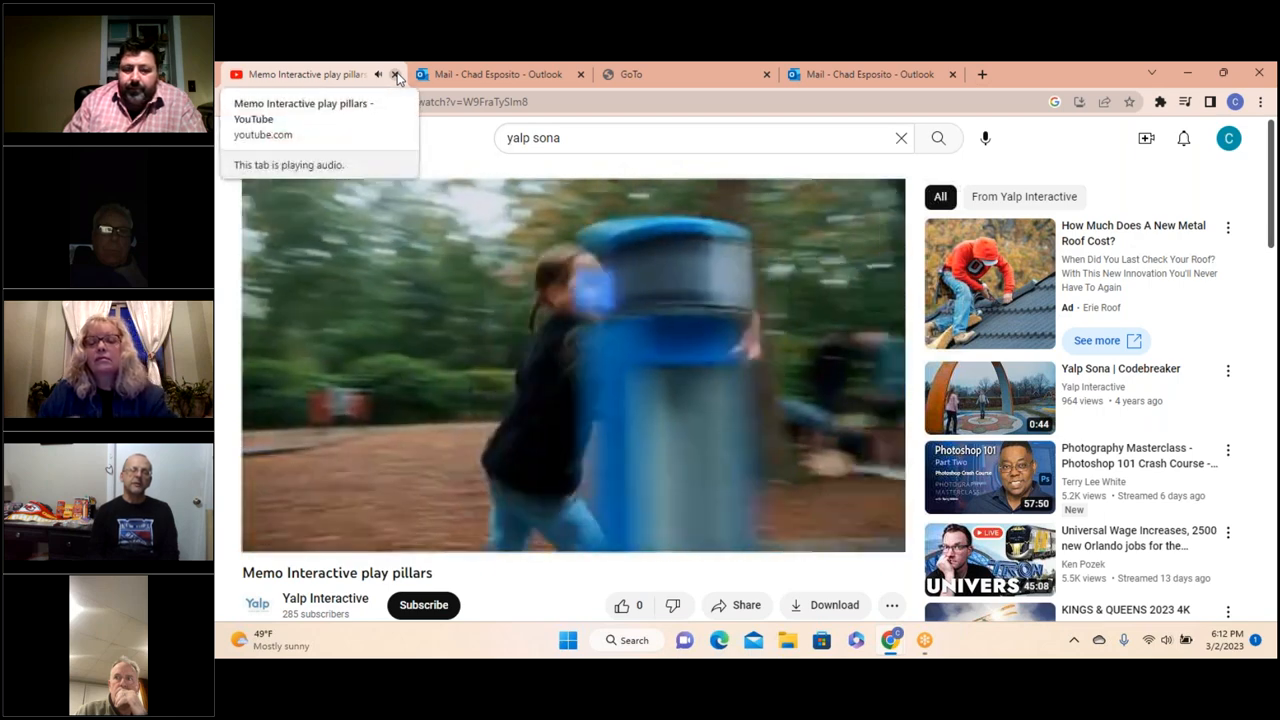
pyautogui.click(396, 74)
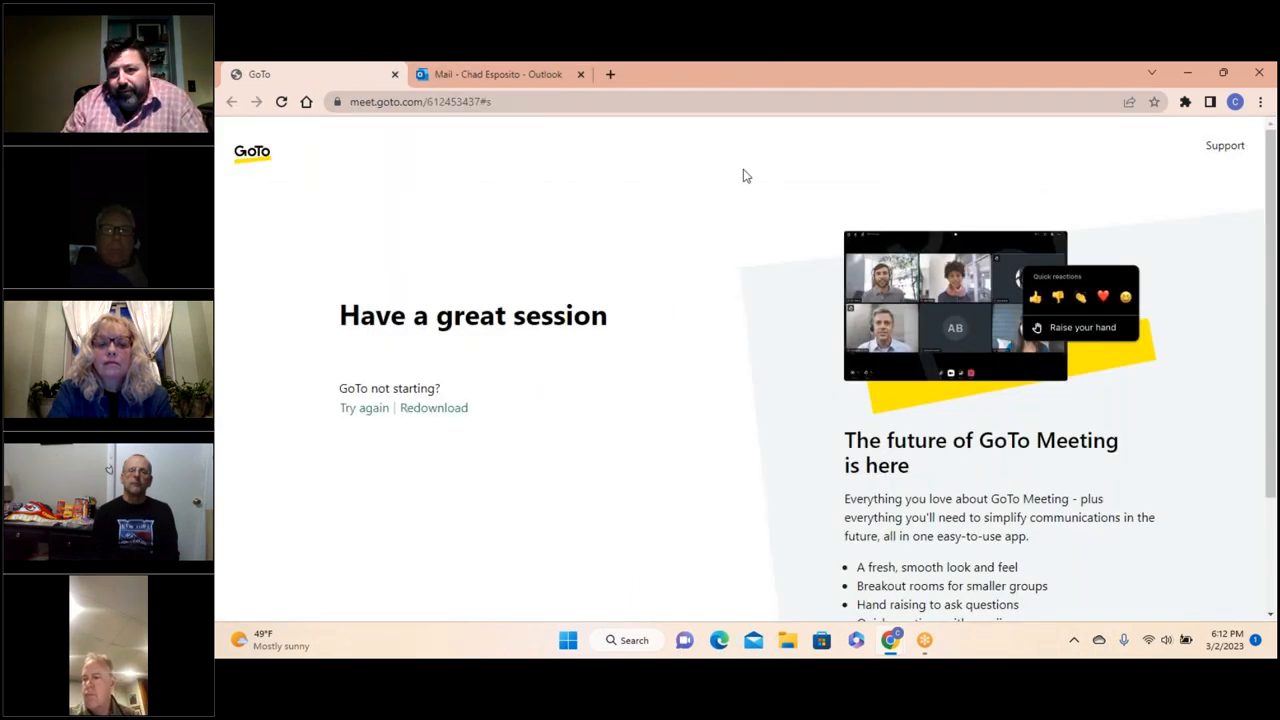
pyautogui.click(497, 74)
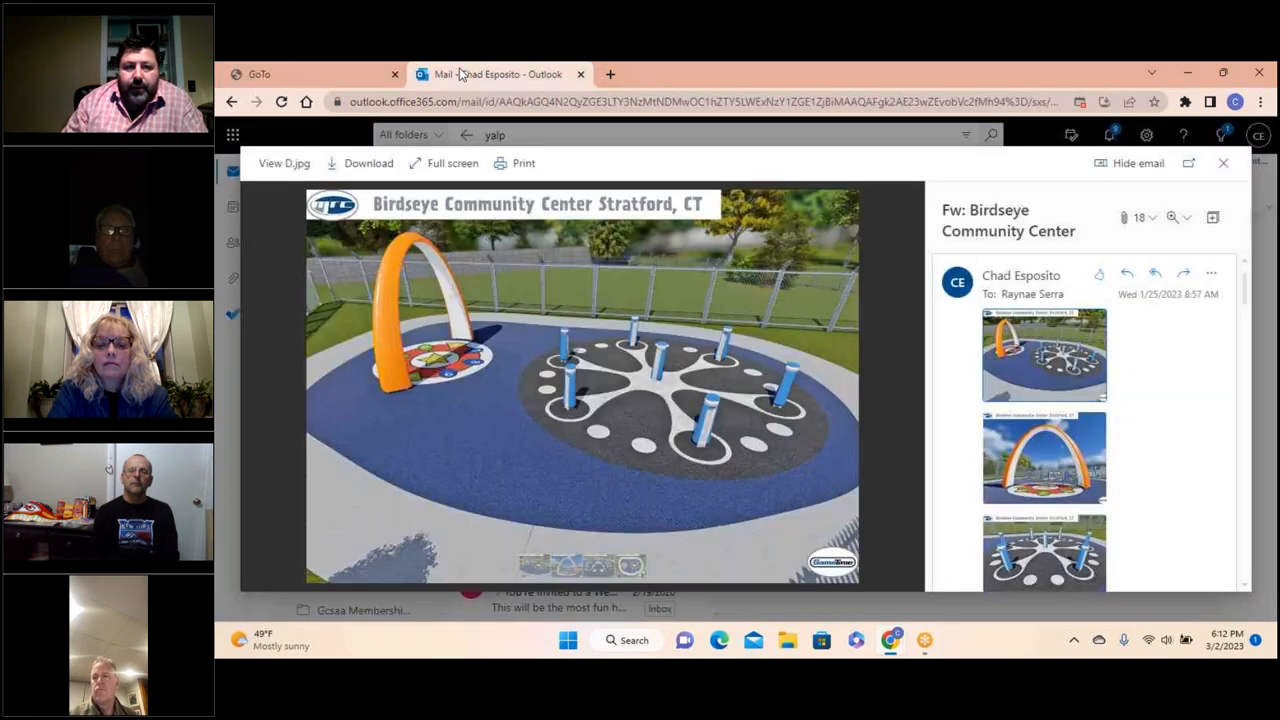
pyautogui.moveTo(905, 385)
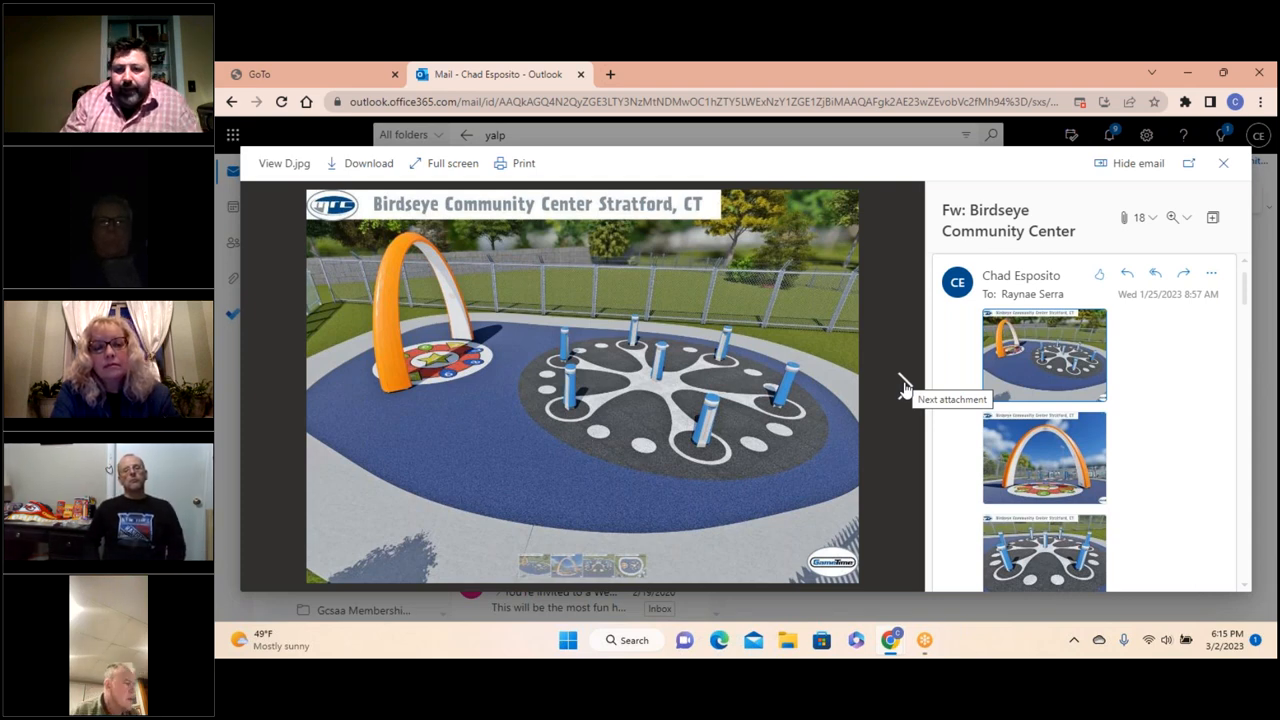
pyautogui.moveTo(788, 160)
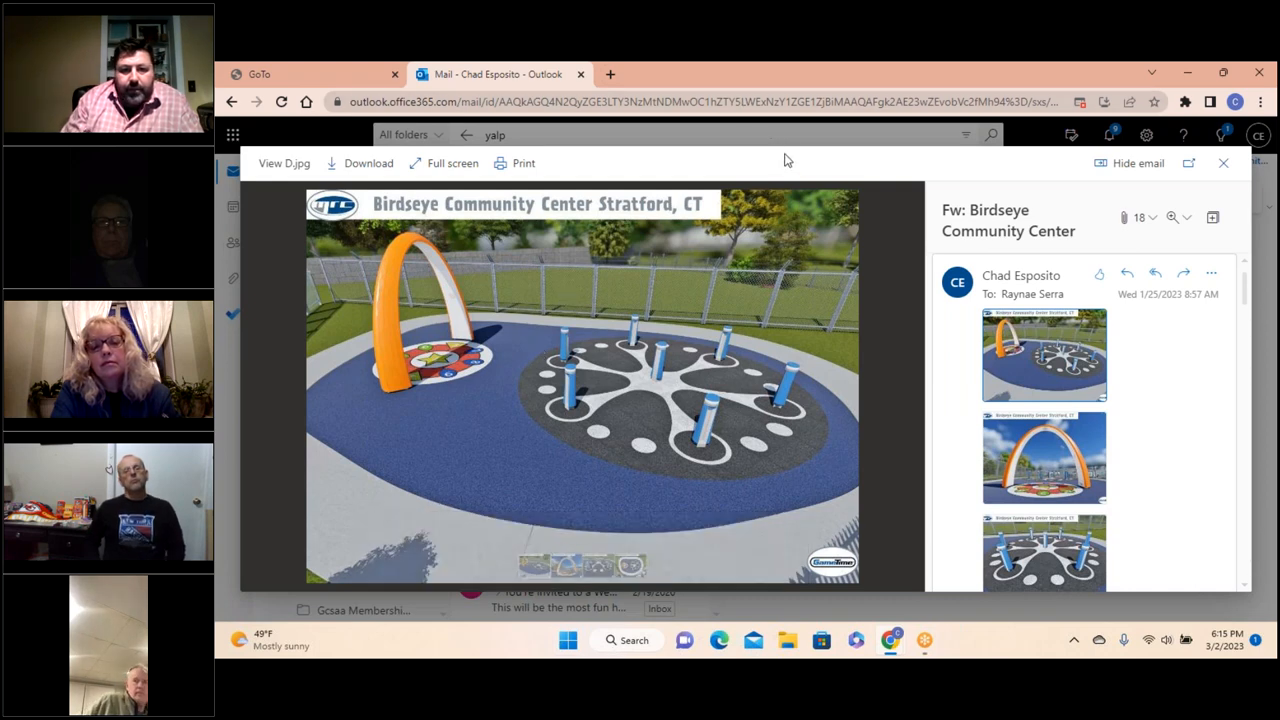
pyautogui.moveTo(910, 167)
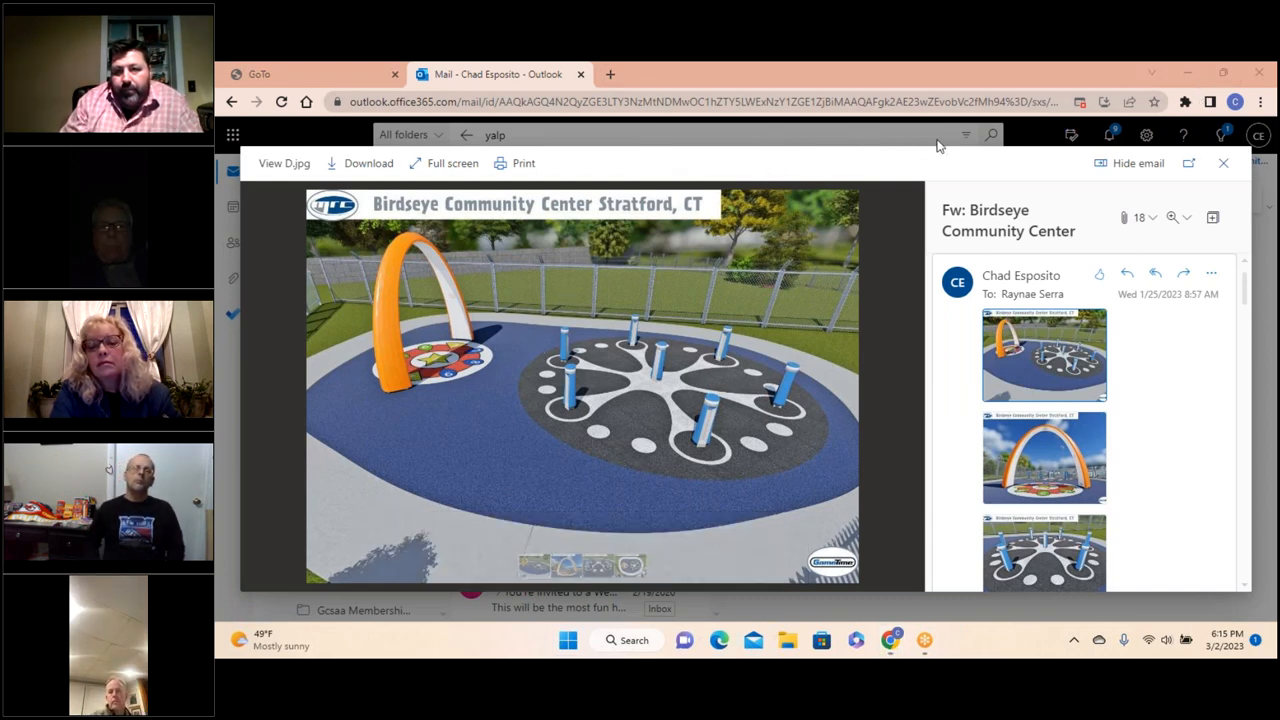
pyautogui.moveTo(1183, 413)
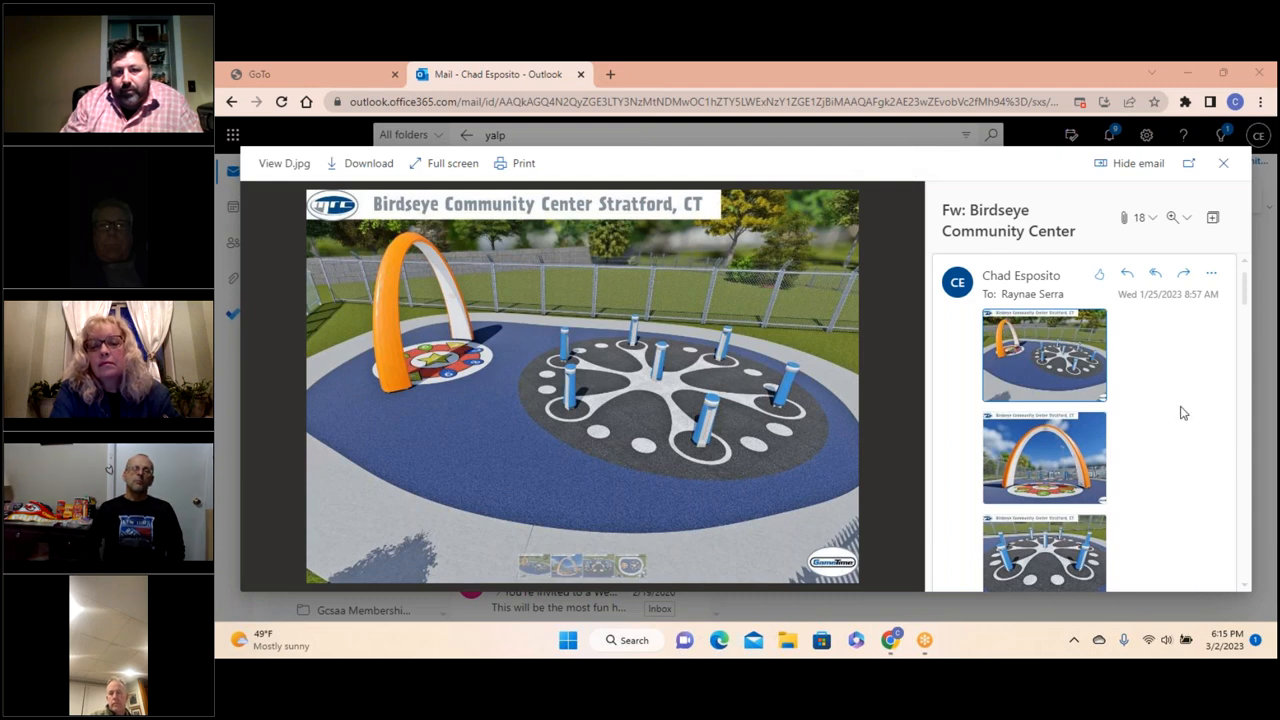
# Scroll down the email and expand 'Show all 6 attachments'.
pyautogui.scroll(-3)
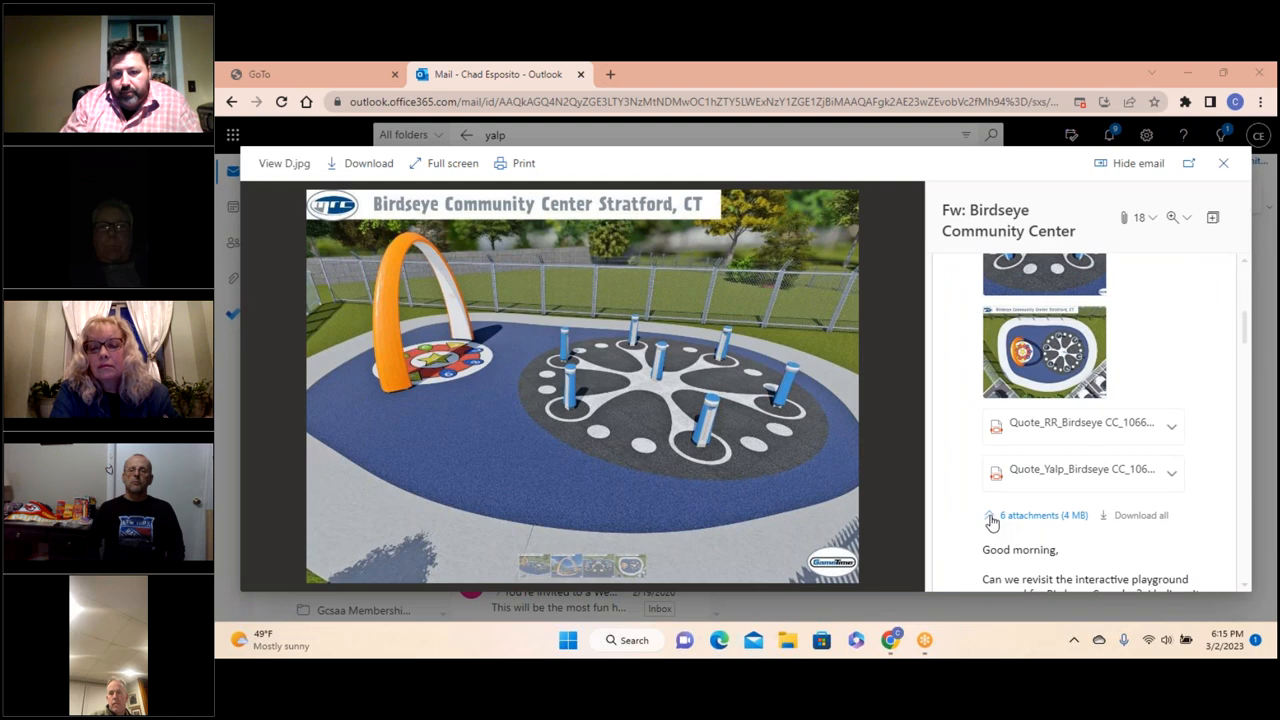
pyautogui.scroll(-3)
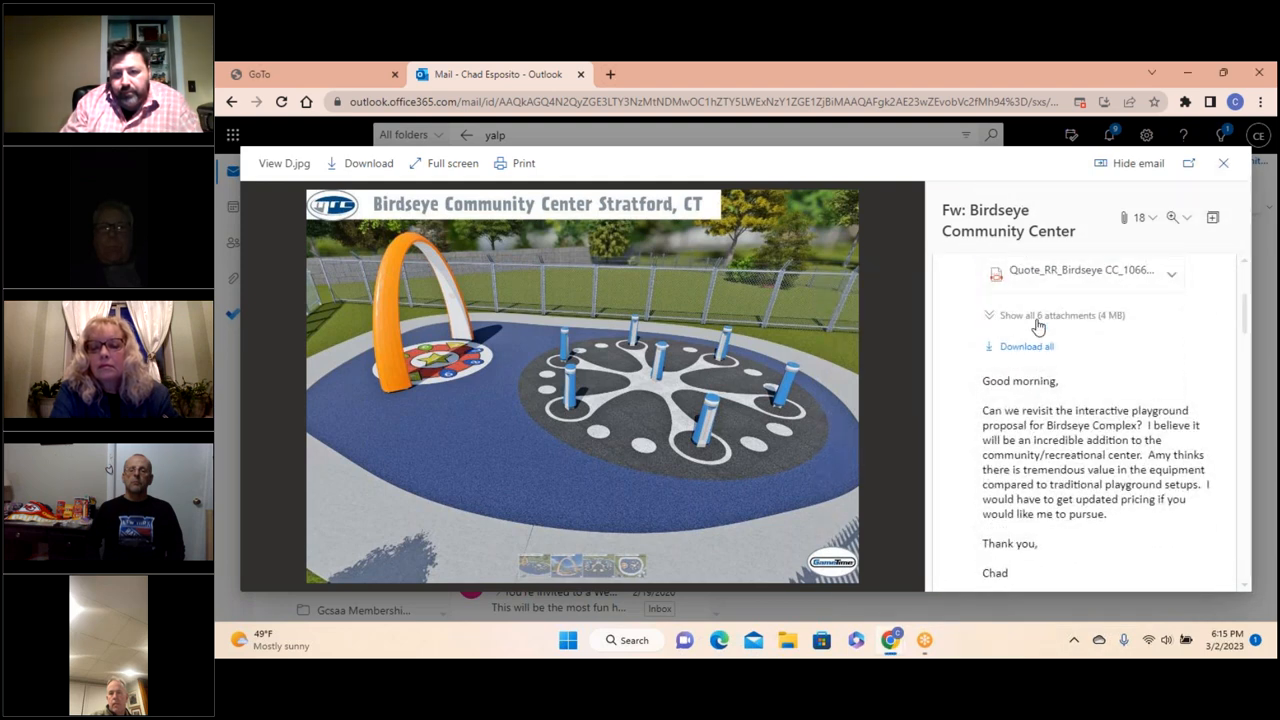
pyautogui.click(1045, 315)
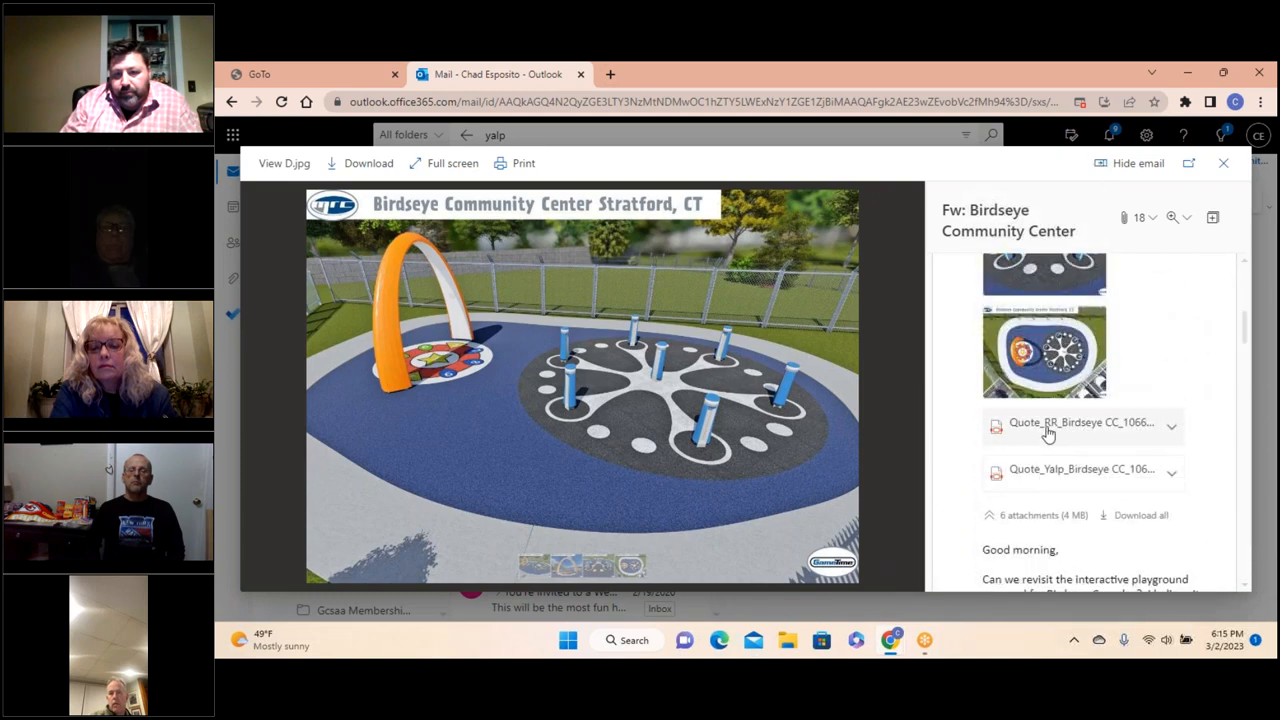
# Preview the Quote_RR_Birdseye PDF and scroll to its $35,576 total.
pyautogui.click(1050, 422)
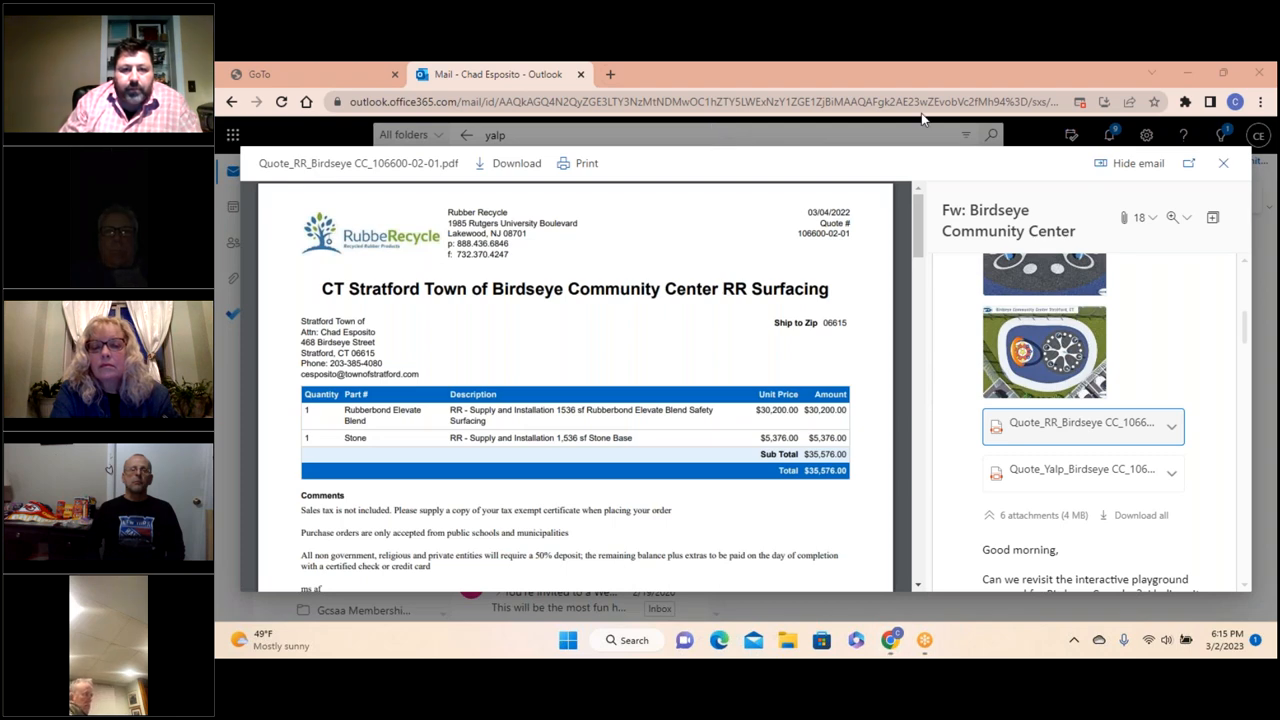
pyautogui.moveTo(724, 258)
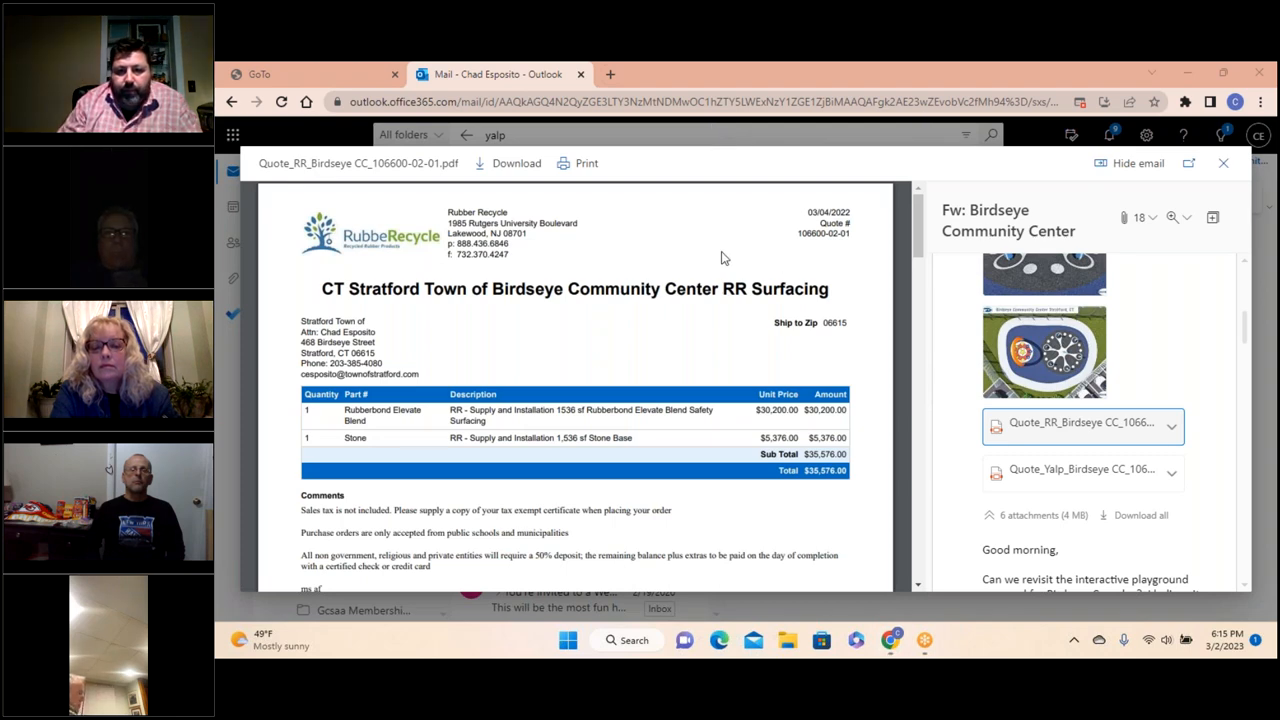
pyautogui.moveTo(698, 224)
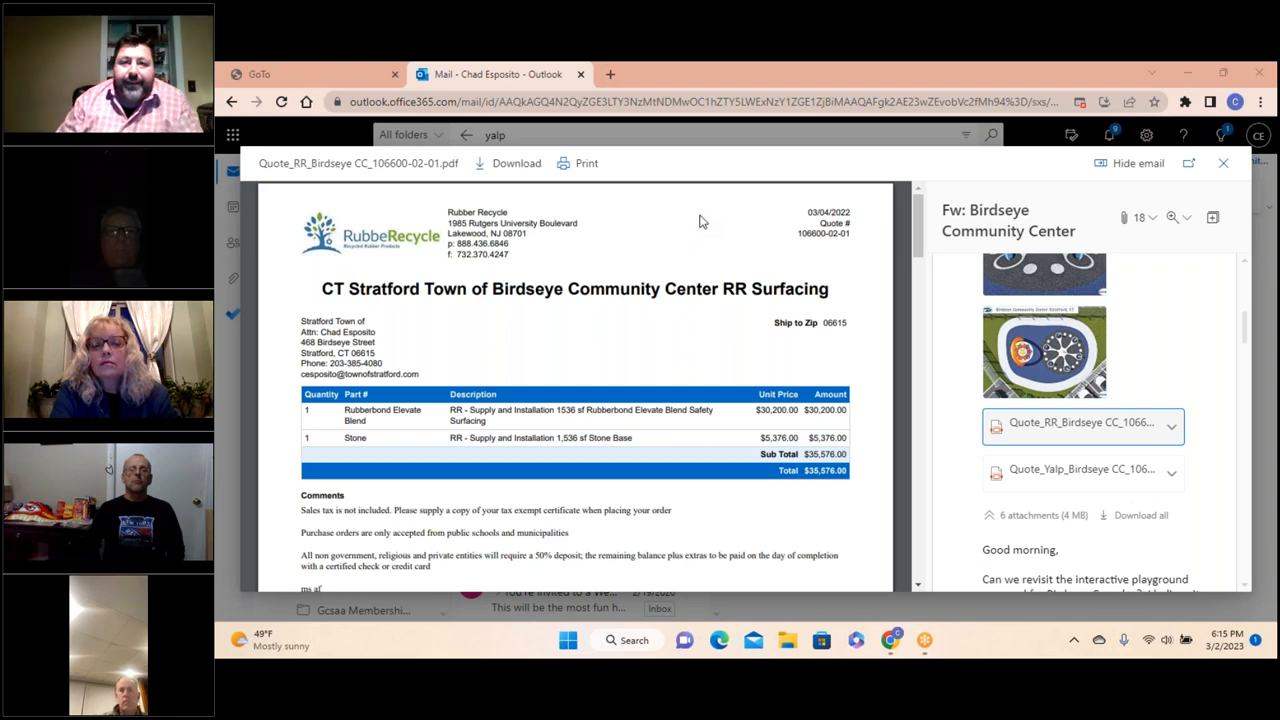
pyautogui.scroll(-3)
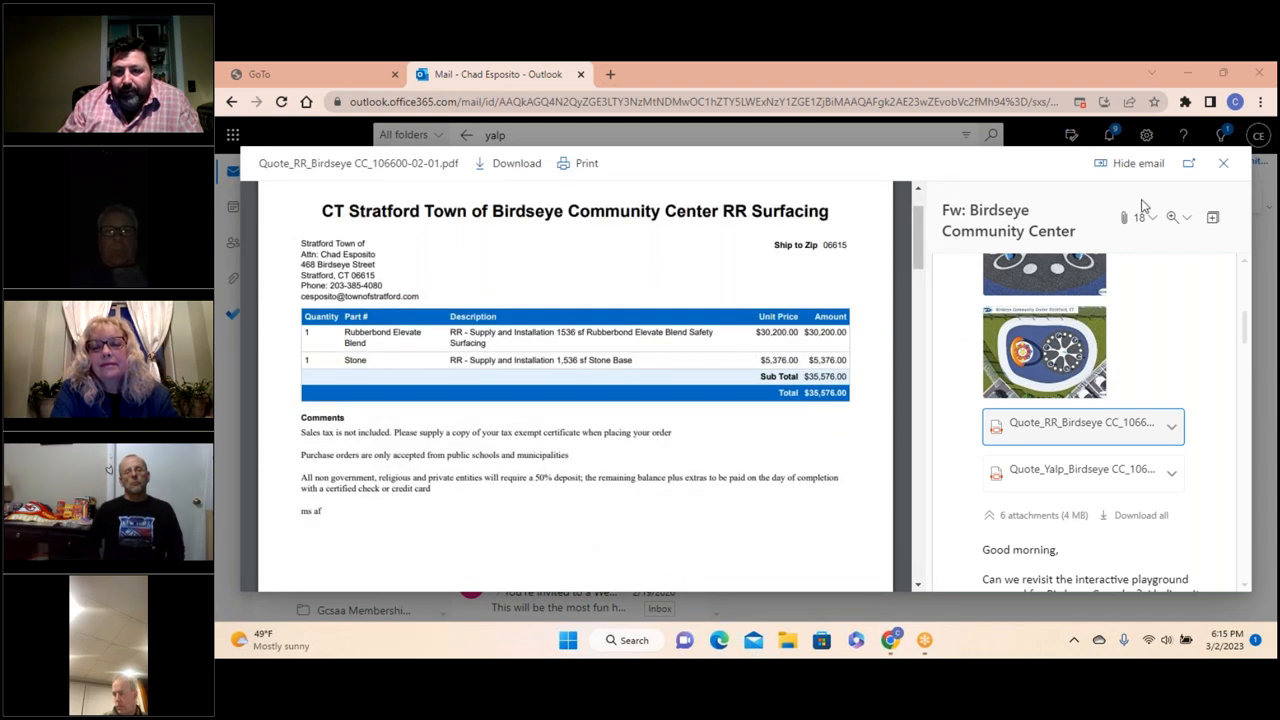
pyautogui.moveTo(1041, 117)
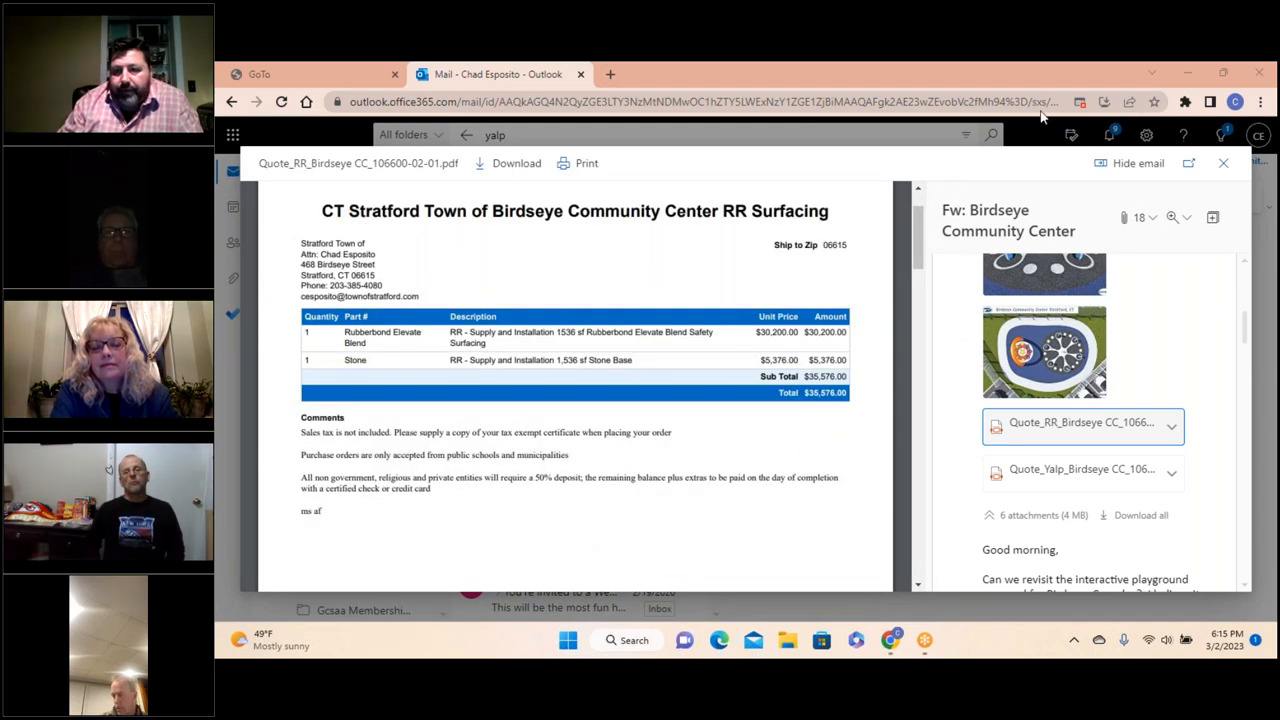
# Preview the Quote_Yalp_Birdseye PDF, scroll to the $159,900 total, then back to the top.
pyautogui.click(1070, 469)
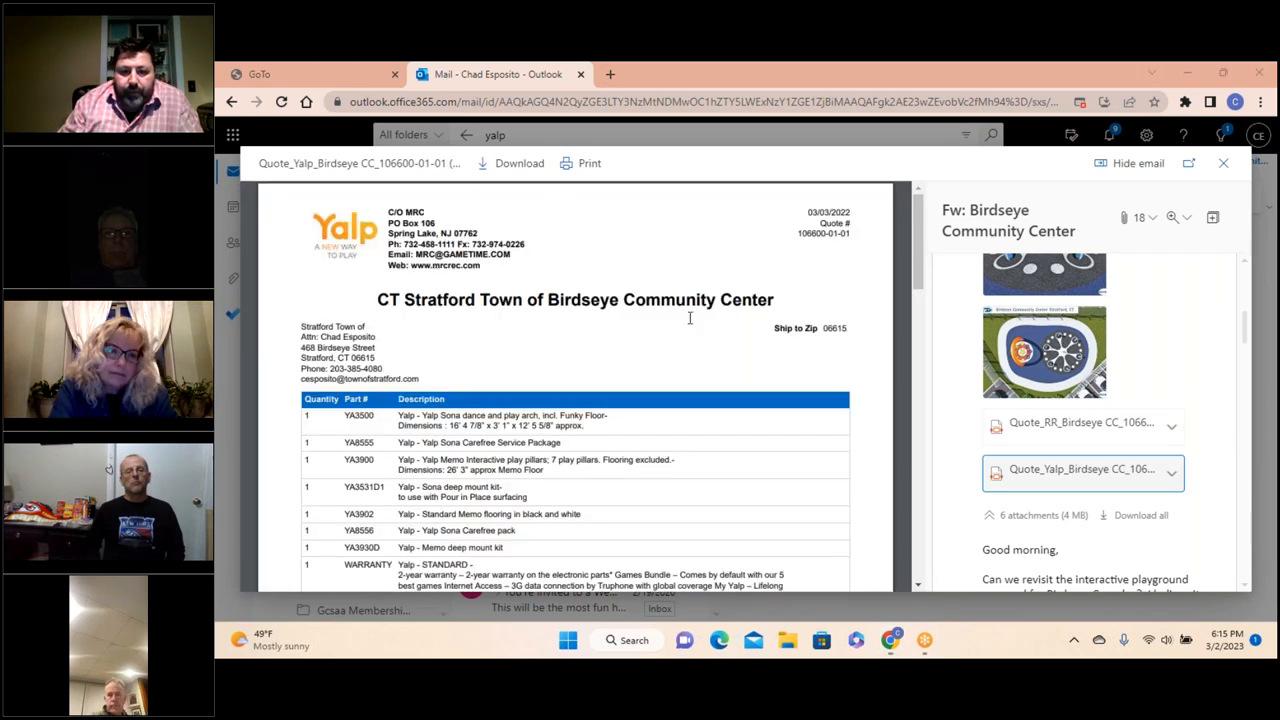
pyautogui.scroll(-3)
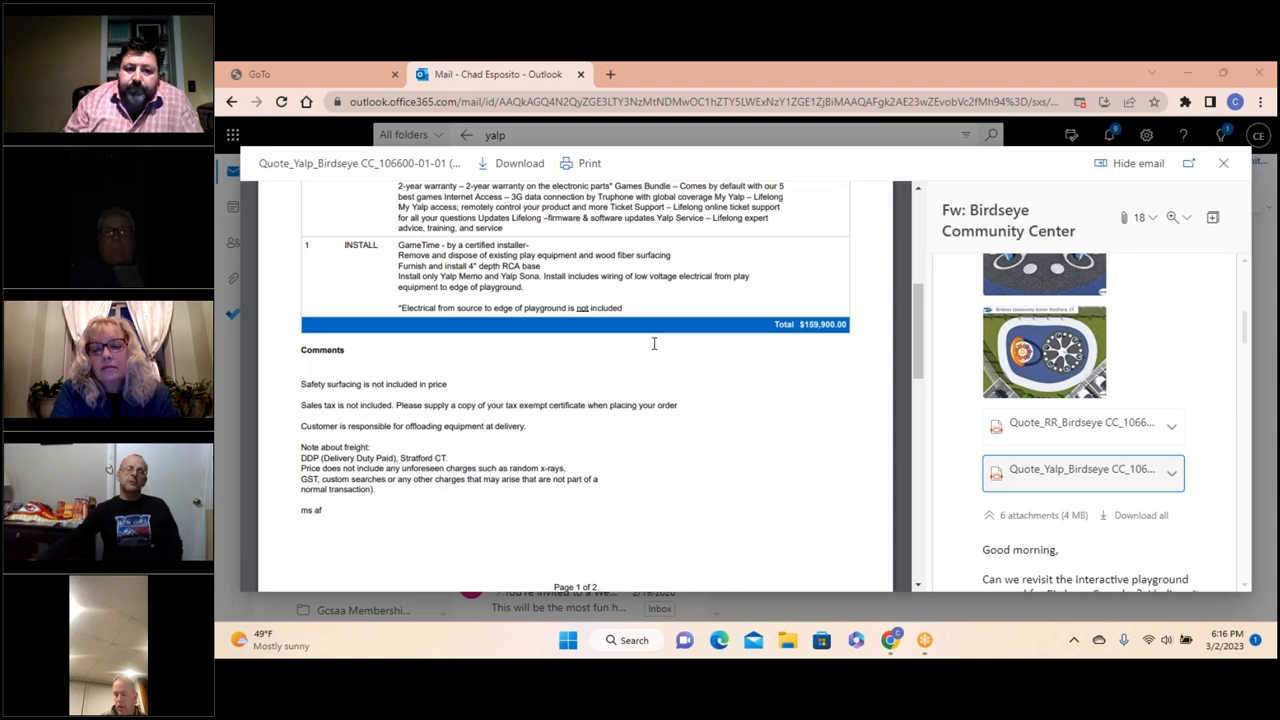
pyautogui.scroll(3)
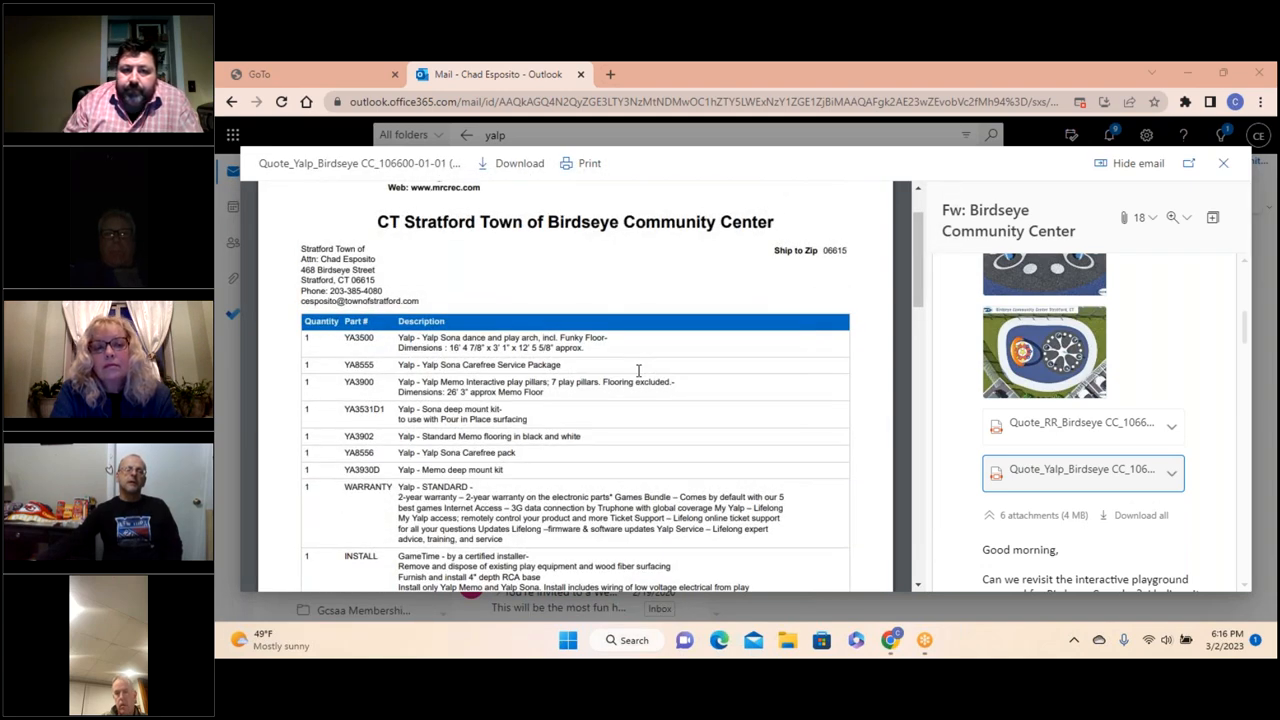
pyautogui.scroll(3)
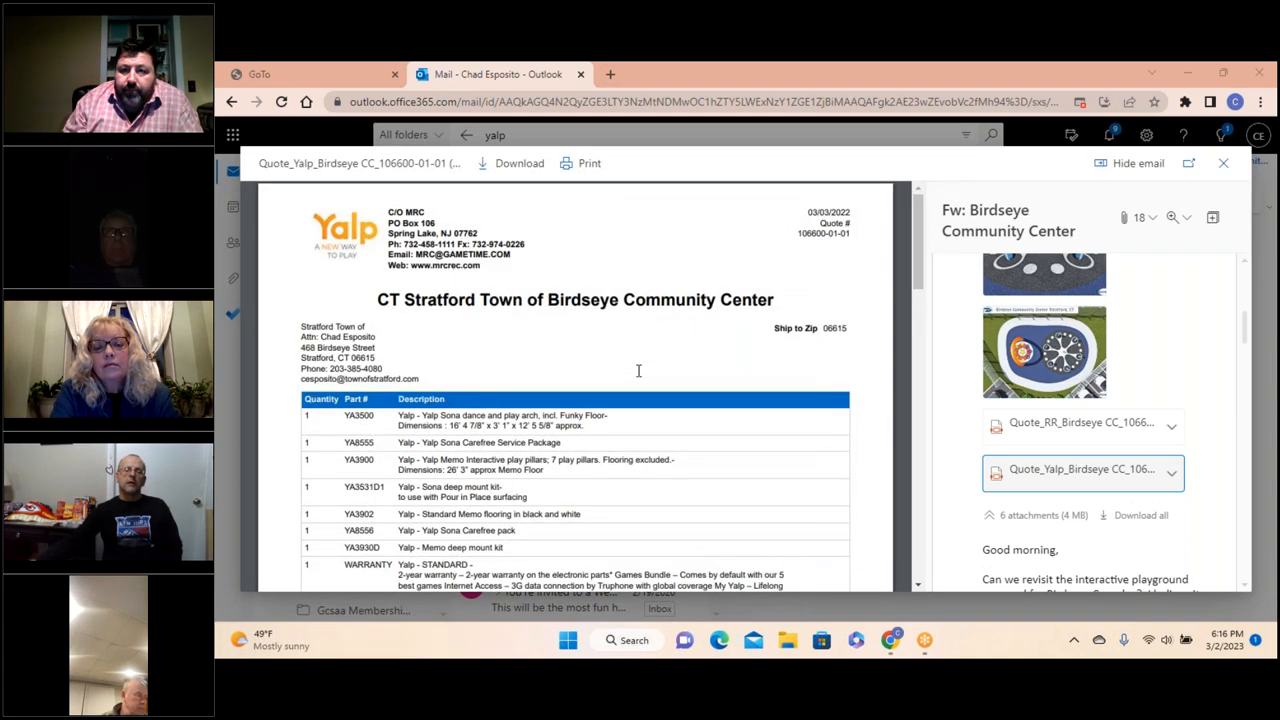
pyautogui.moveTo(690, 198)
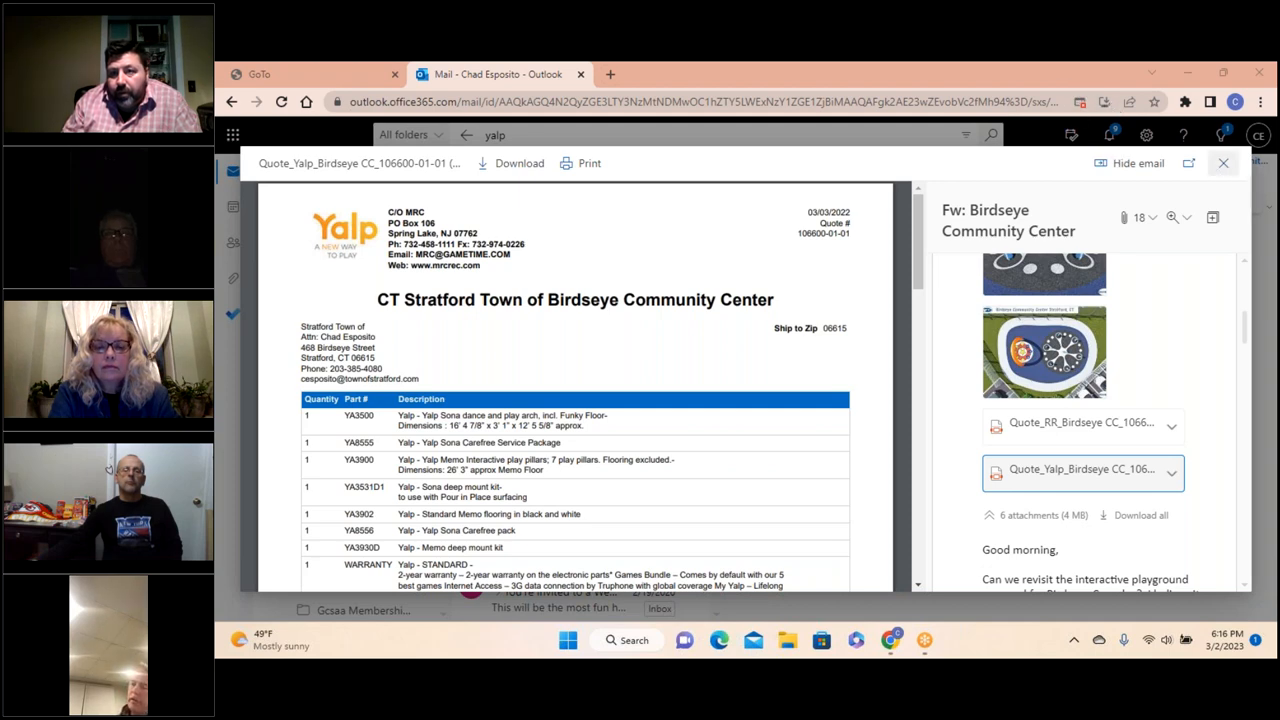
pyautogui.moveTo(1092, 105)
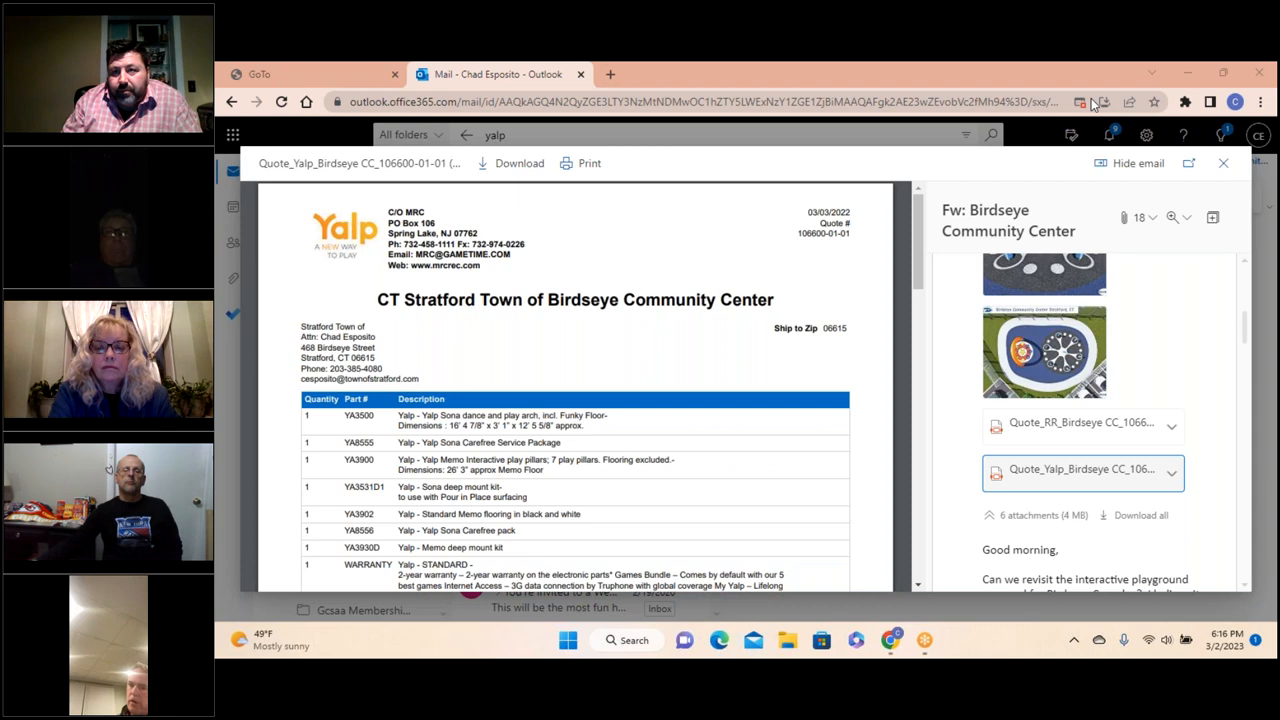
pyautogui.moveTo(679, 213)
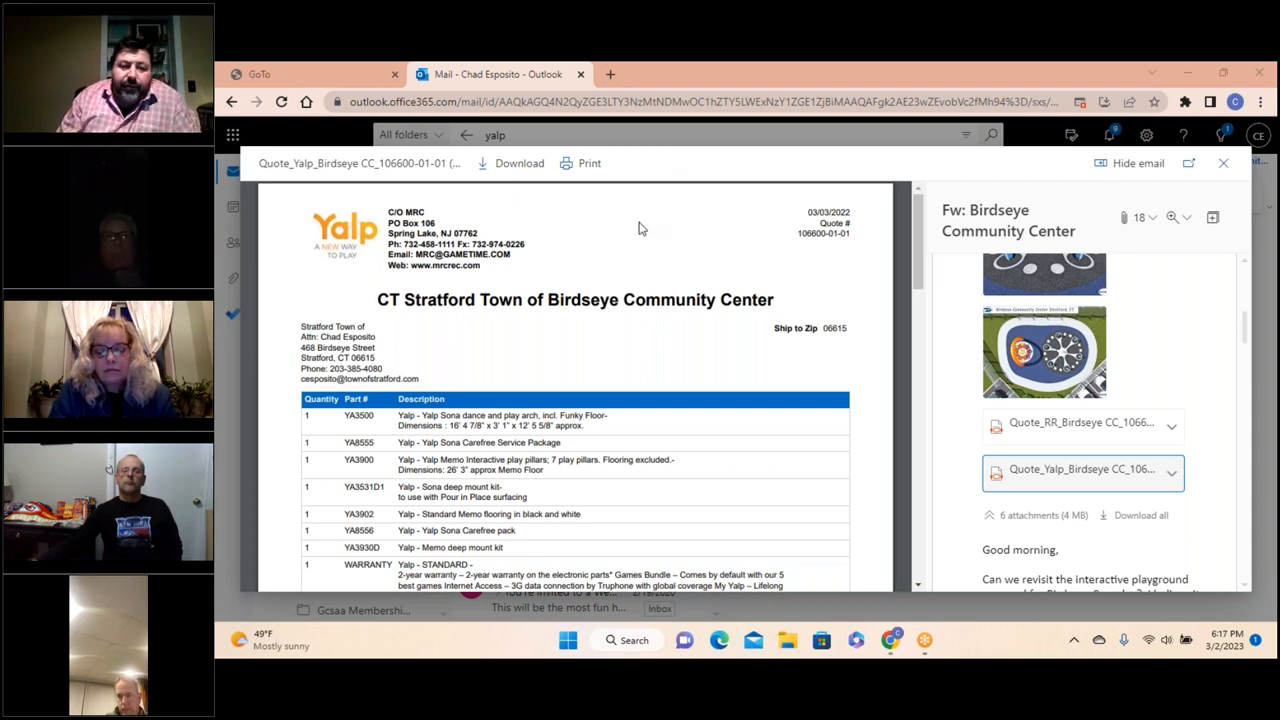
pyautogui.moveTo(648, 228)
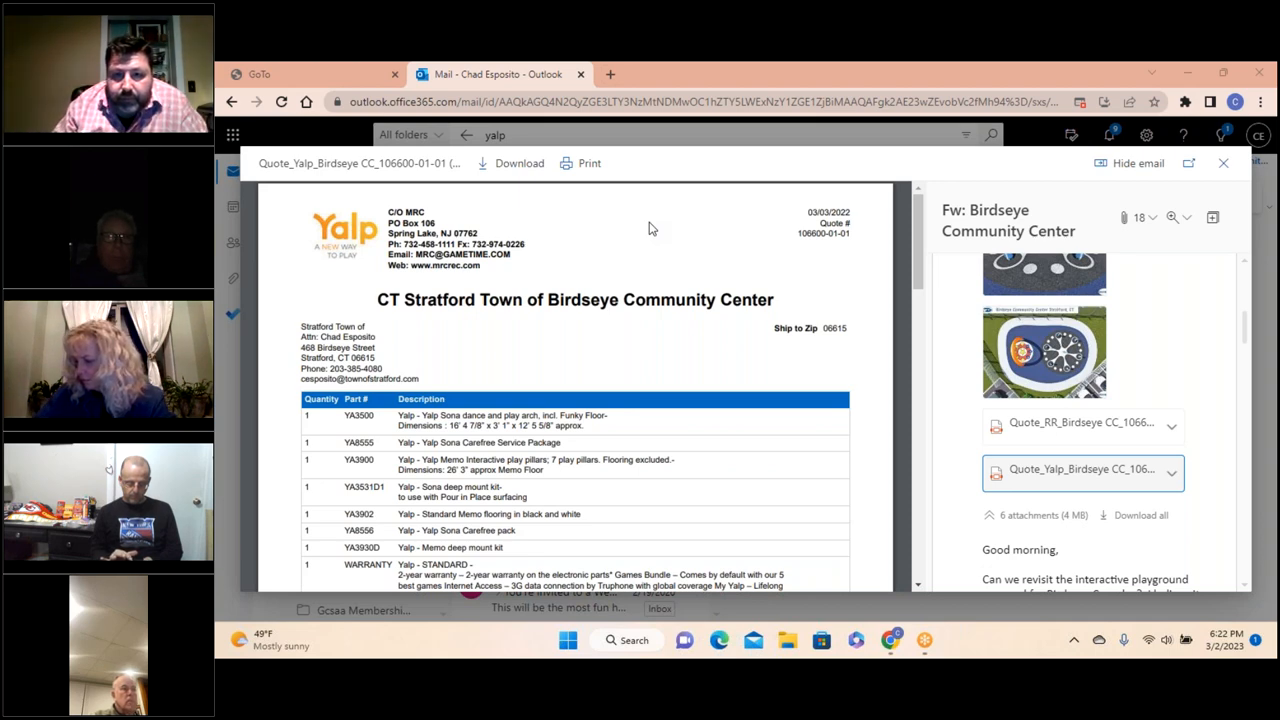
pyautogui.moveTo(773, 173)
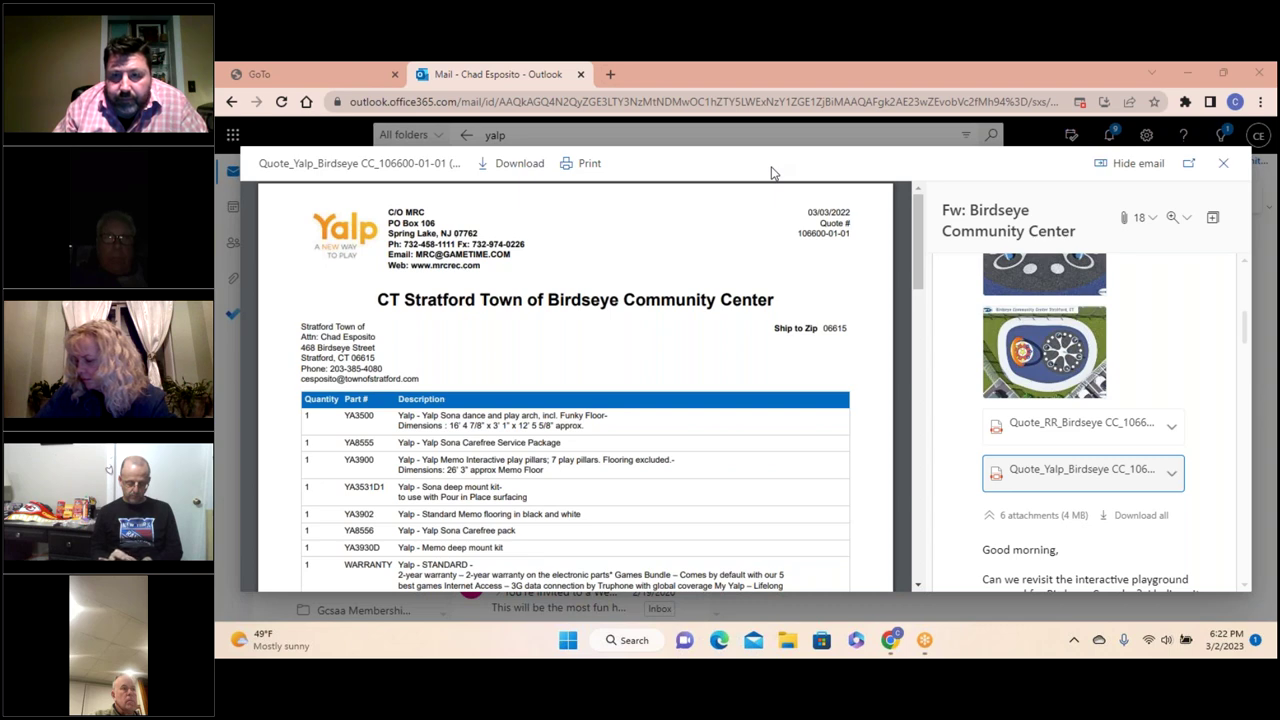
pyautogui.moveTo(1193, 179)
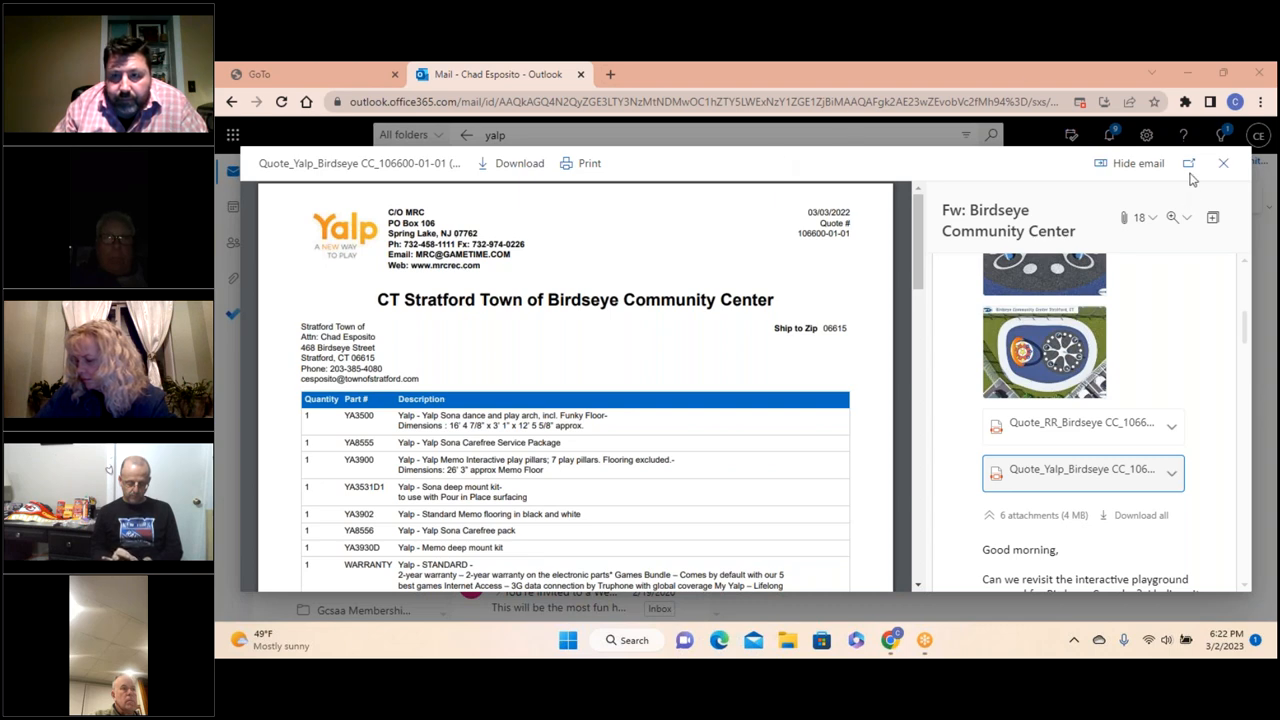
pyautogui.moveTo(845, 176)
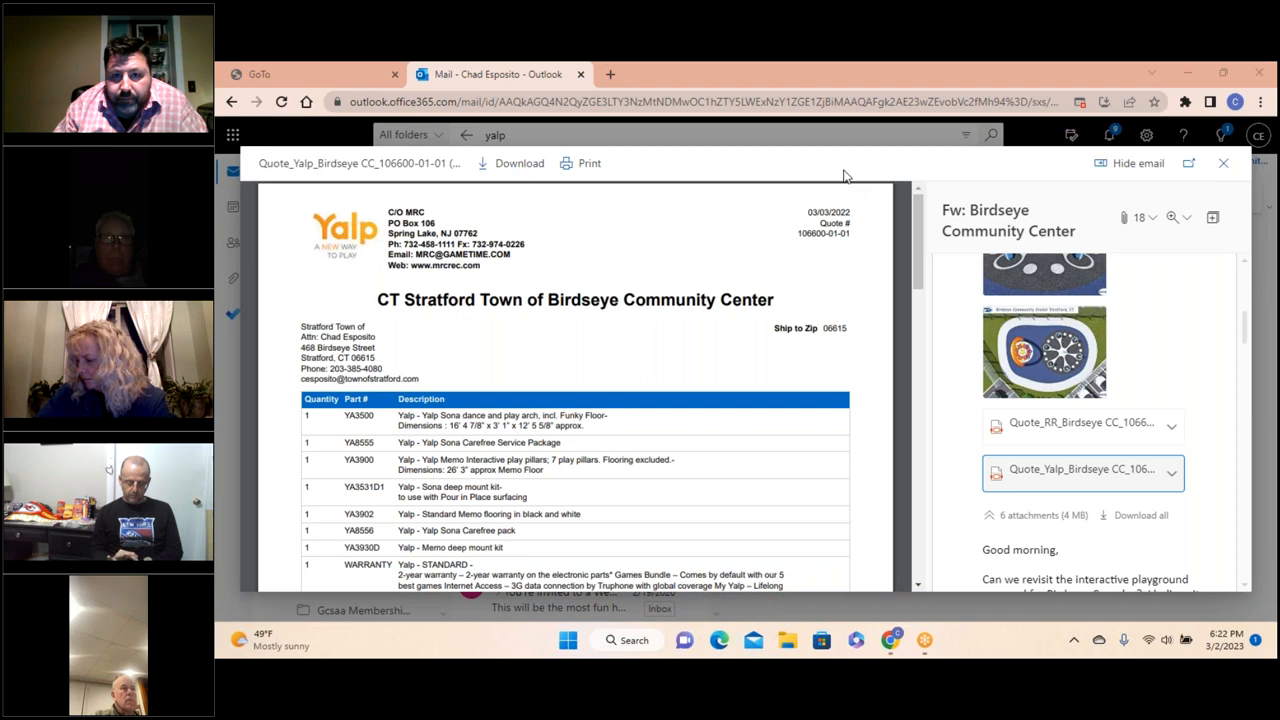
pyautogui.moveTo(813, 162)
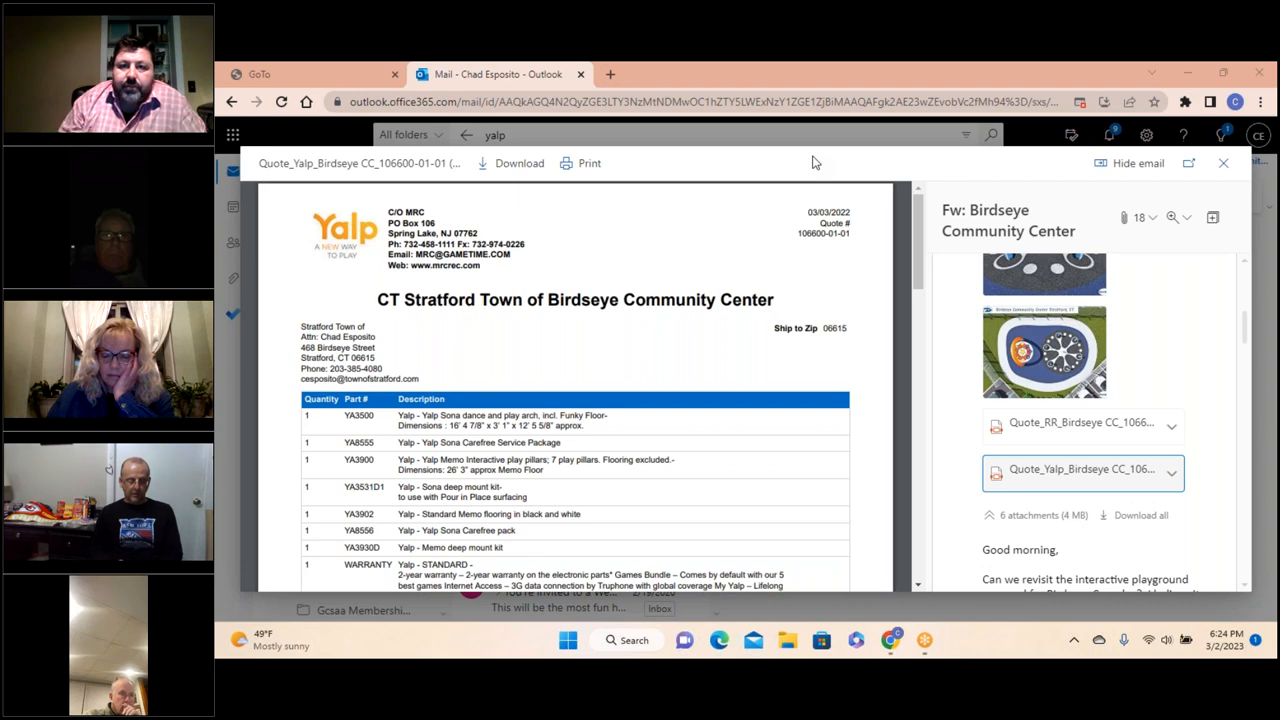
pyautogui.moveTo(1223, 163)
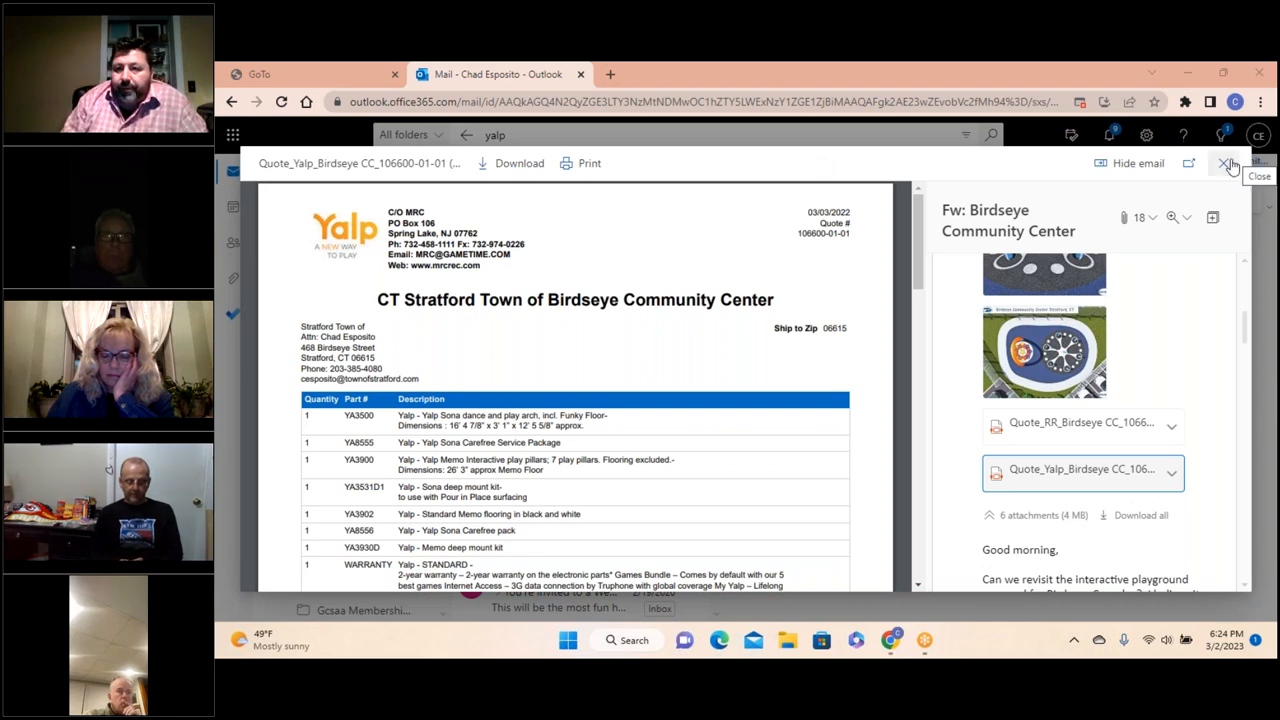
# Close the Yalp quote preview to return to the yalp mail search results.
pyautogui.click(1228, 163)
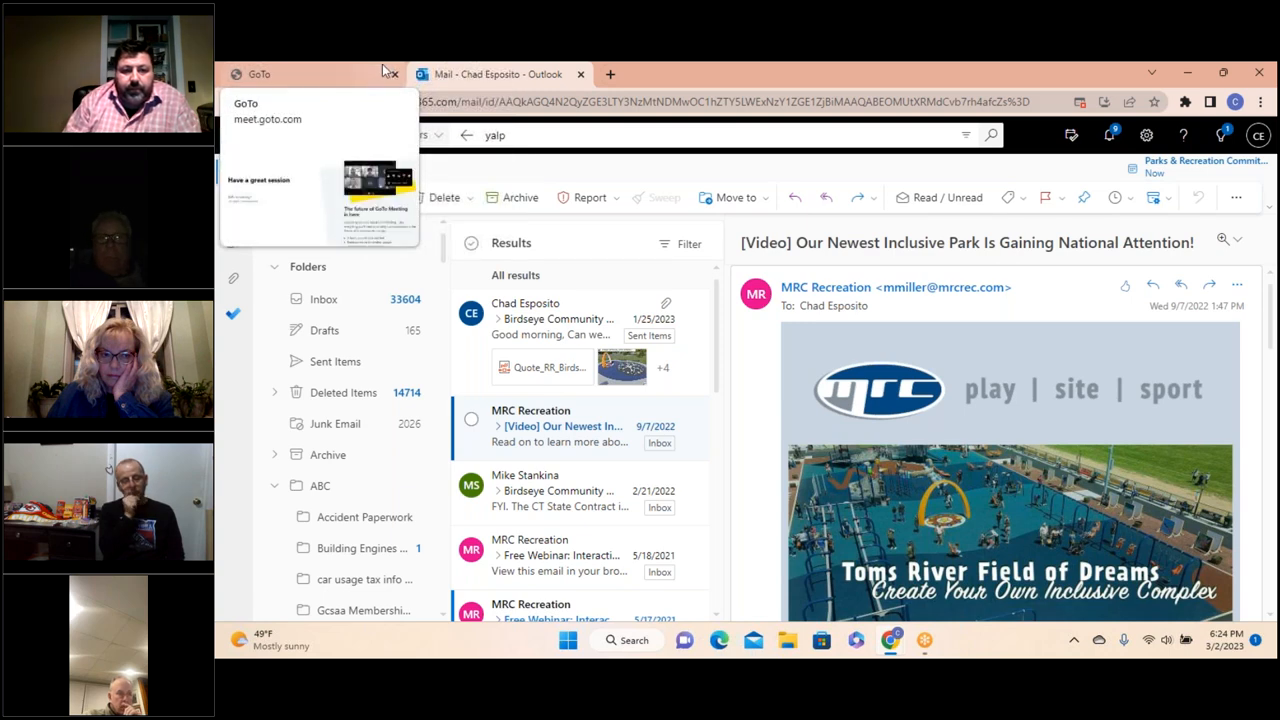
pyautogui.click(300, 73)
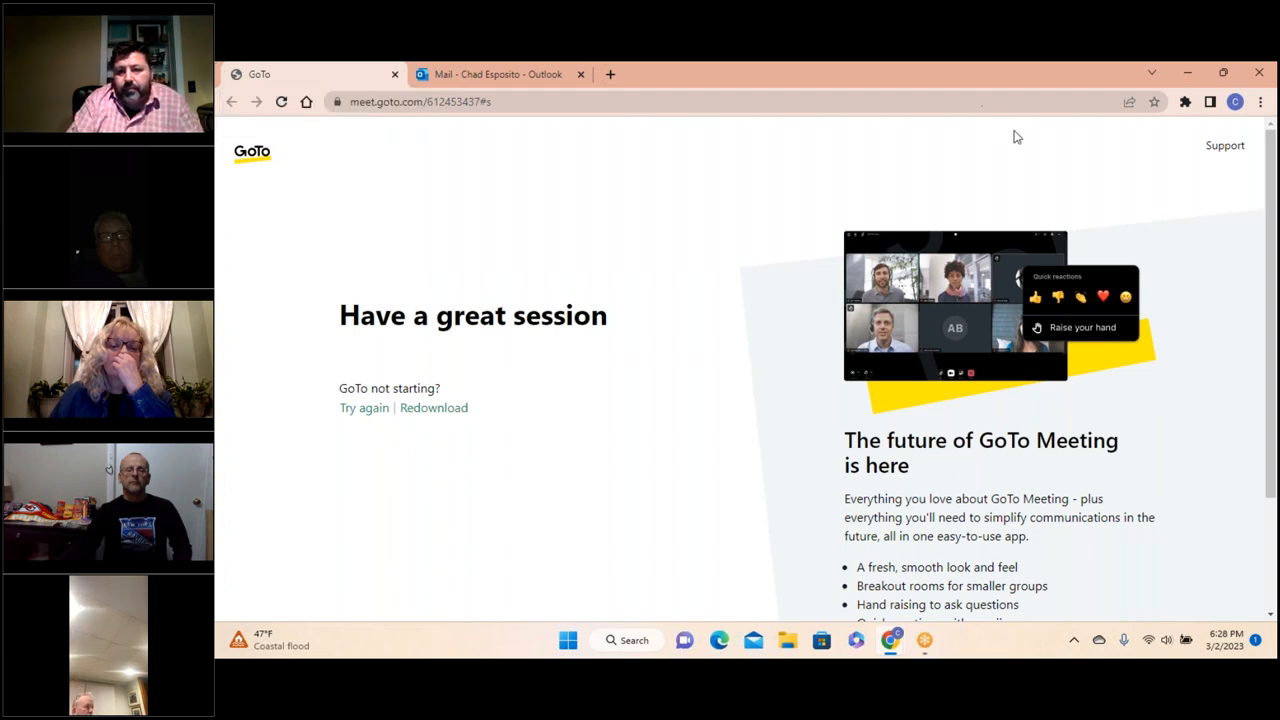
pyautogui.moveTo(1148, 90)
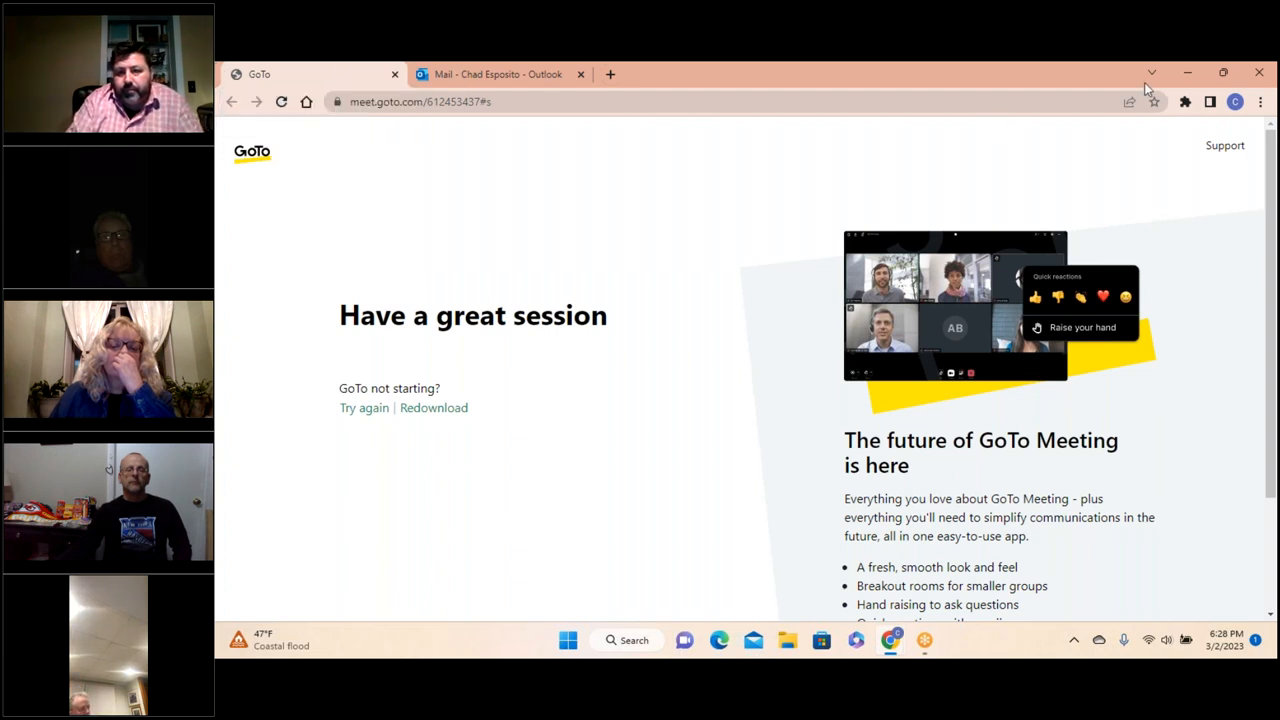
pyautogui.moveTo(895, 67)
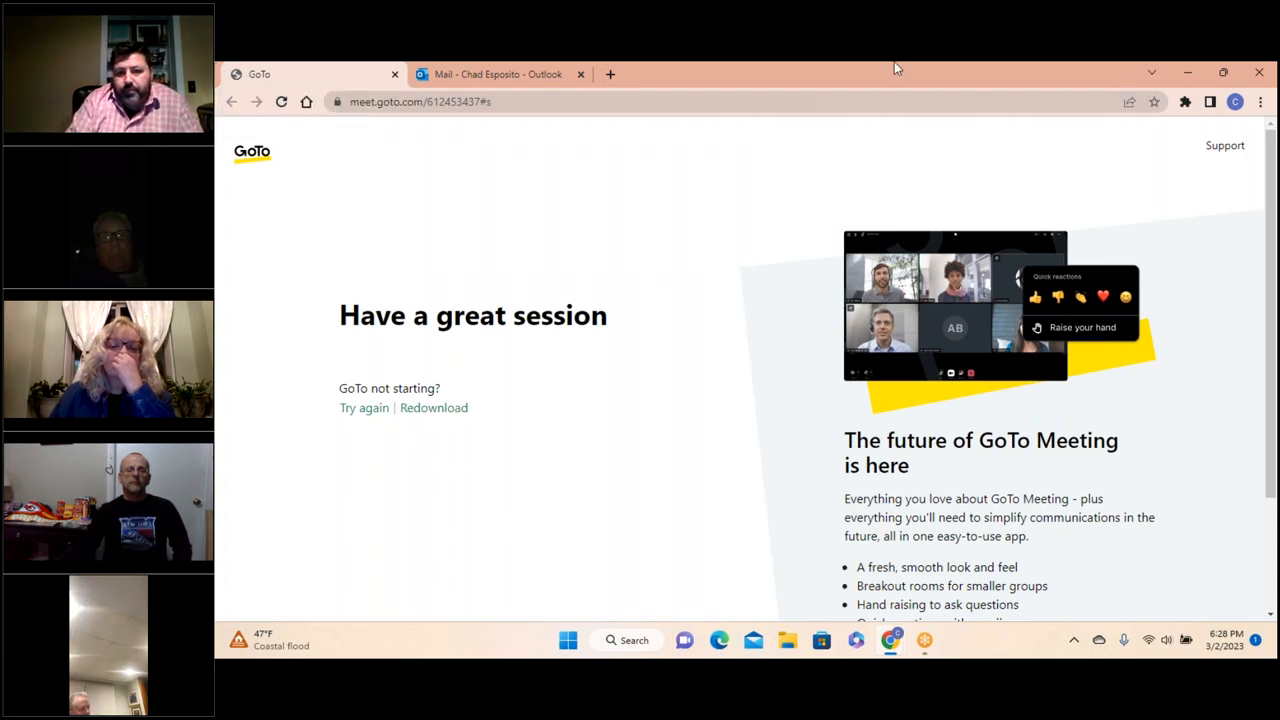
pyautogui.moveTo(1100, 91)
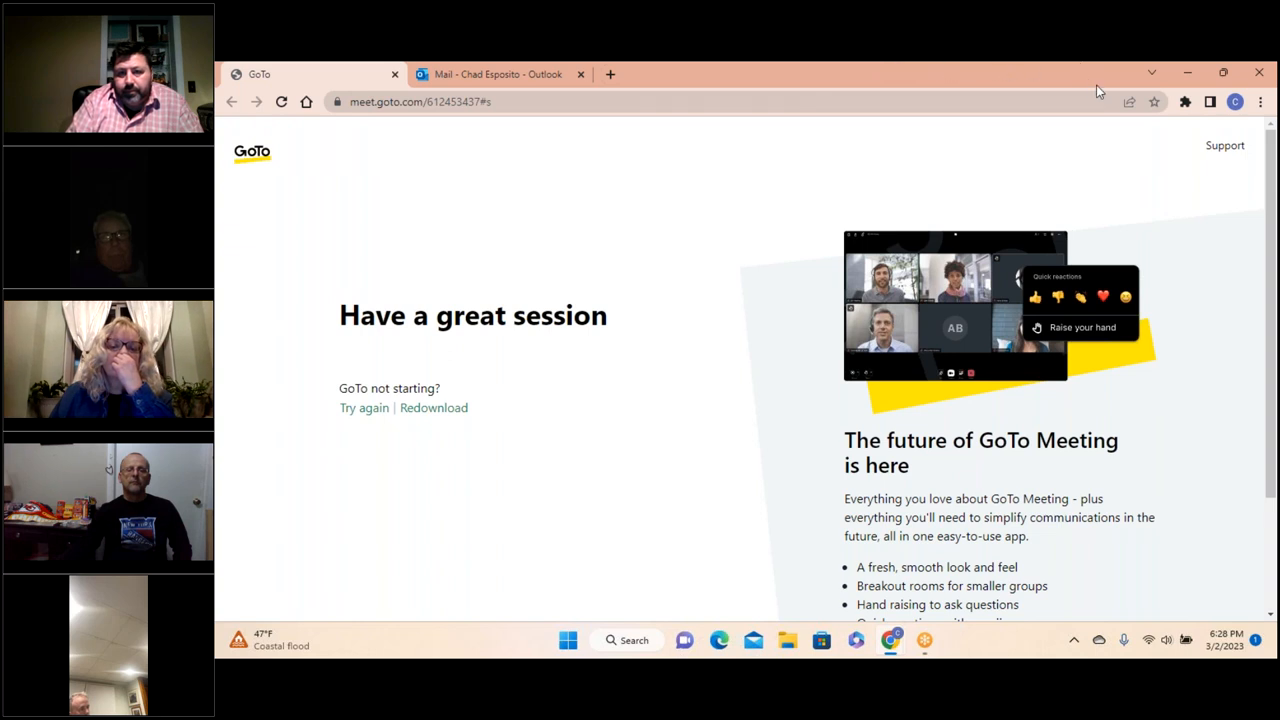
pyautogui.moveTo(910, 115)
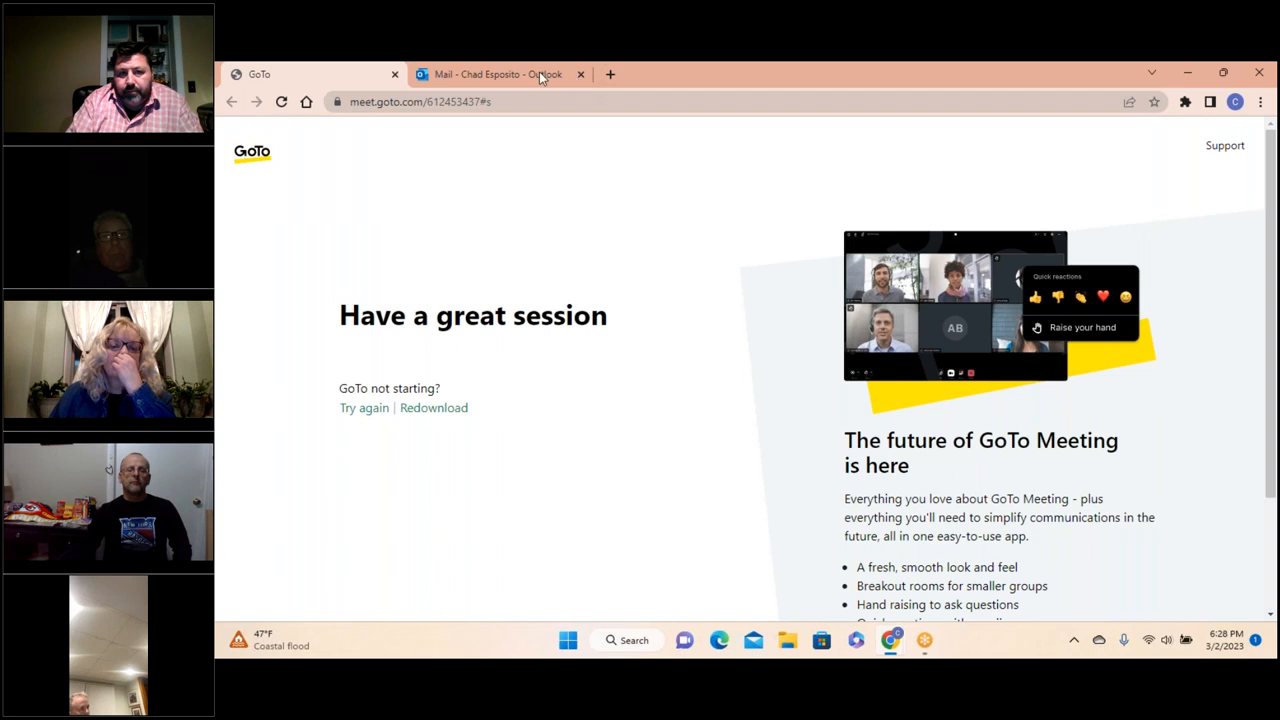
pyautogui.moveTo(545, 97)
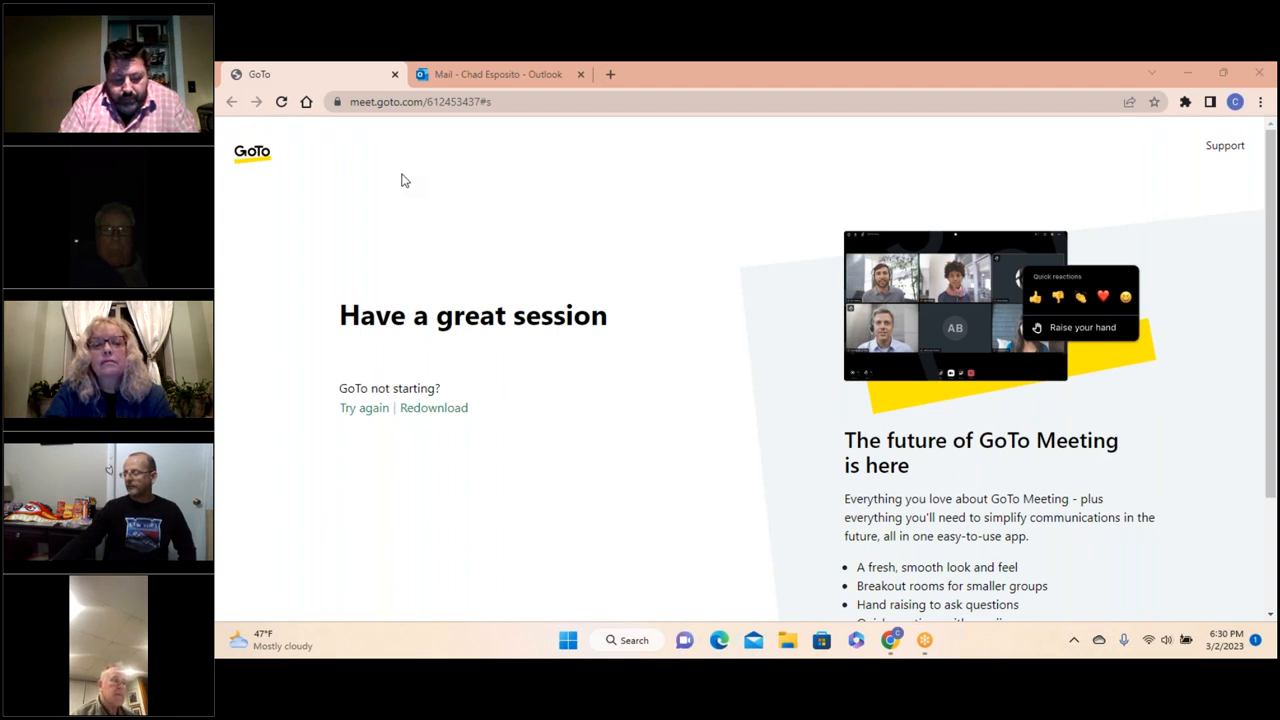
pyautogui.moveTo(1125, 413)
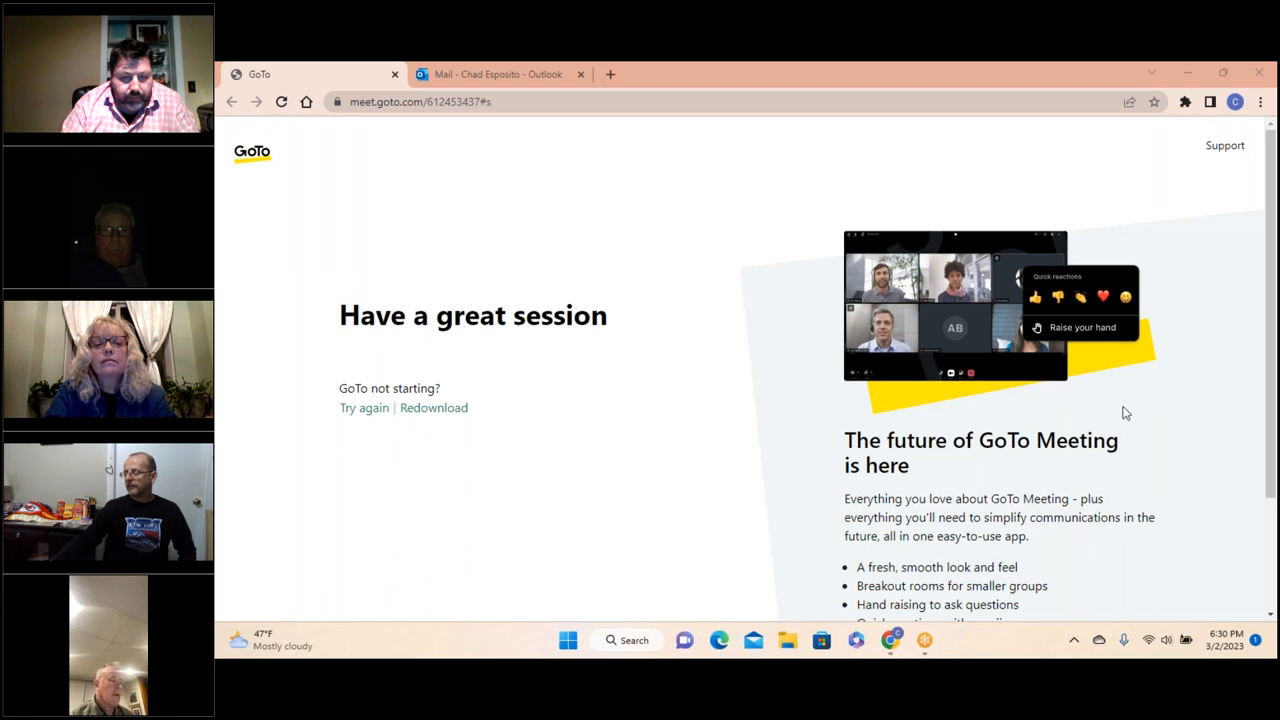
pyautogui.moveTo(790, 220)
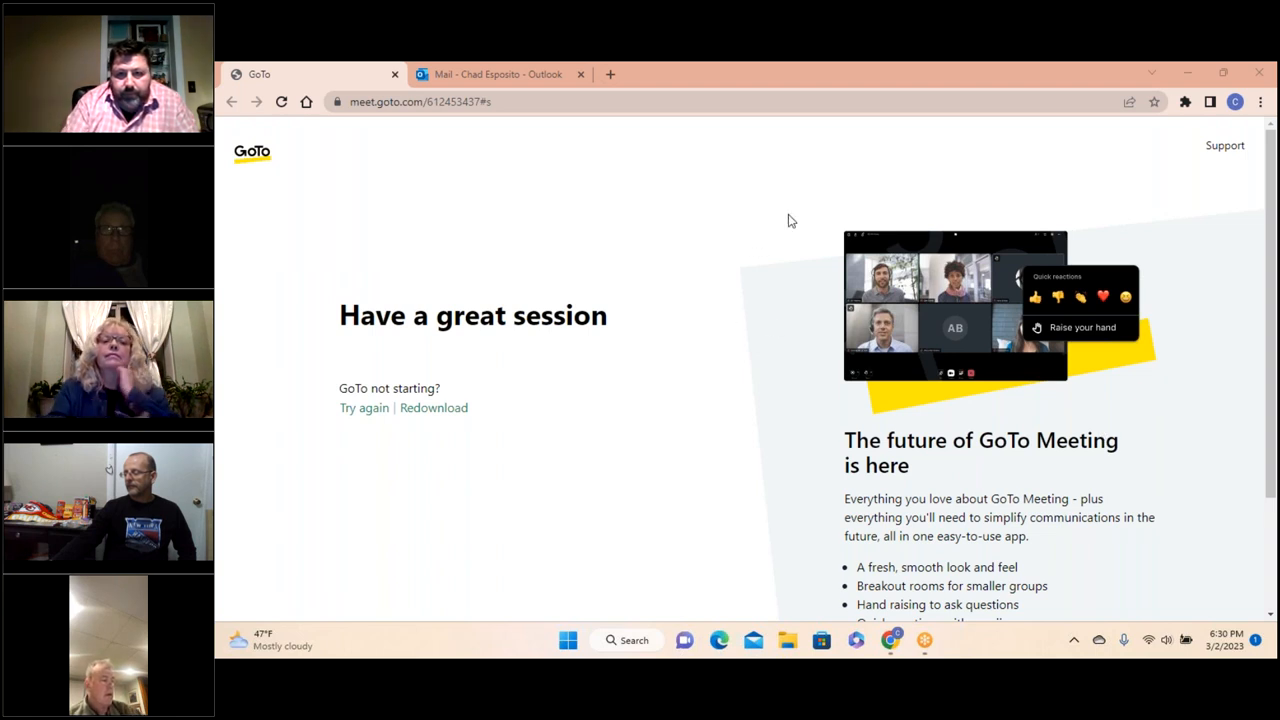
pyautogui.moveTo(489, 86)
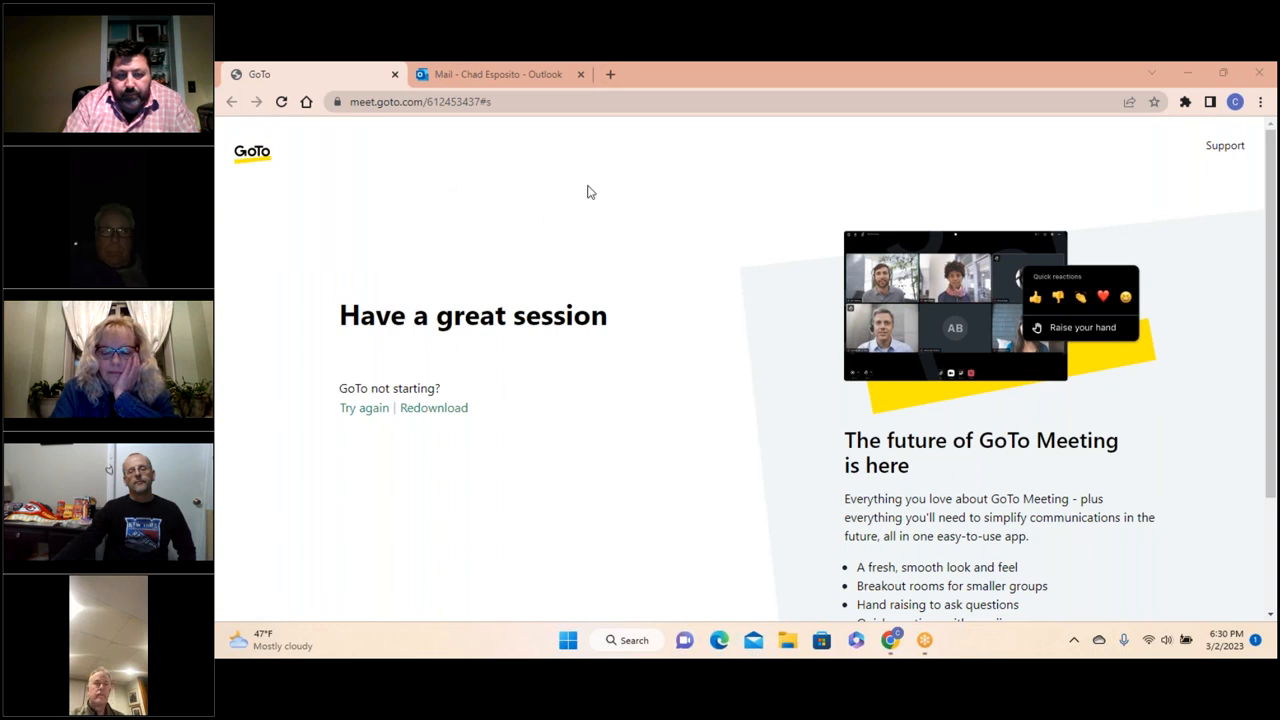
pyautogui.moveTo(400, 190)
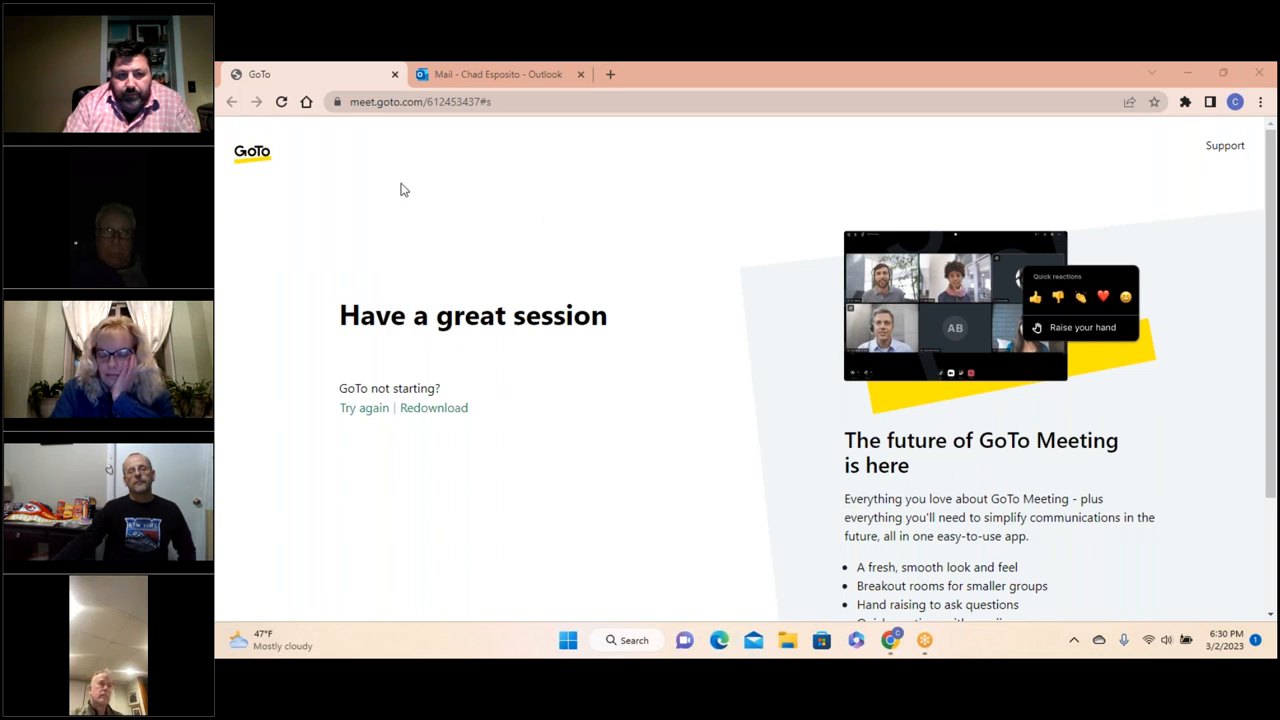
pyautogui.moveTo(419, 177)
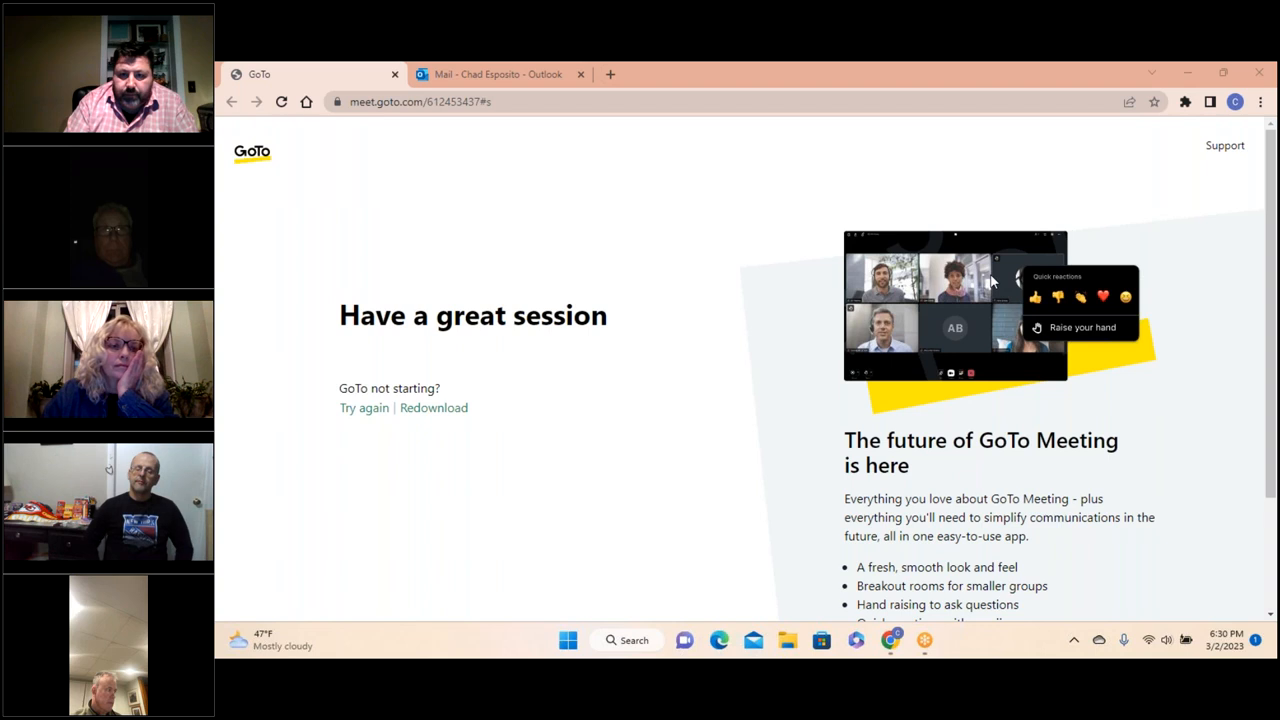
pyautogui.moveTo(785, 302)
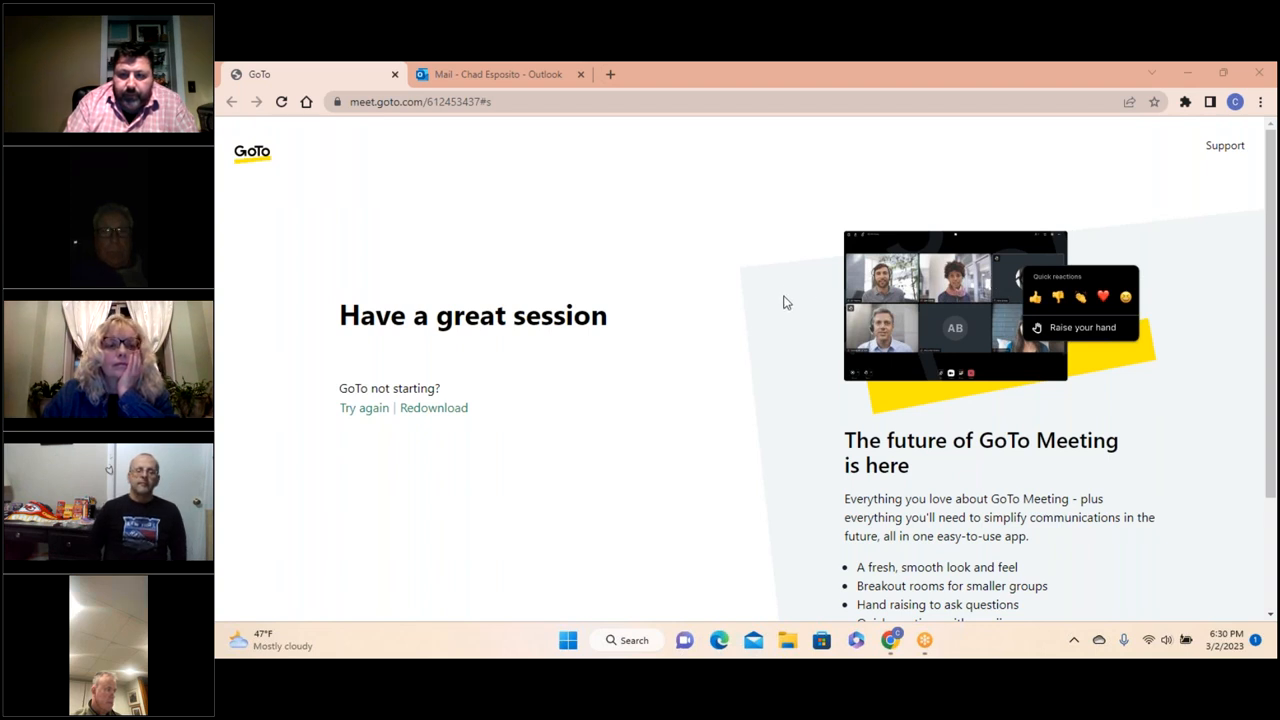
pyautogui.moveTo(503, 214)
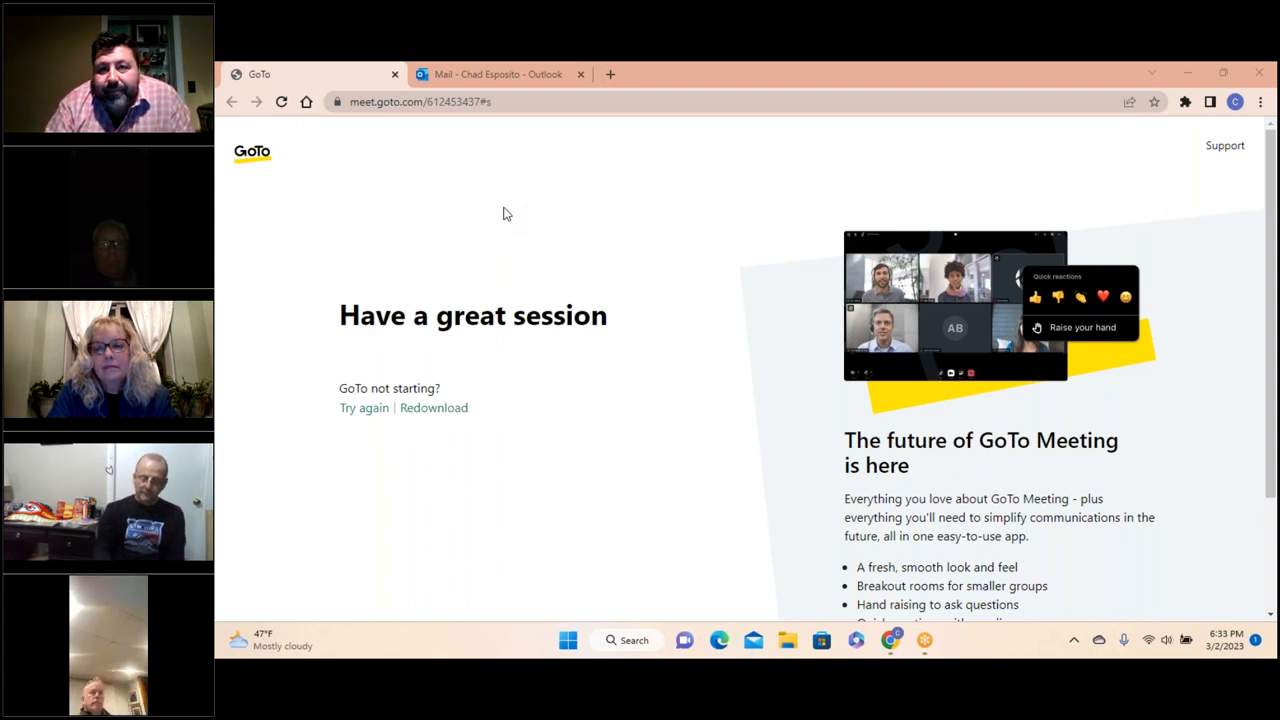
pyautogui.moveTo(463, 270)
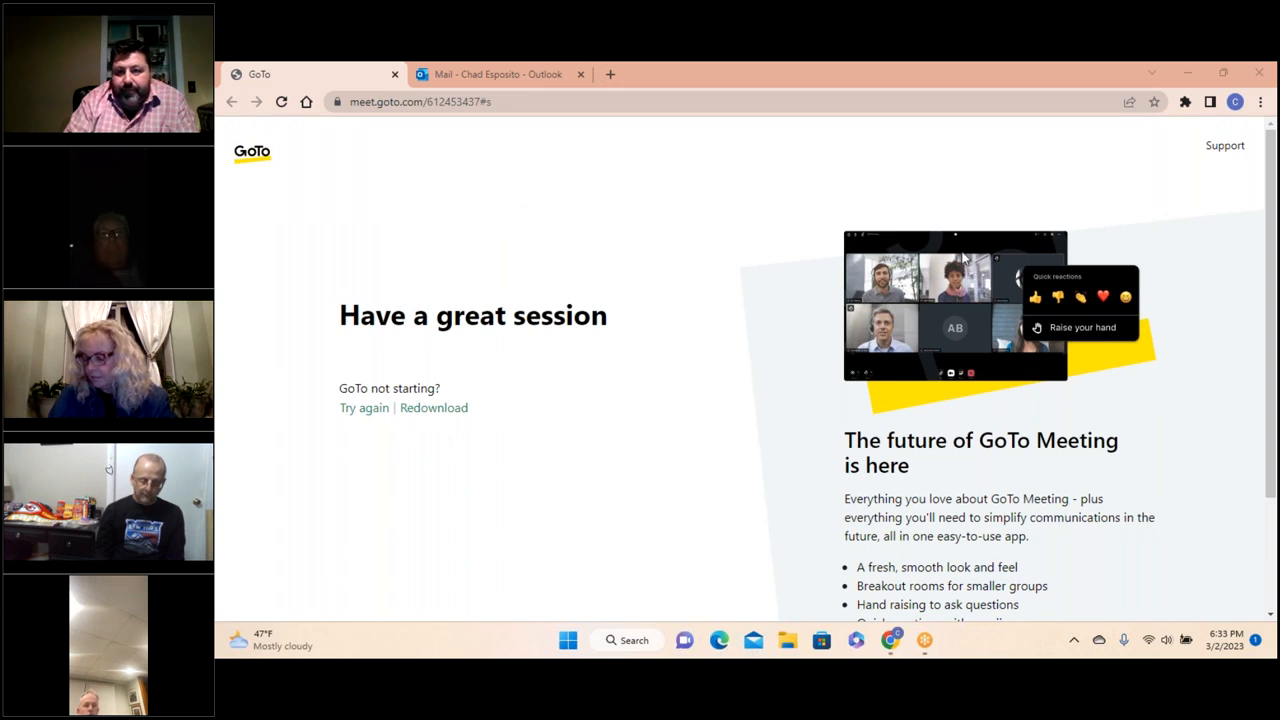
pyautogui.moveTo(688, 288)
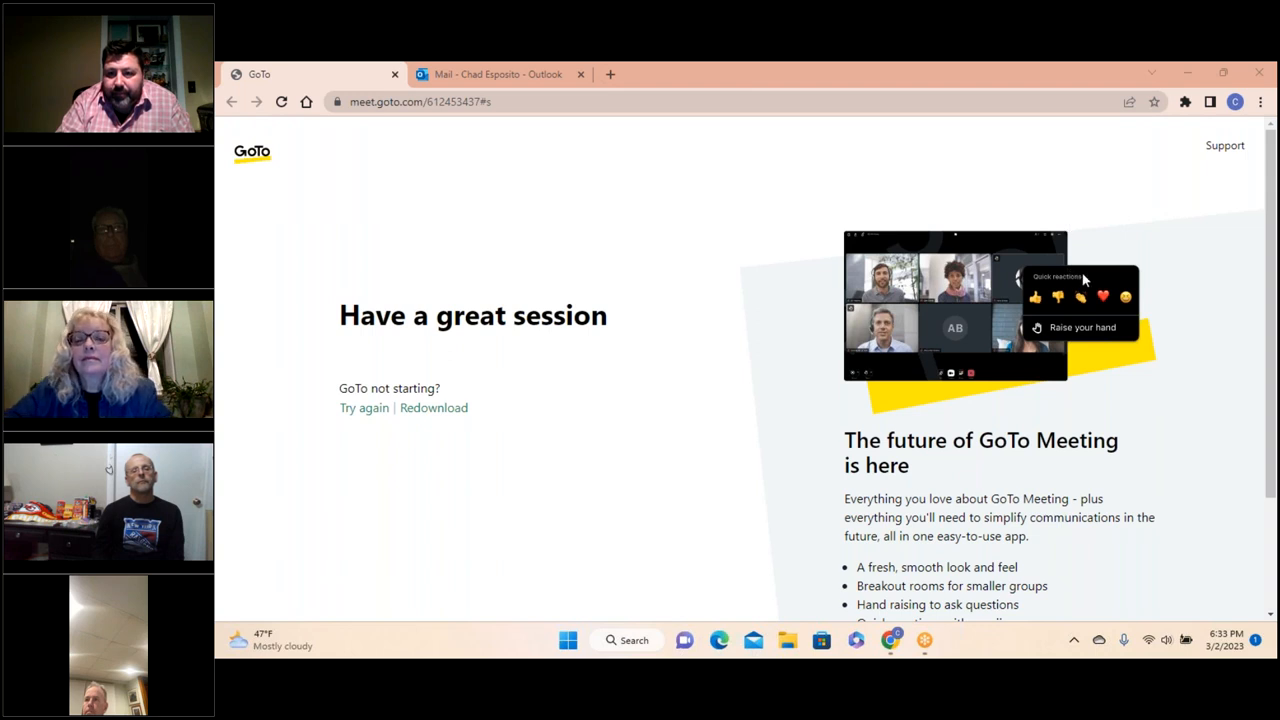
pyautogui.moveTo(1092, 280)
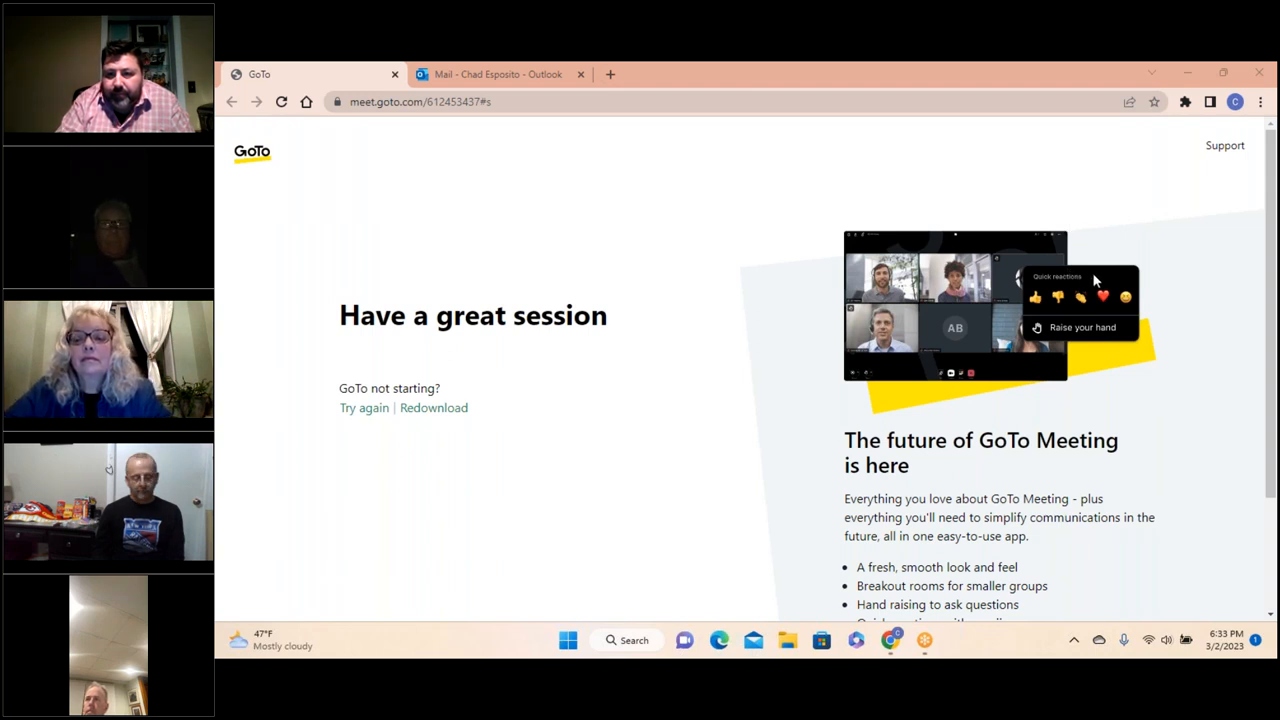
pyautogui.moveTo(988, 248)
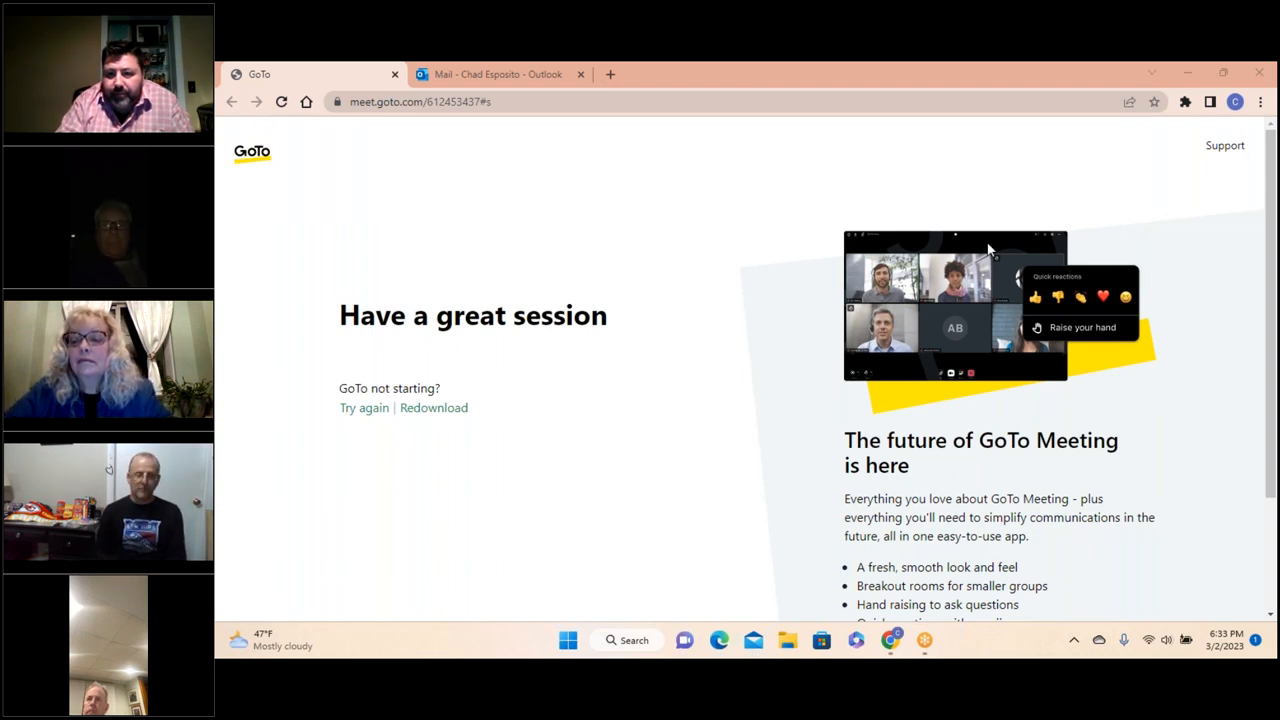
pyautogui.moveTo(583, 202)
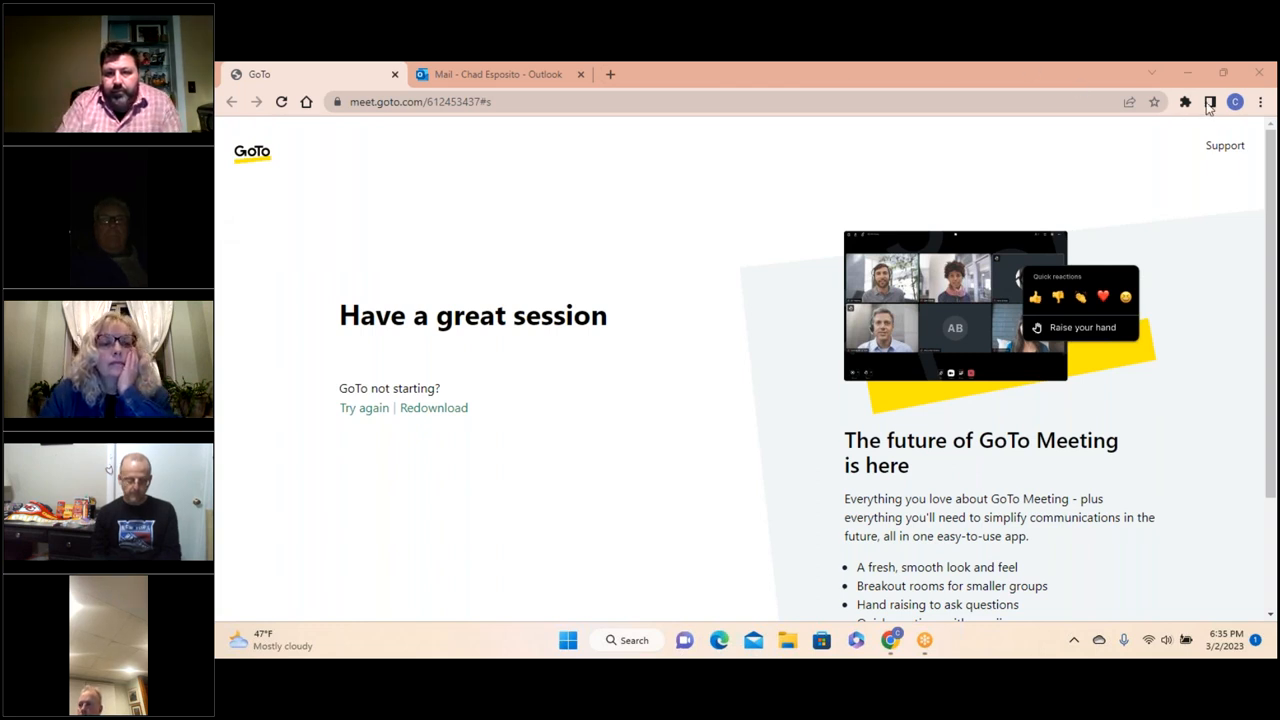
pyautogui.moveTo(1192, 119)
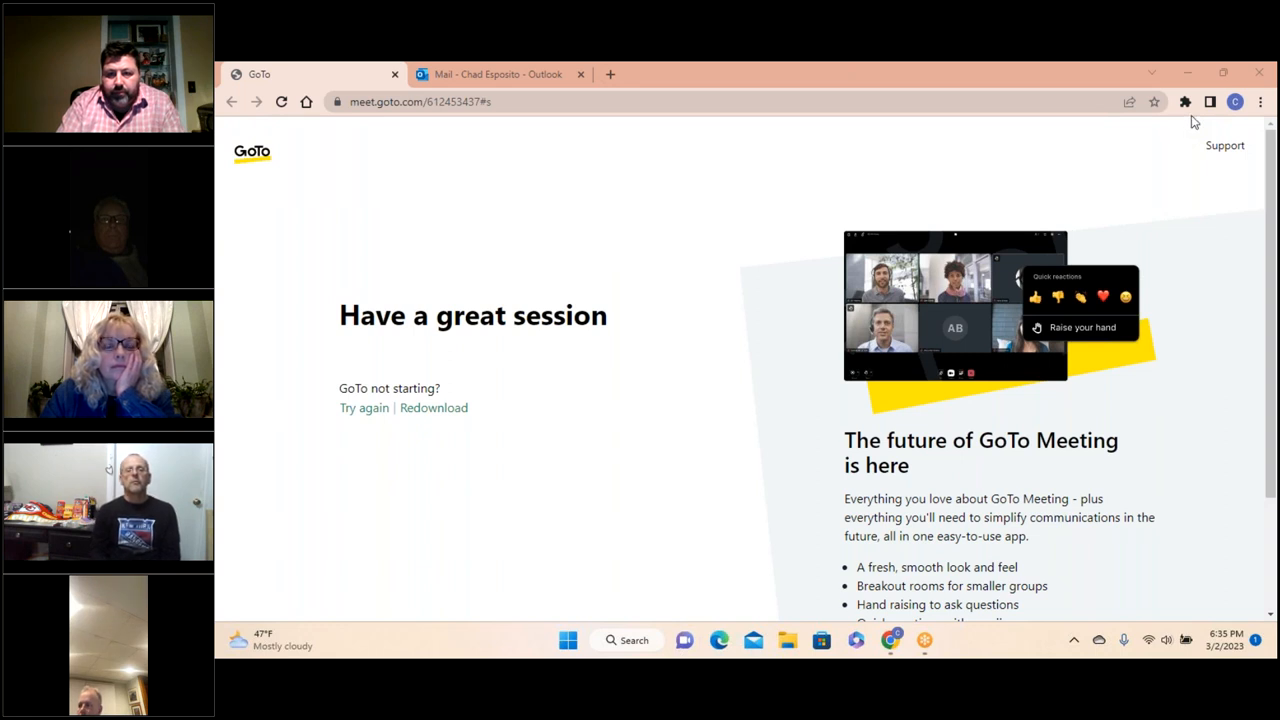
pyautogui.moveTo(640, 287)
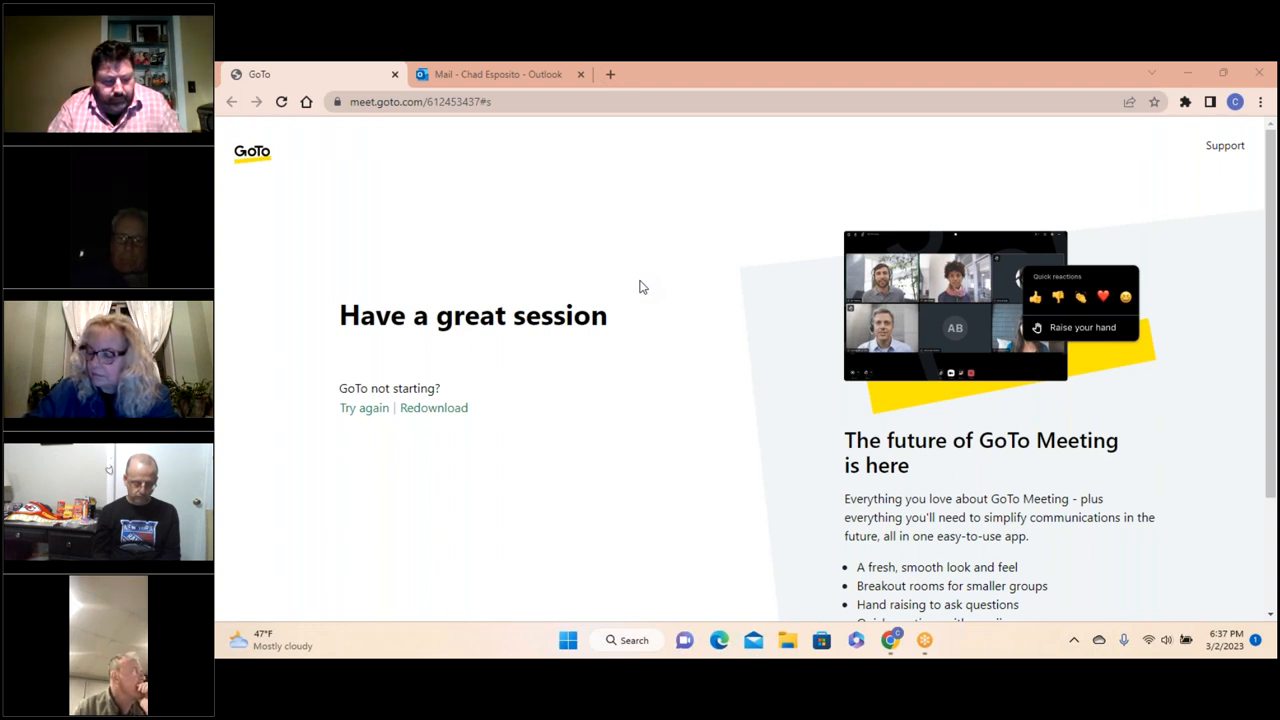
pyautogui.moveTo(1255, 414)
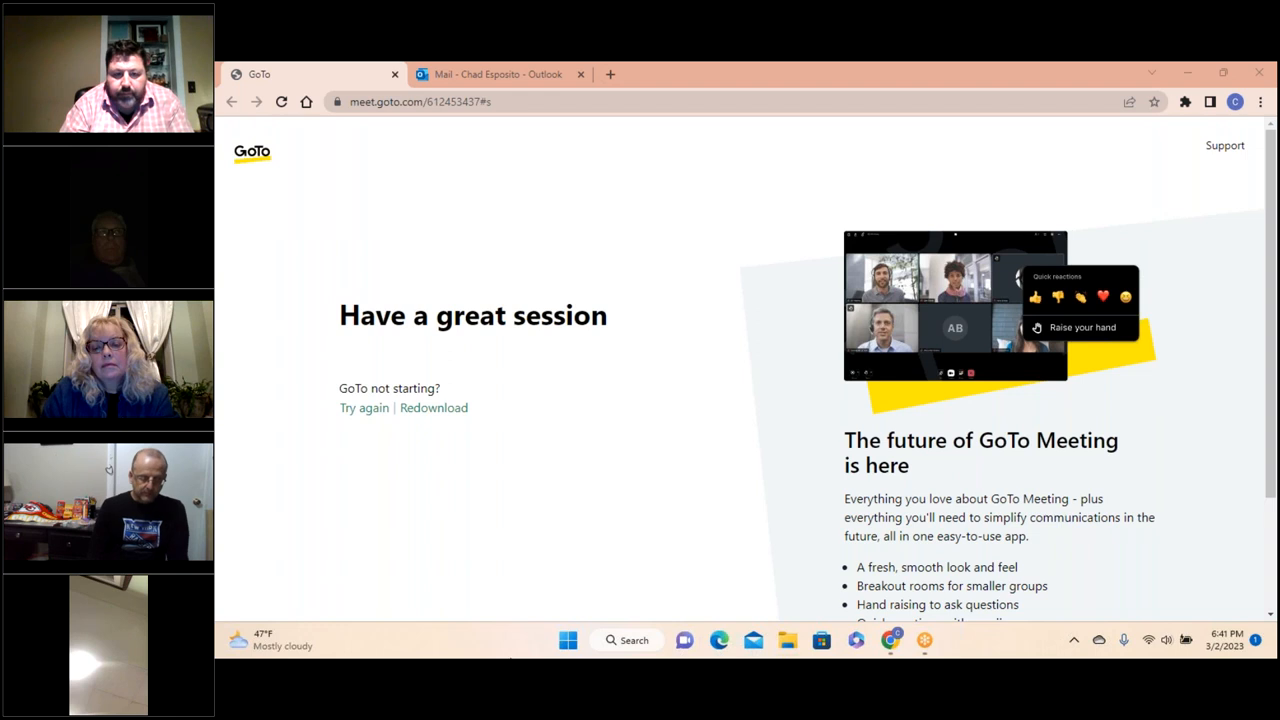
pyautogui.moveTo(665, 213)
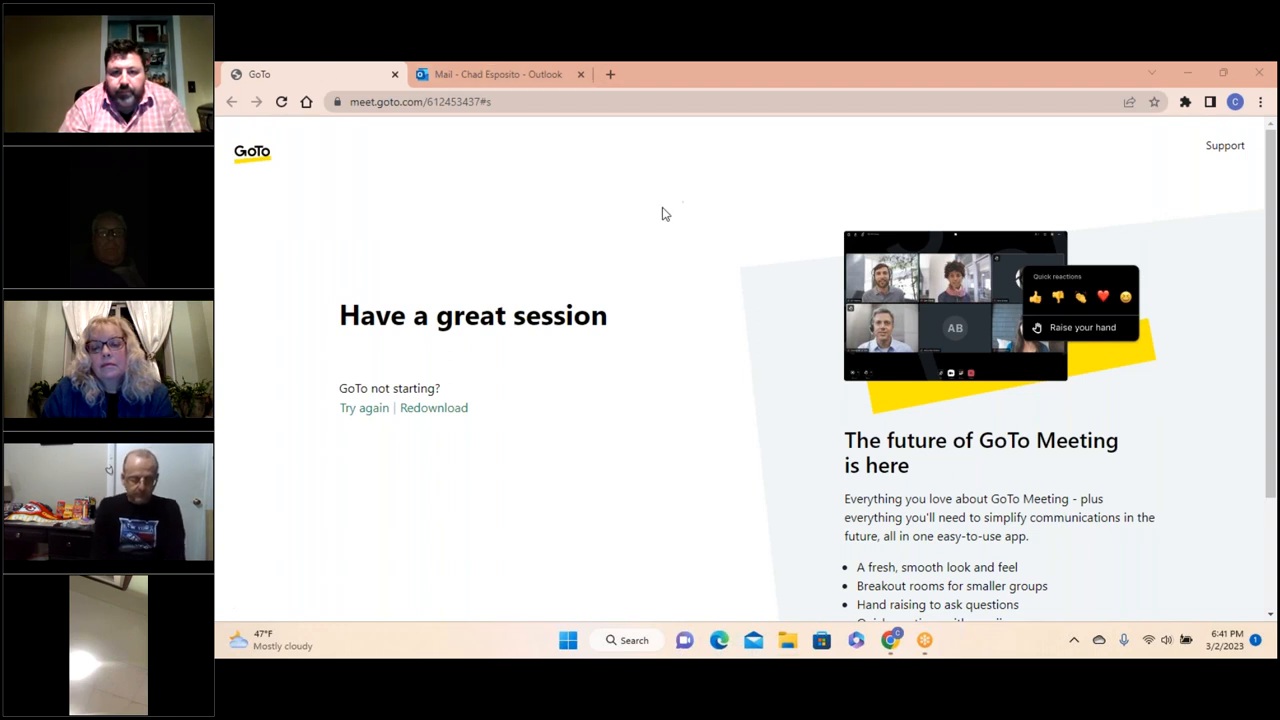
pyautogui.moveTo(782, 151)
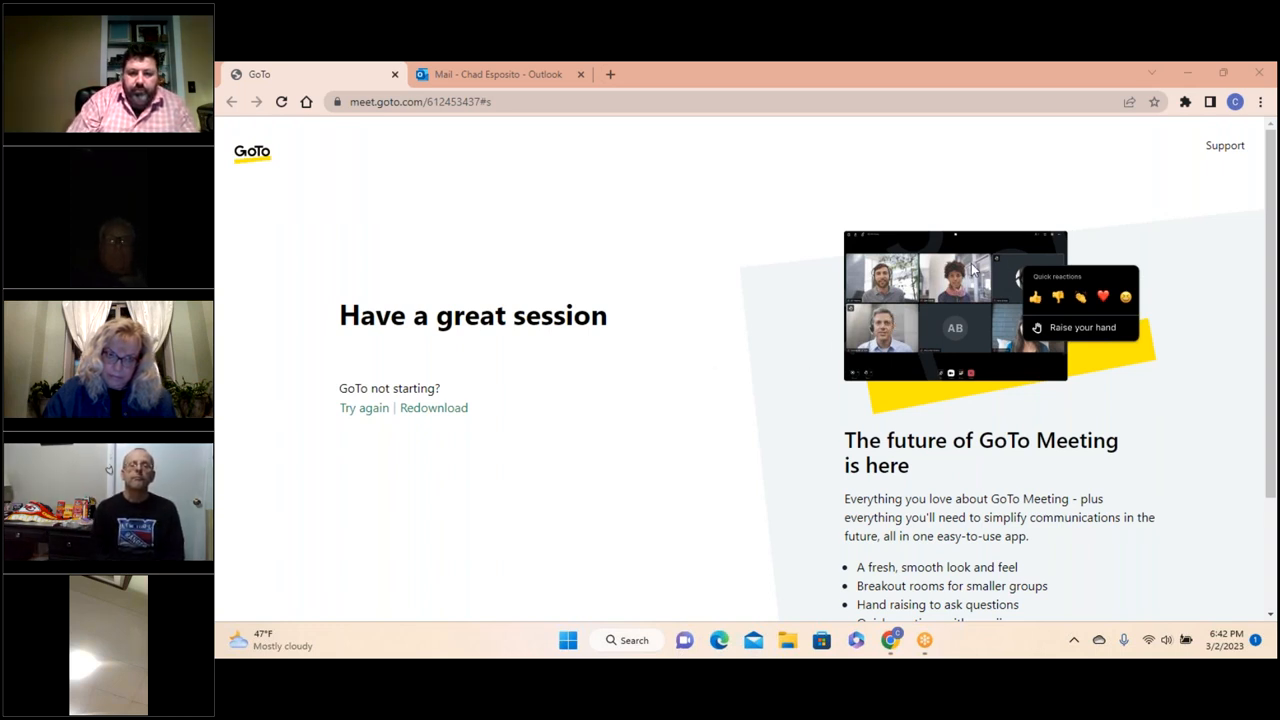
pyautogui.moveTo(790, 248)
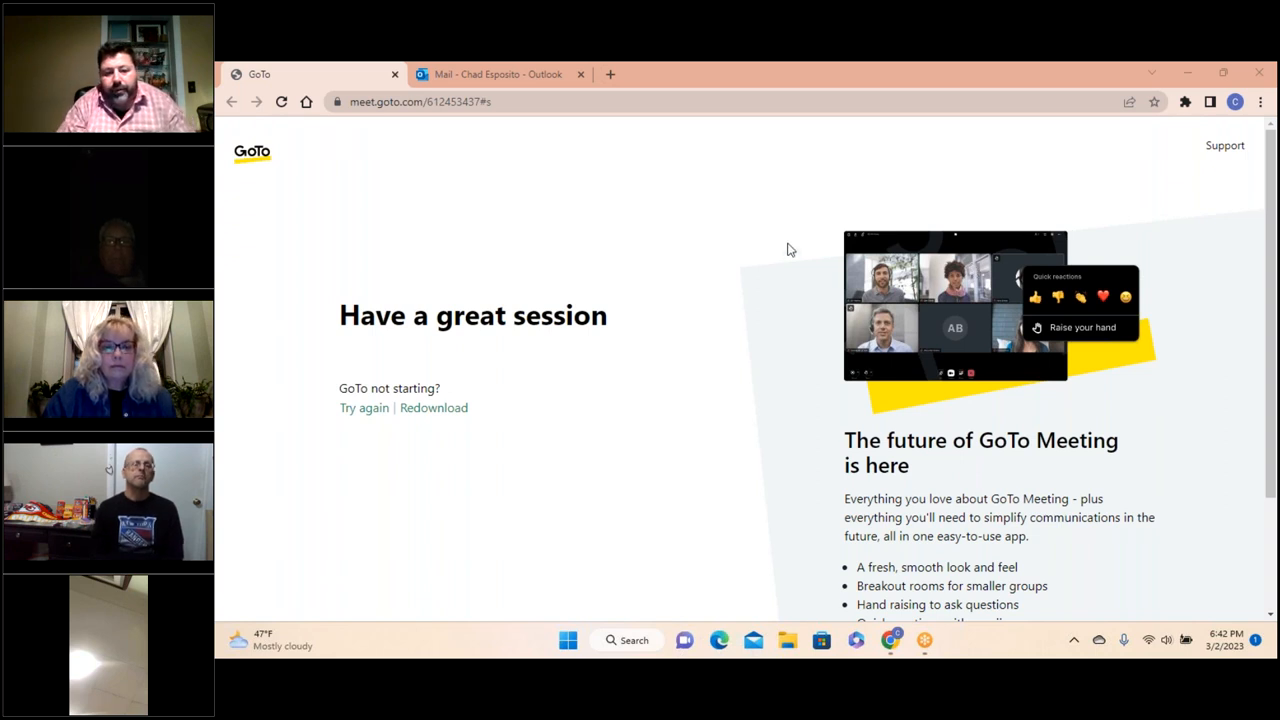
pyautogui.moveTo(812, 242)
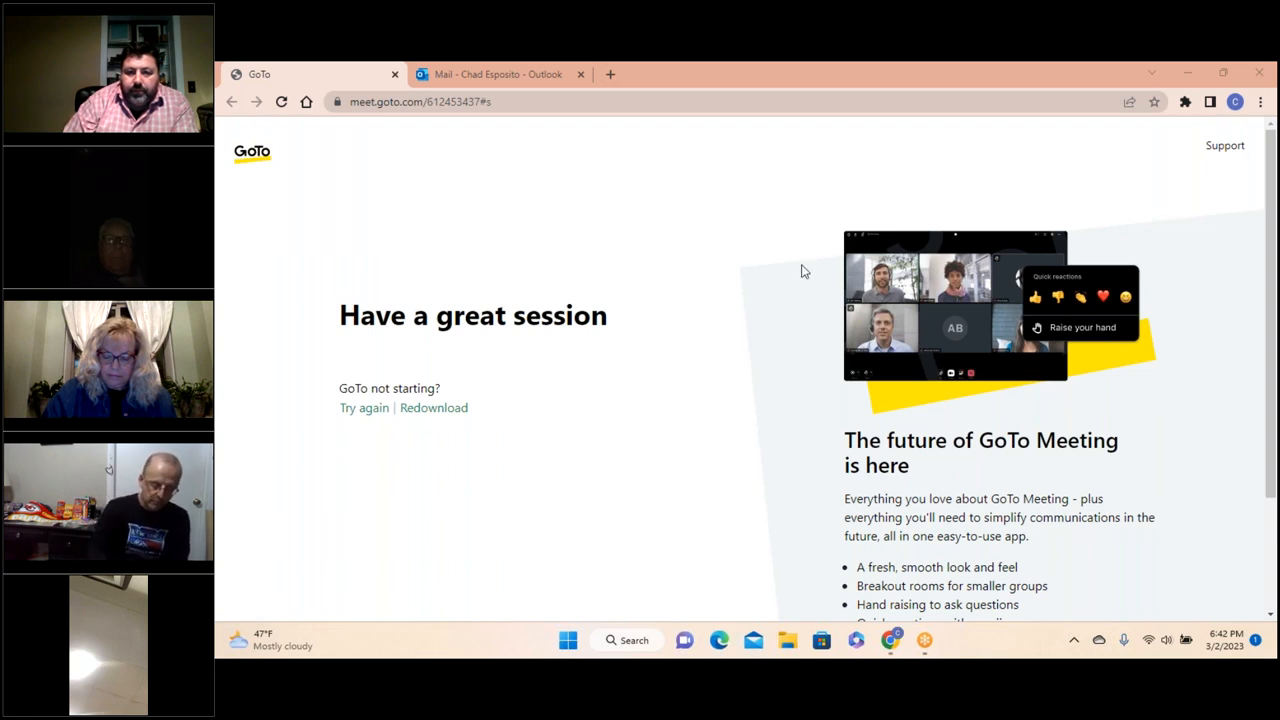
pyautogui.moveTo(770, 235)
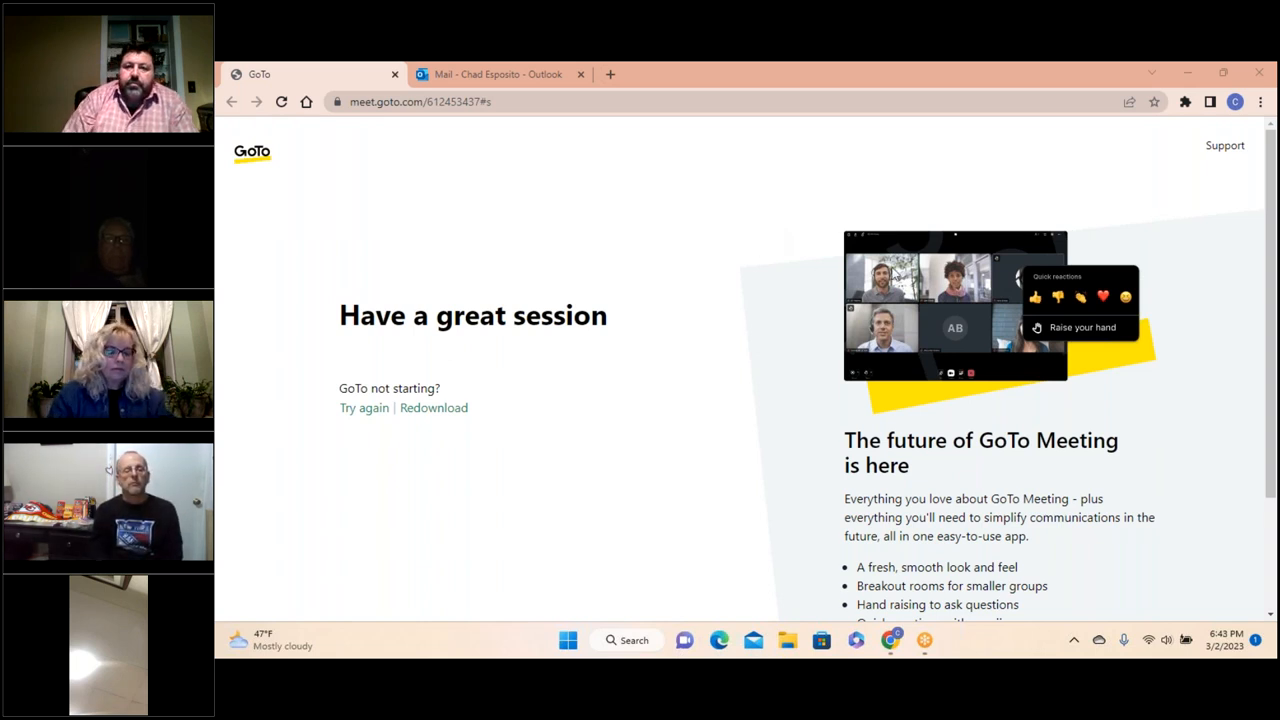
pyautogui.moveTo(975, 270)
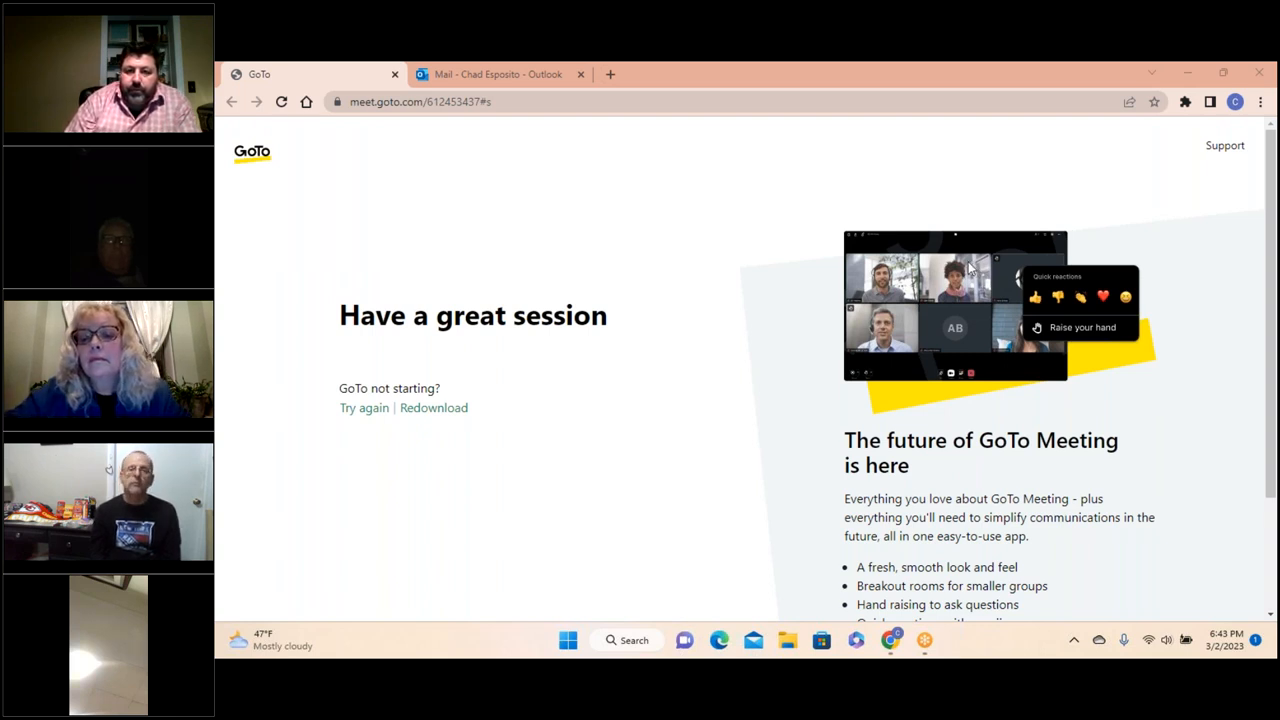
pyautogui.moveTo(753, 278)
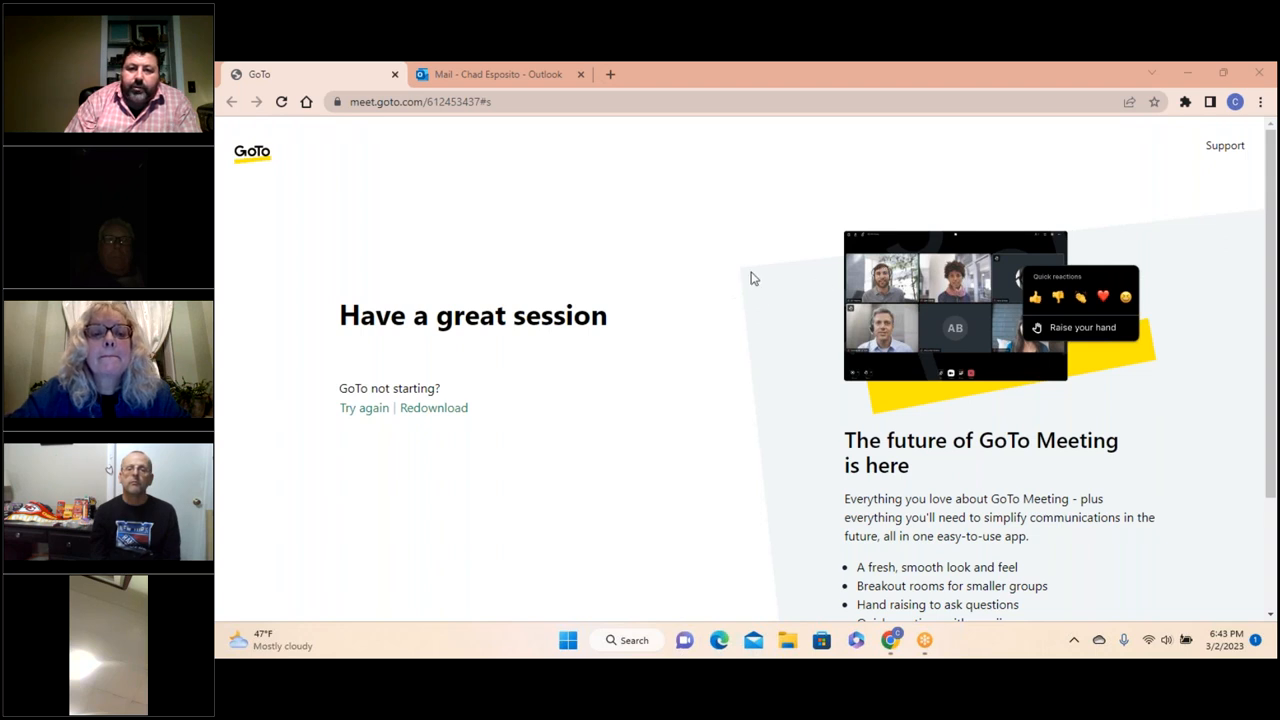
pyautogui.moveTo(611, 264)
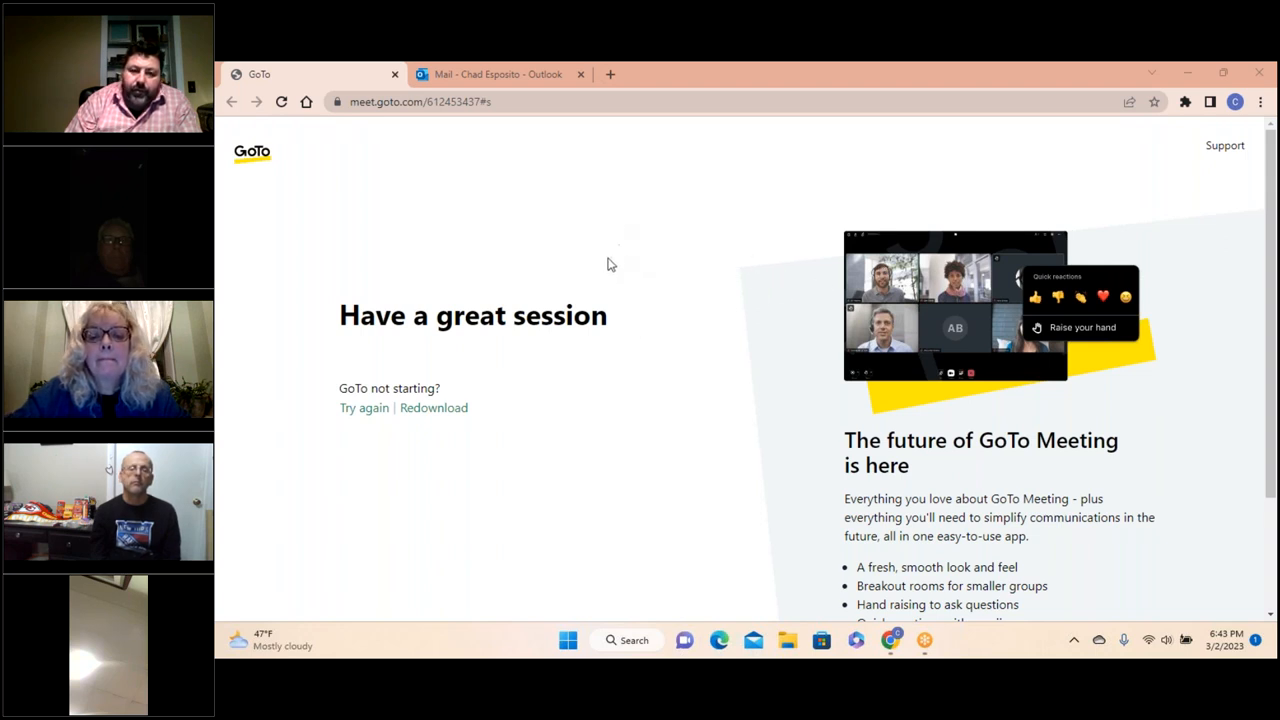
pyautogui.moveTo(666, 278)
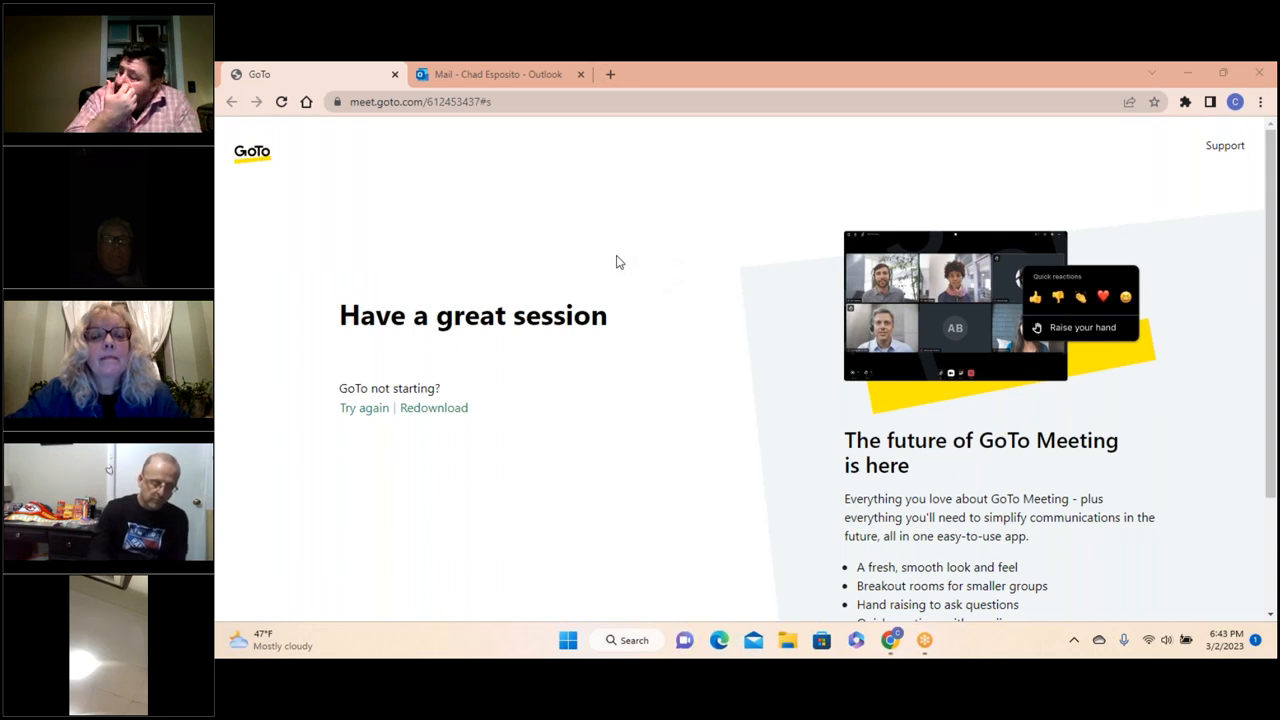
pyautogui.moveTo(515, 281)
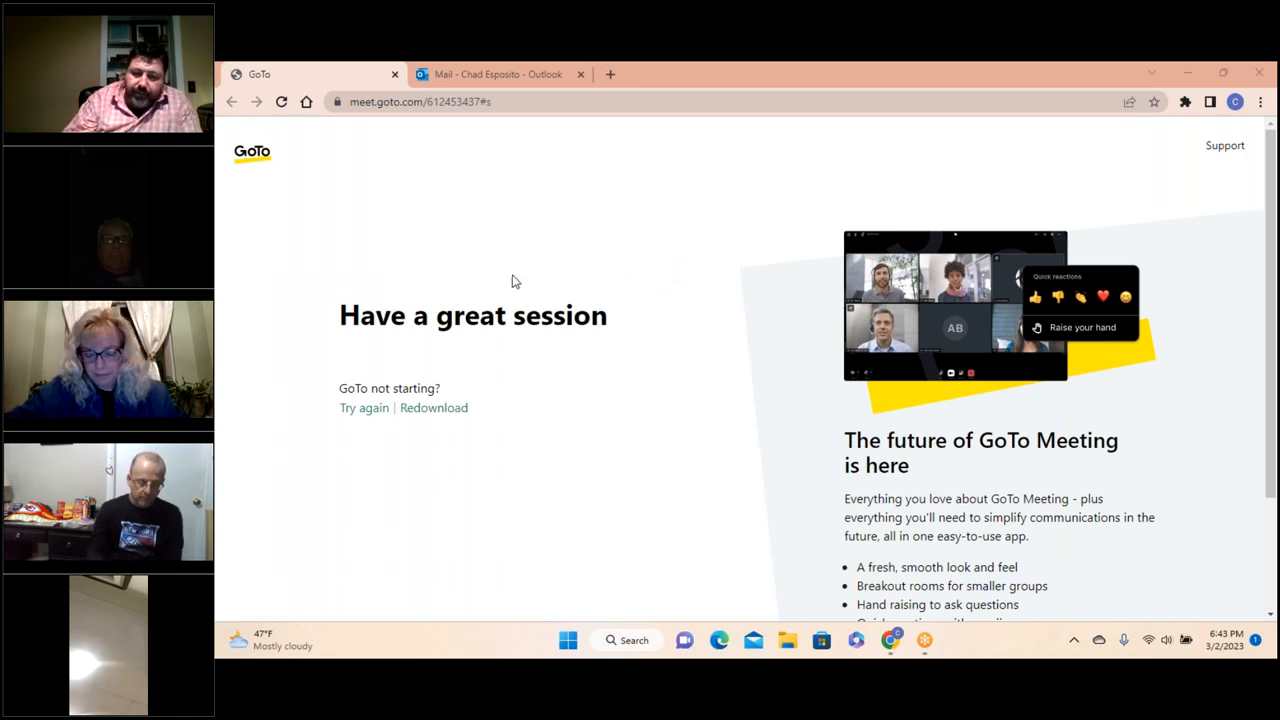
pyautogui.moveTo(630, 243)
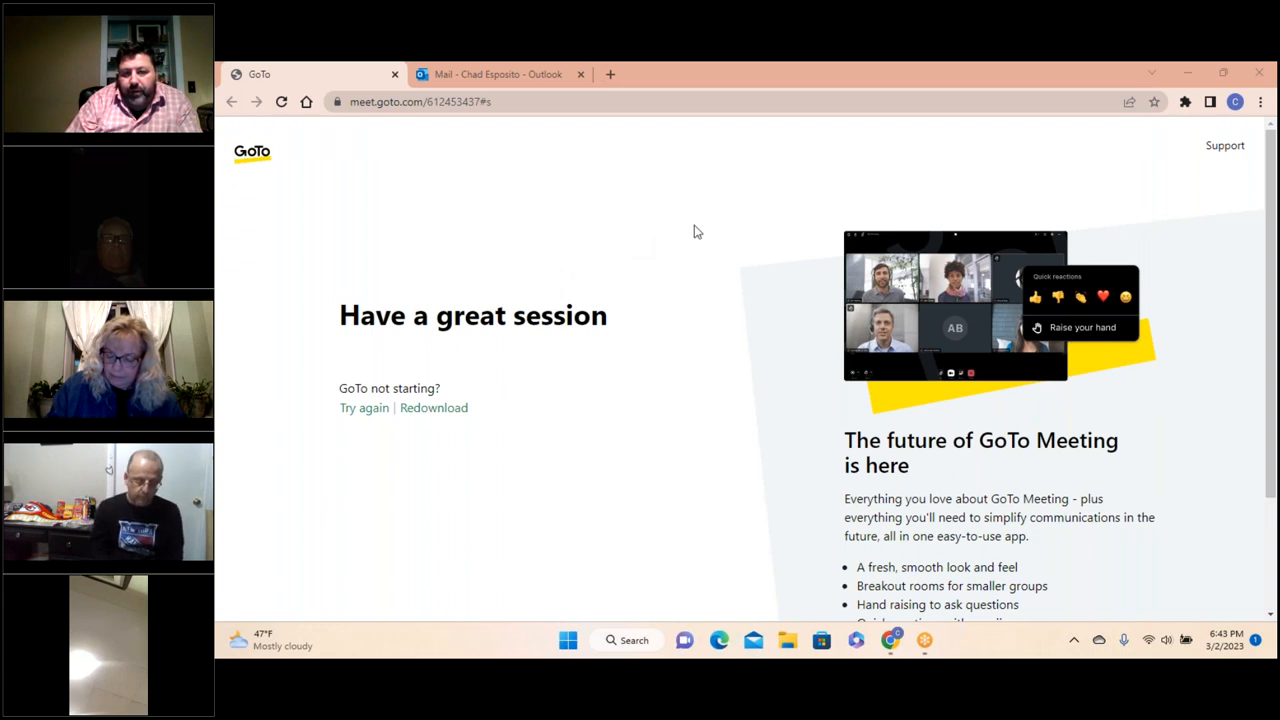
pyautogui.moveTo(645, 255)
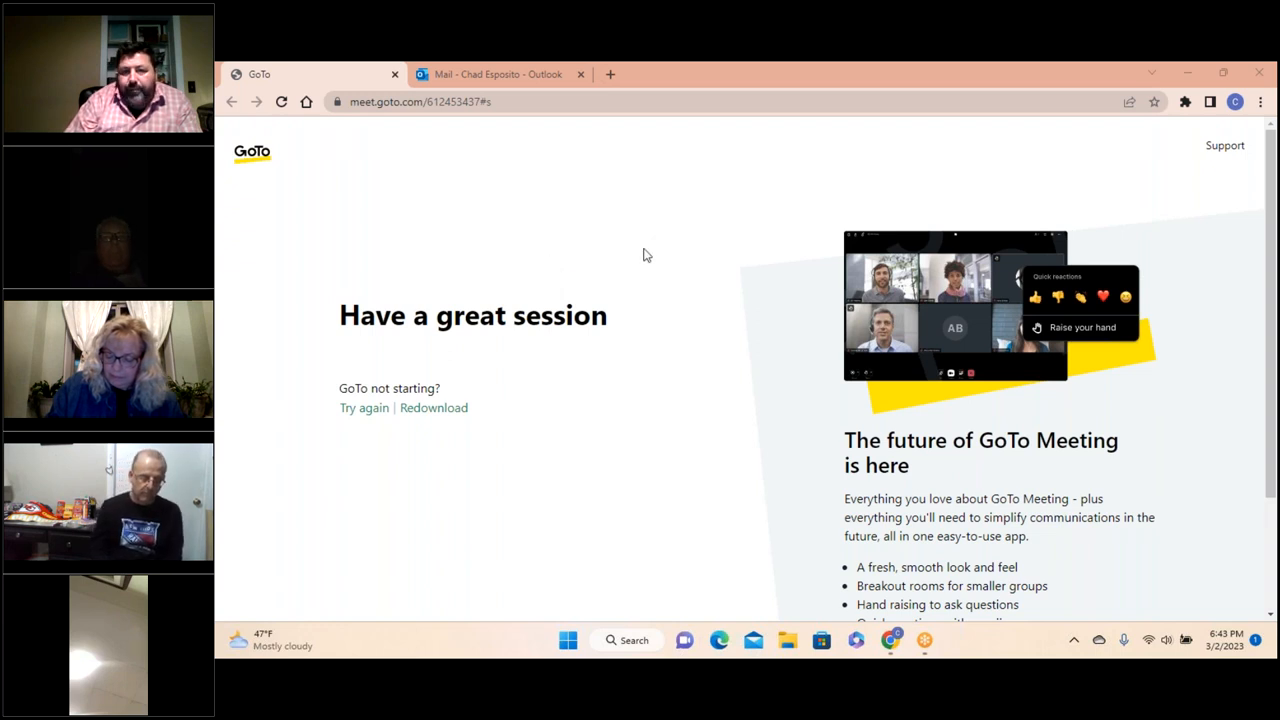
pyautogui.moveTo(546, 275)
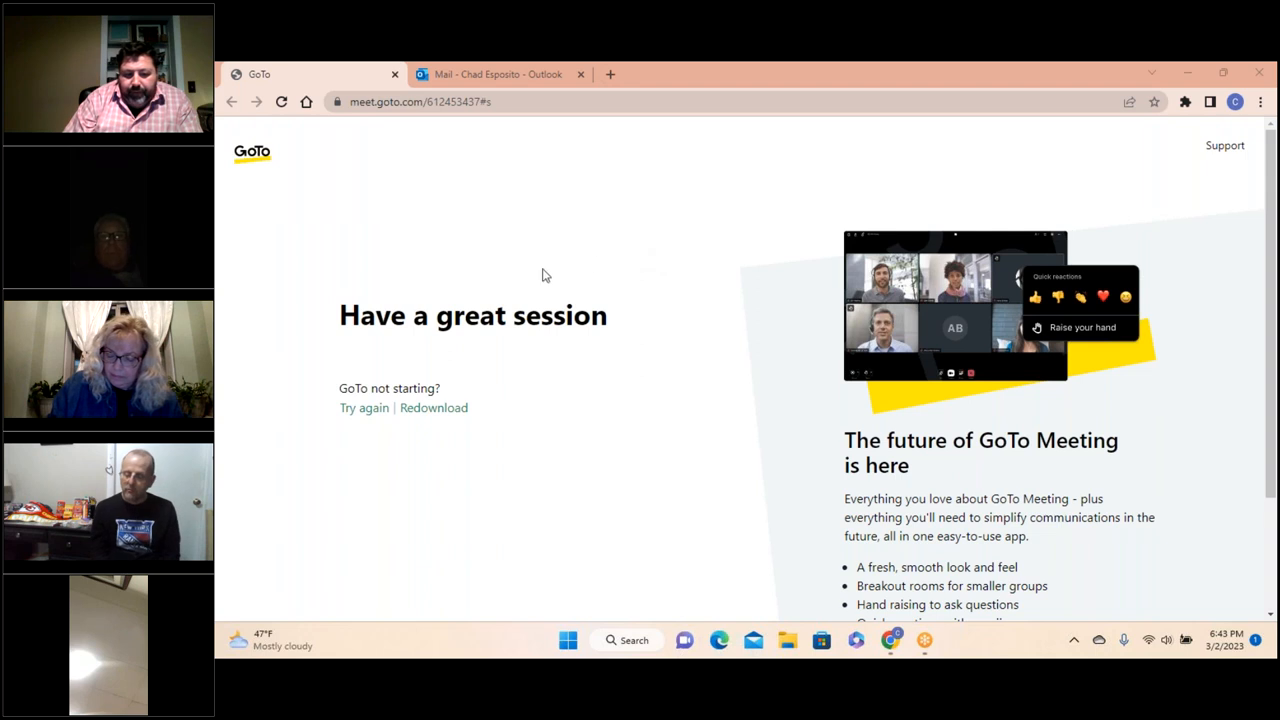
pyautogui.moveTo(674, 221)
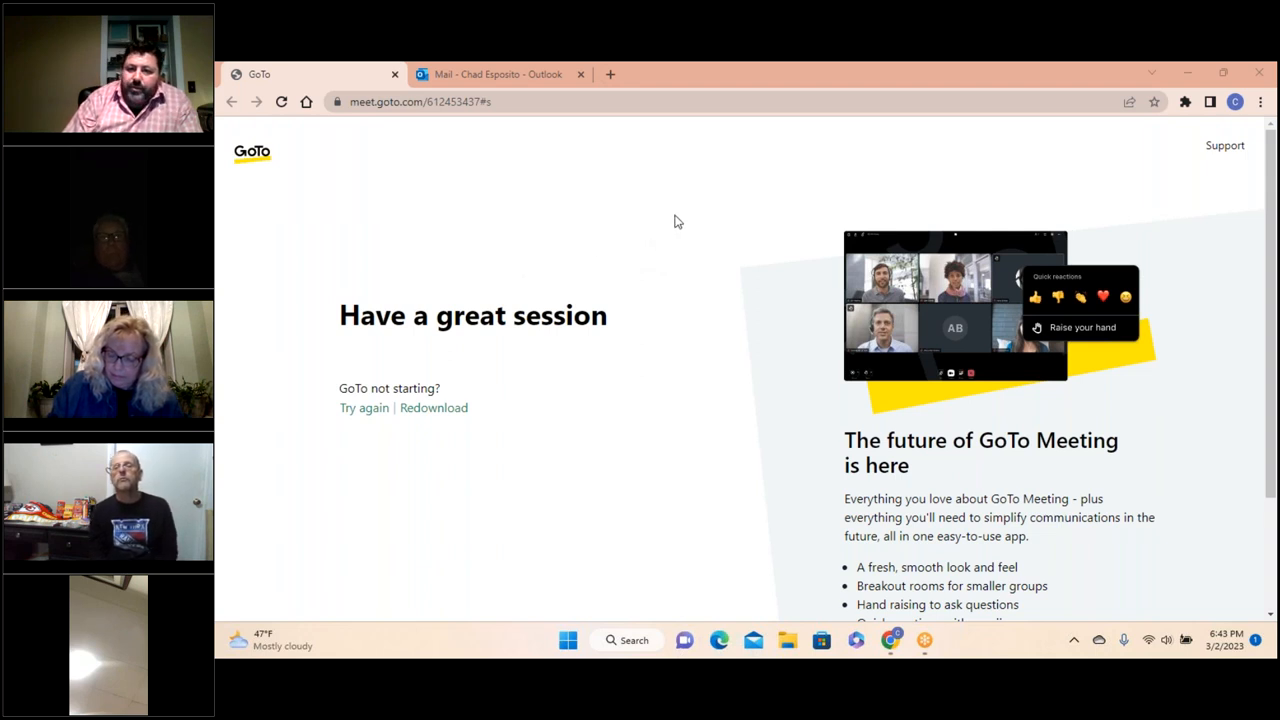
pyautogui.moveTo(640, 256)
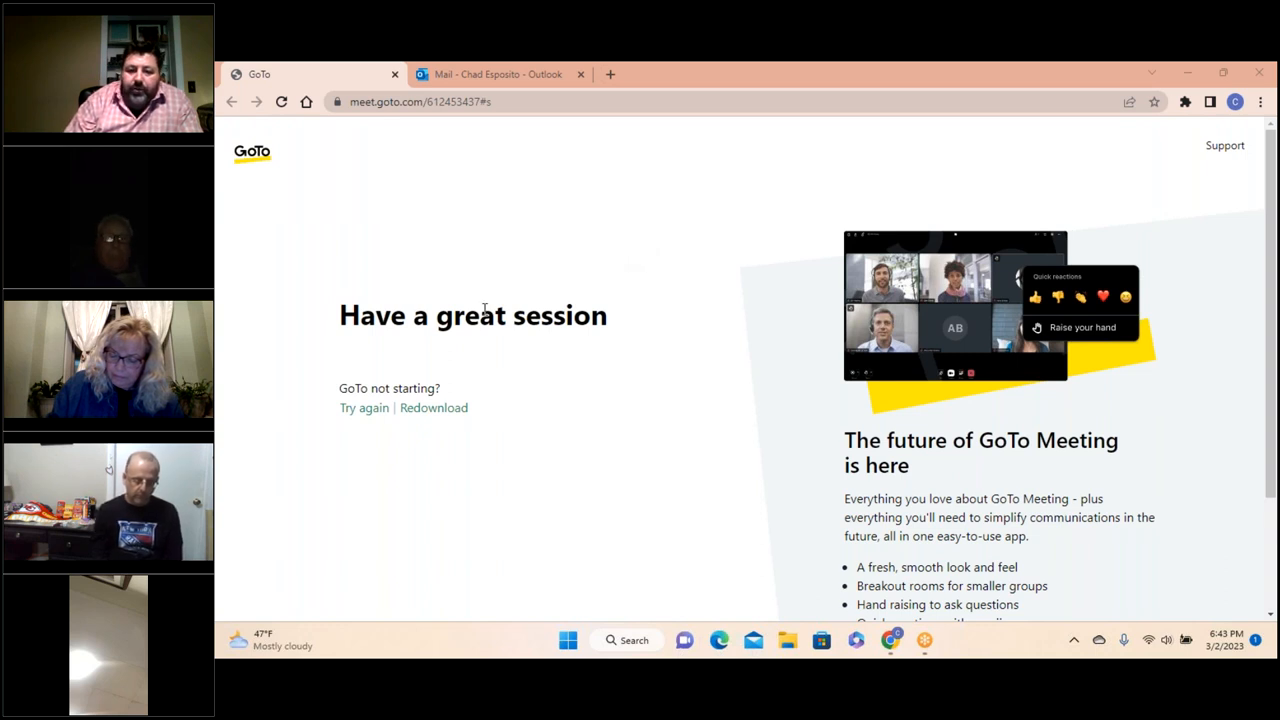
pyautogui.moveTo(620, 251)
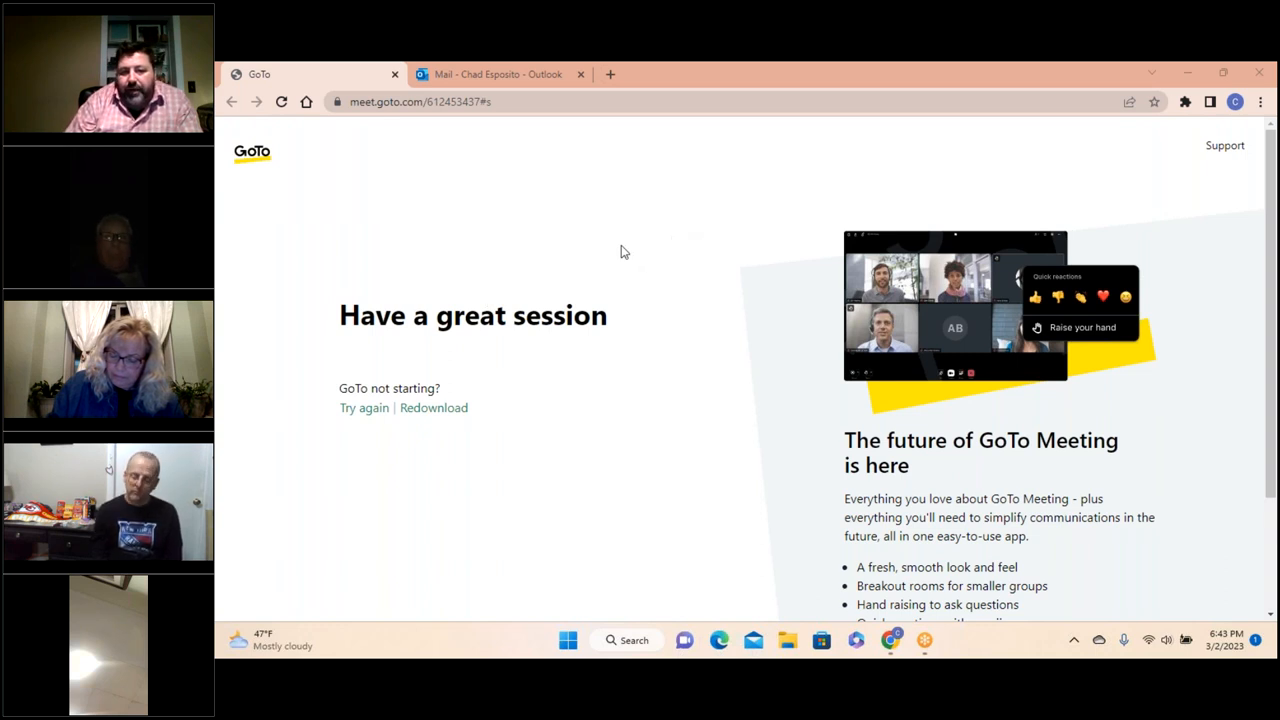
pyautogui.moveTo(603, 272)
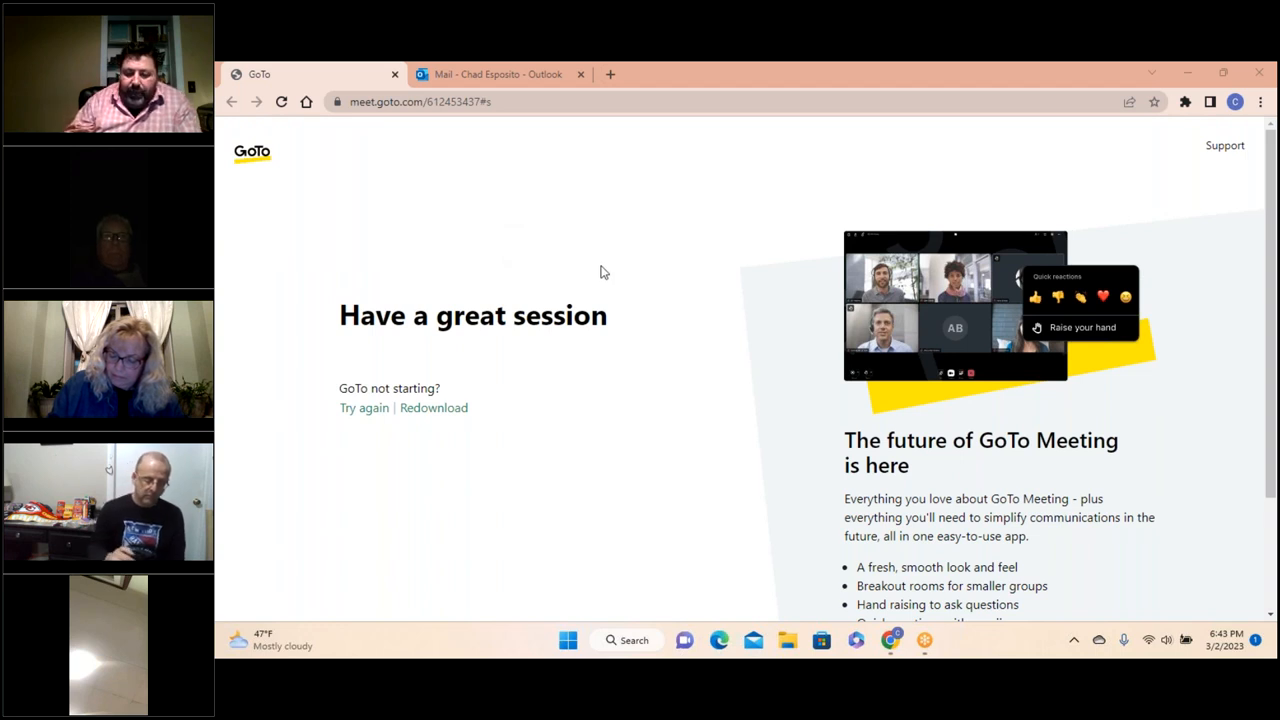
pyautogui.moveTo(602, 210)
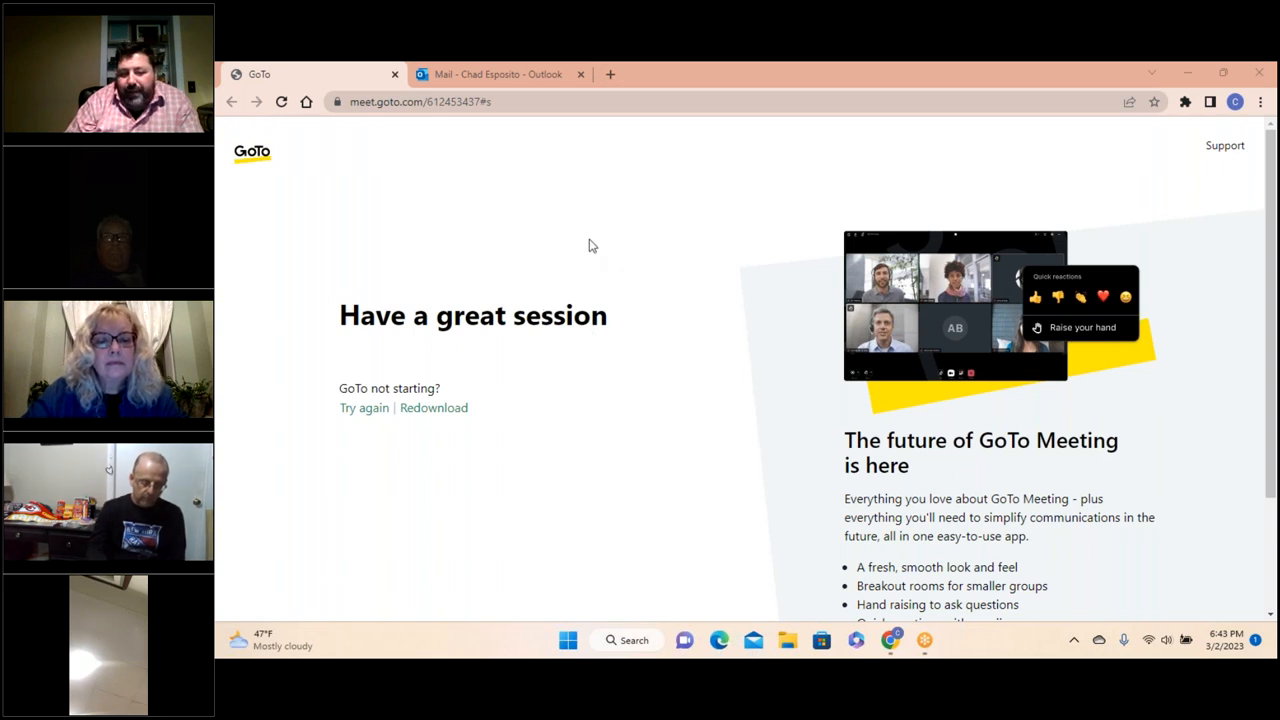
pyautogui.moveTo(535, 260)
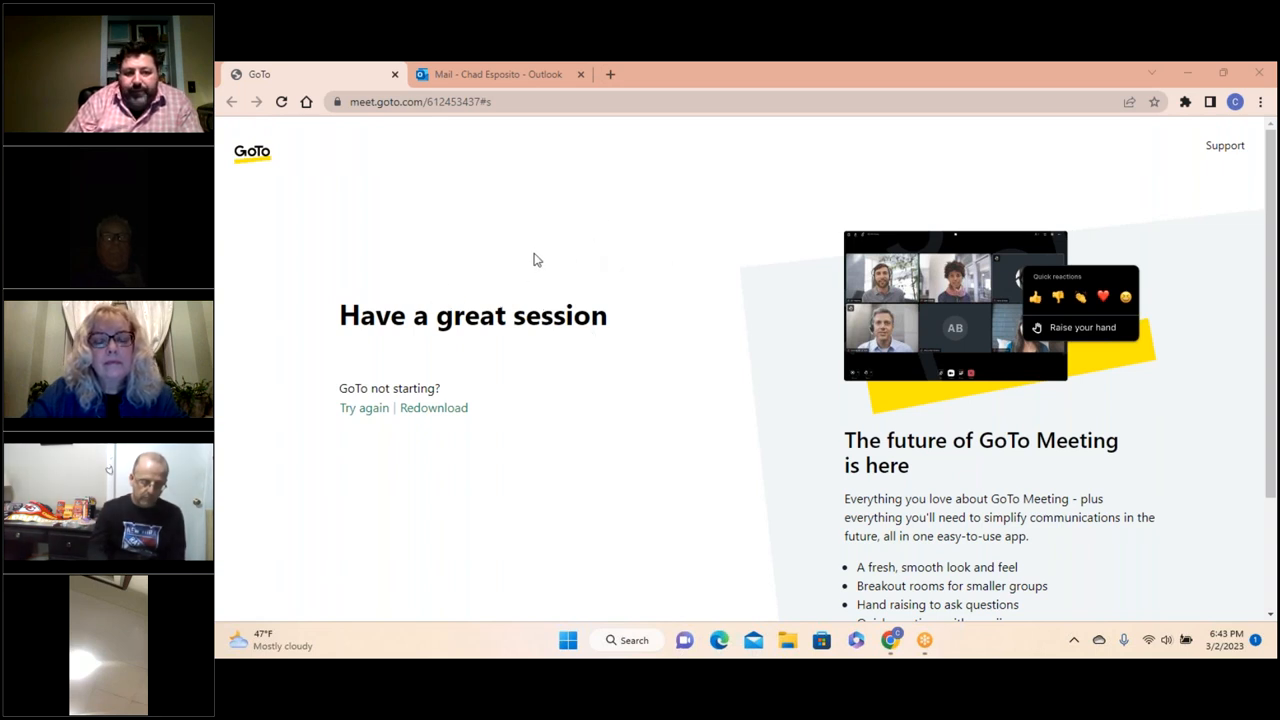
pyautogui.moveTo(530, 184)
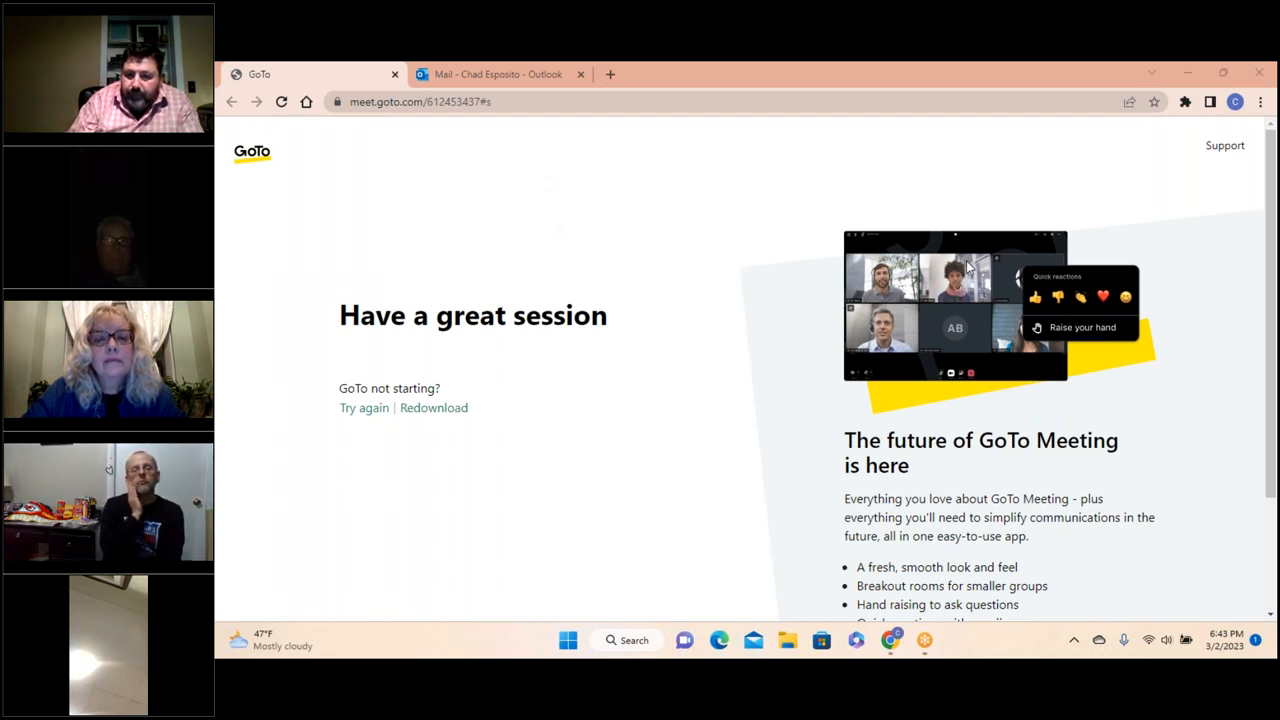
pyautogui.moveTo(580, 213)
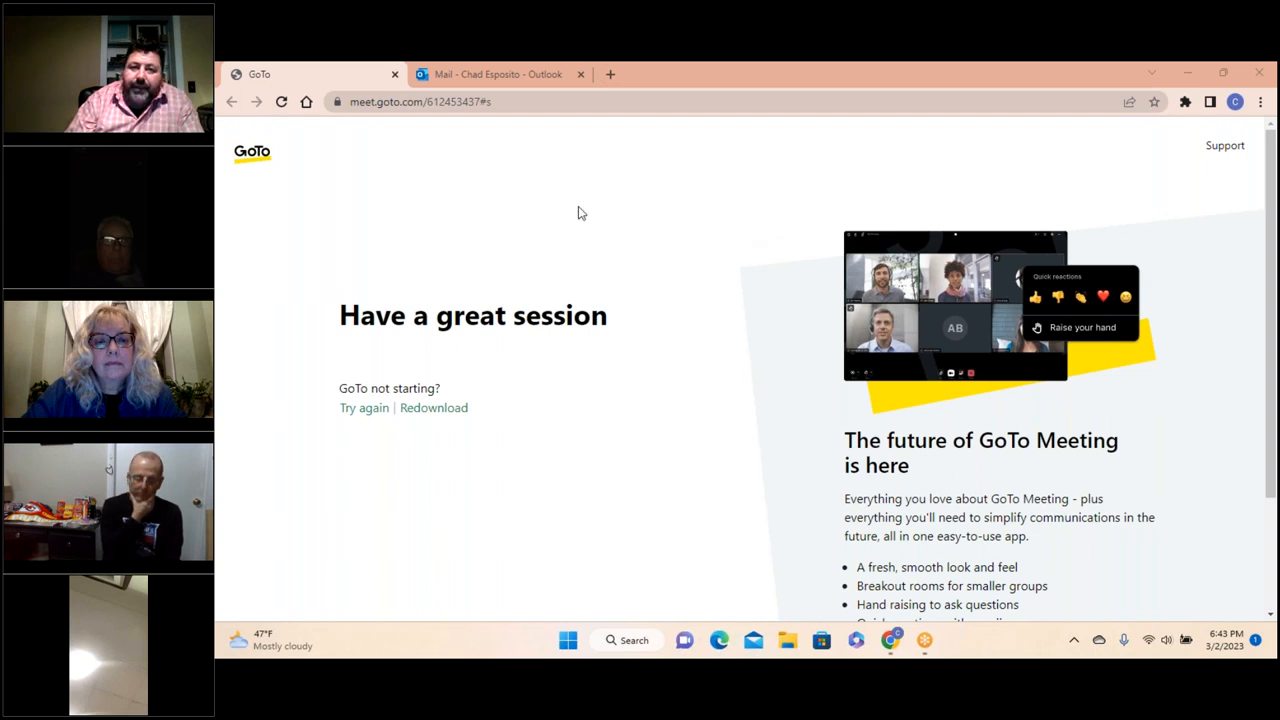
pyautogui.moveTo(603, 212)
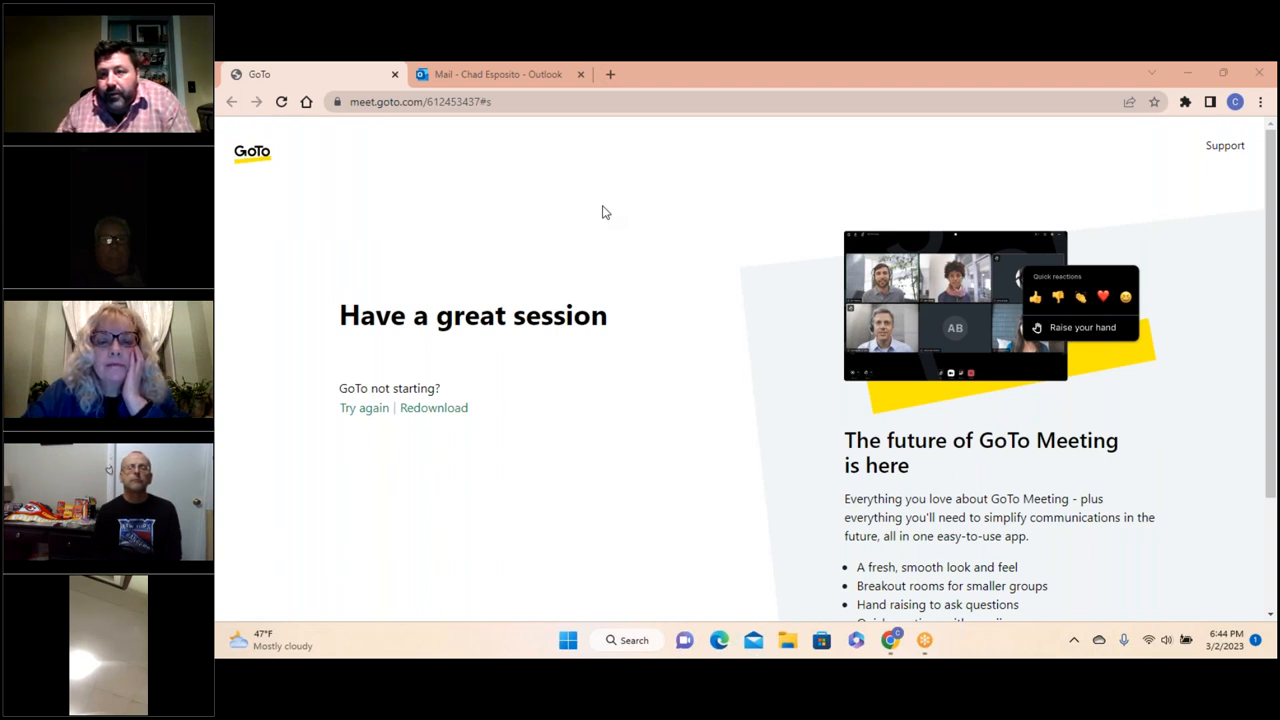
pyautogui.moveTo(815, 127)
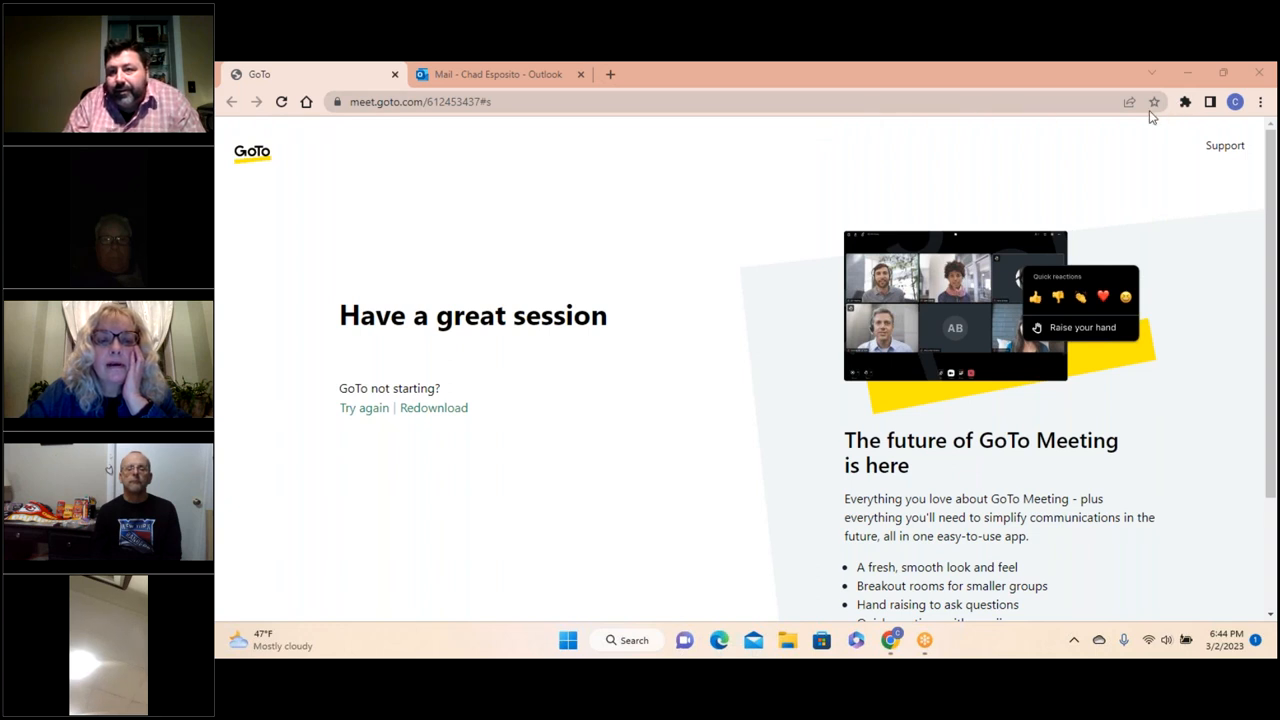
pyautogui.moveTo(982, 170)
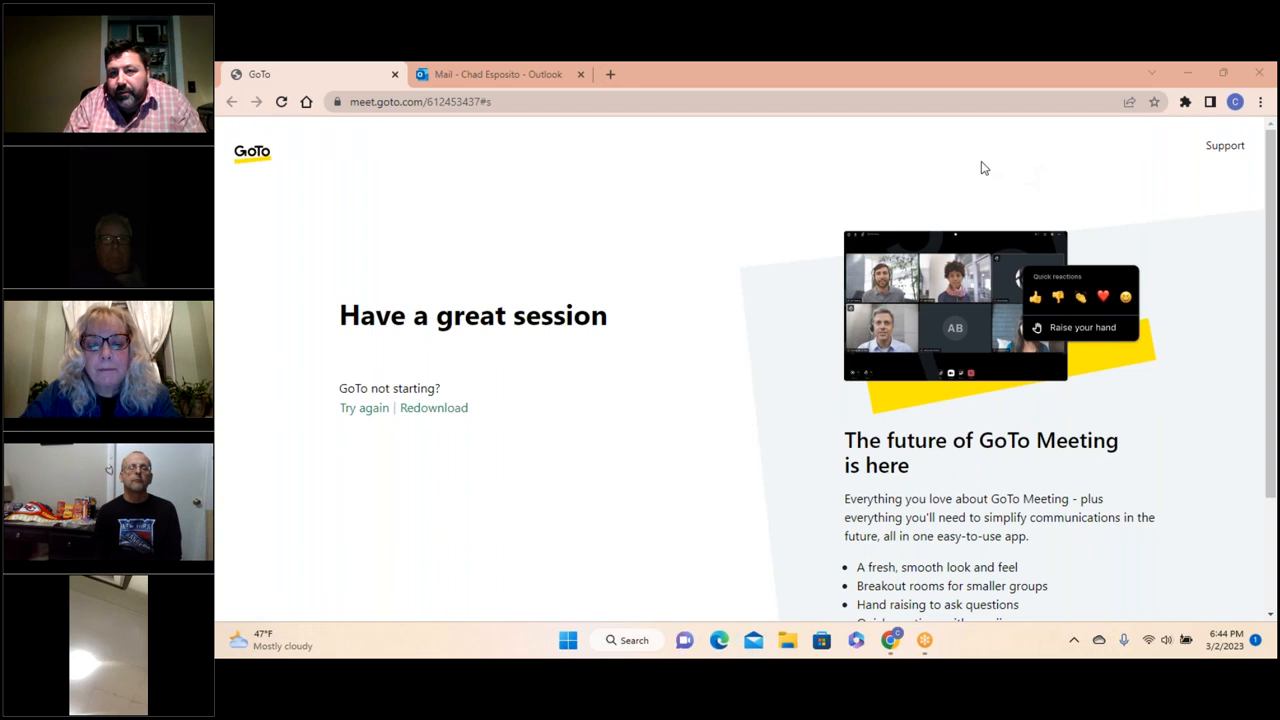
pyautogui.moveTo(960, 181)
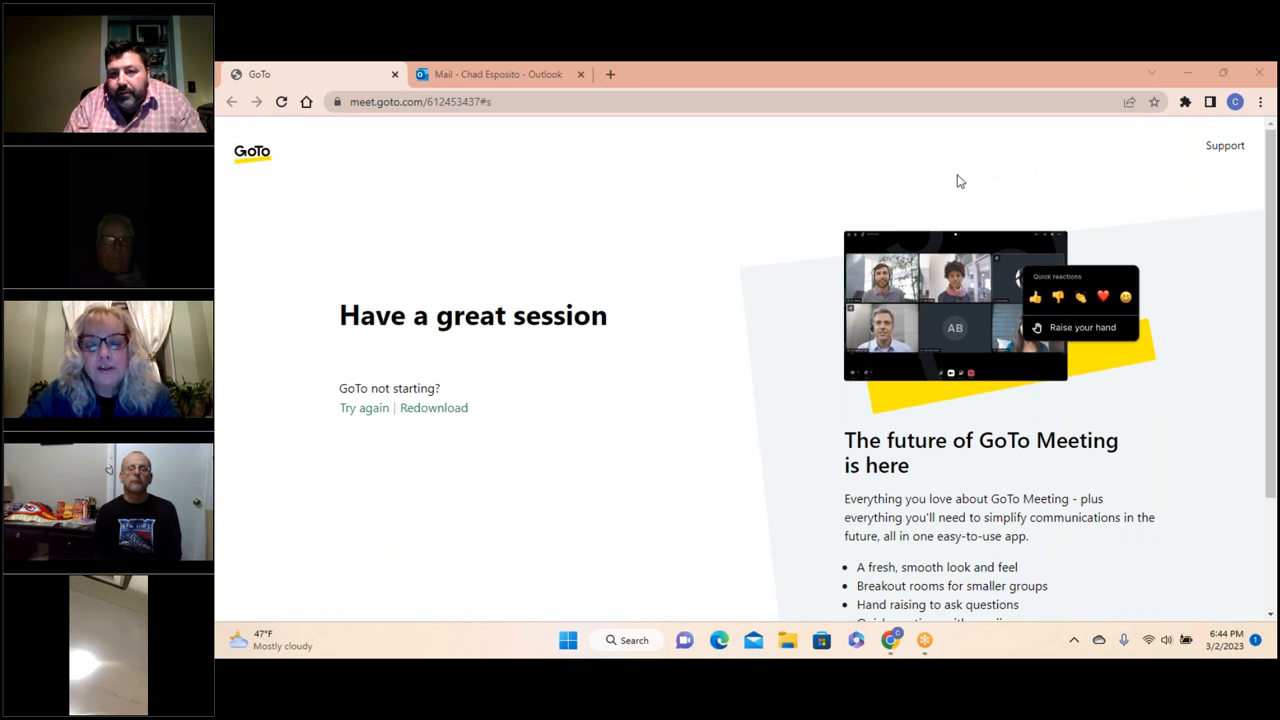
pyautogui.moveTo(930, 270)
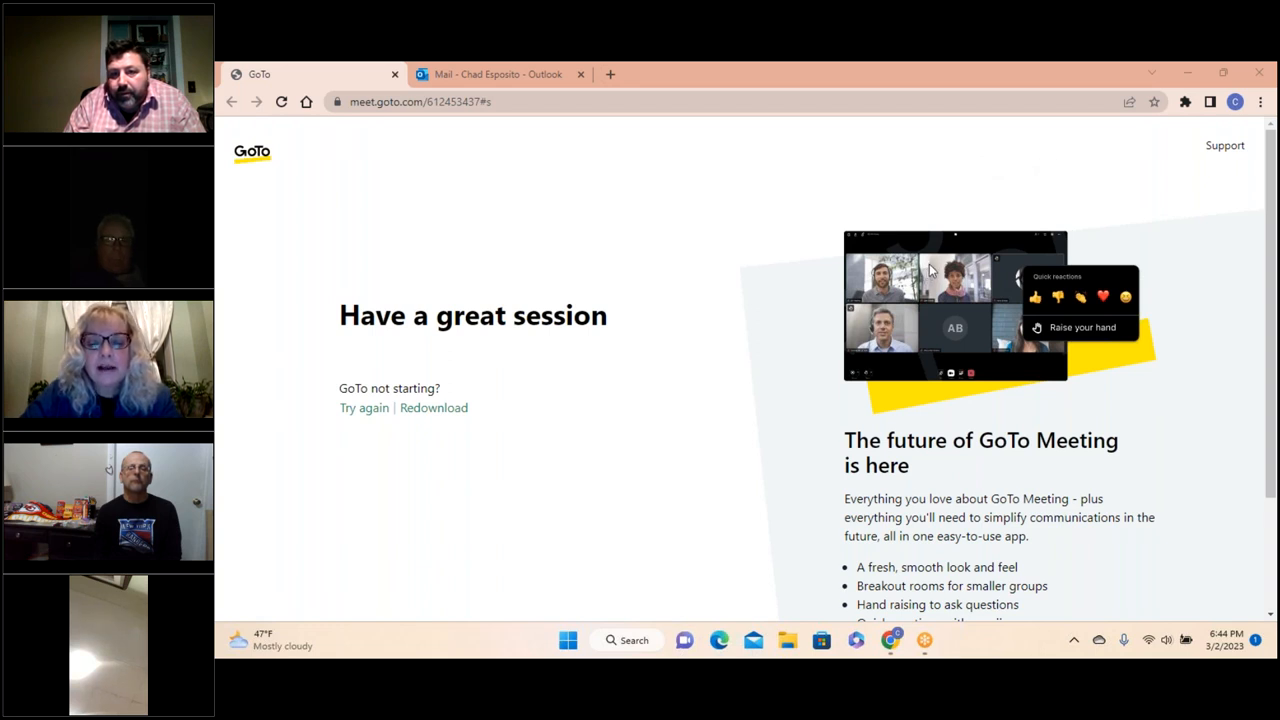